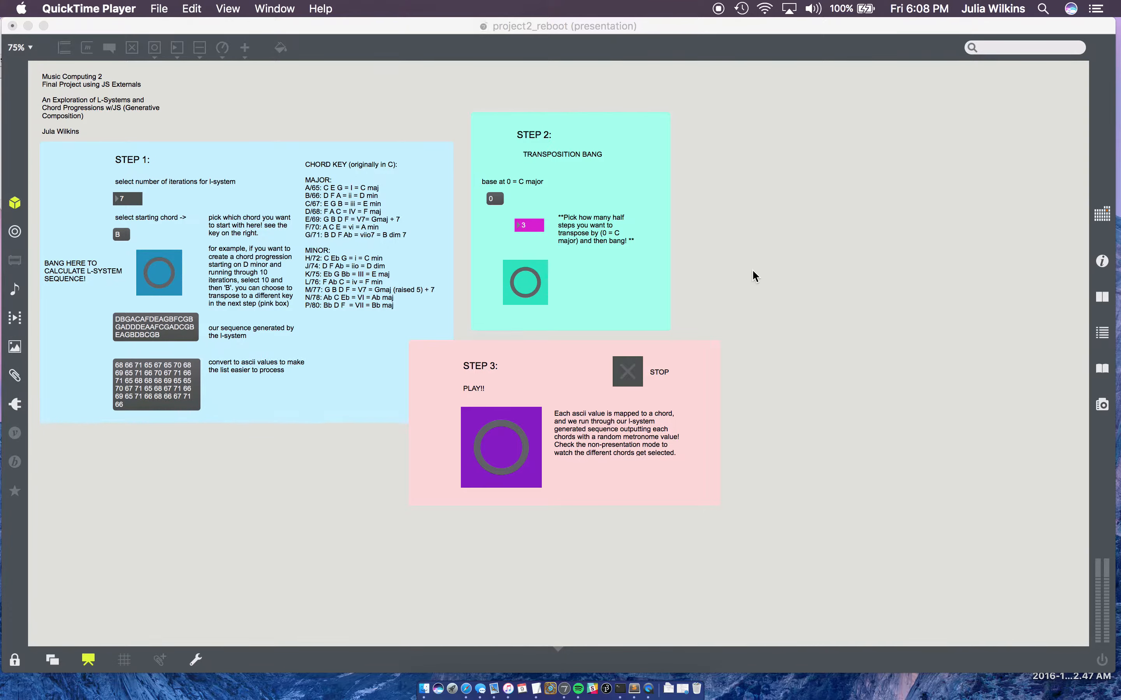
{"action": "mouse_move", "coordinate": [96, 330]}
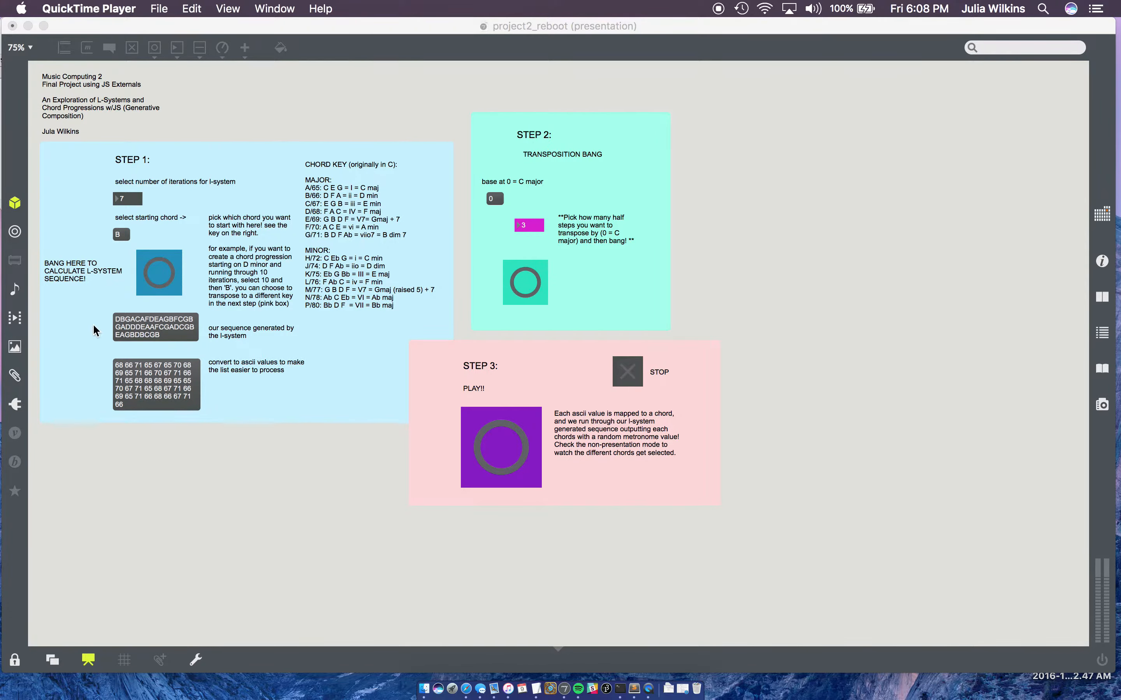
{"action": "mouse_move", "coordinate": [164, 342]}
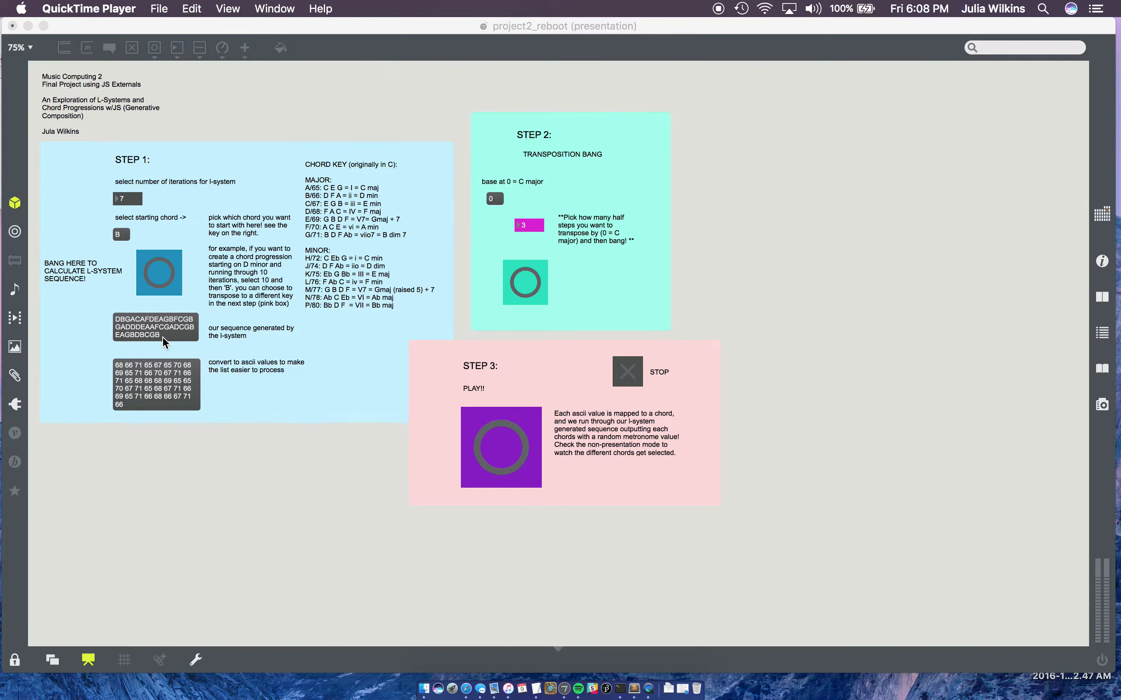
{"action": "mouse_move", "coordinate": [138, 386]}
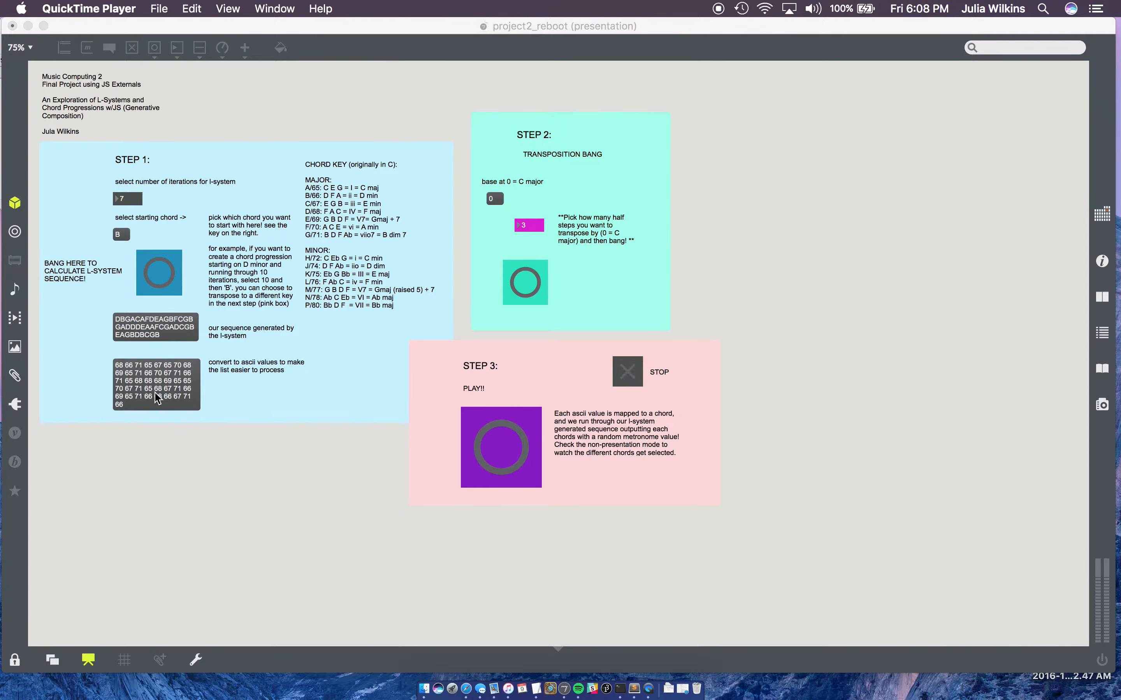
{"action": "mouse_move", "coordinate": [361, 427]}
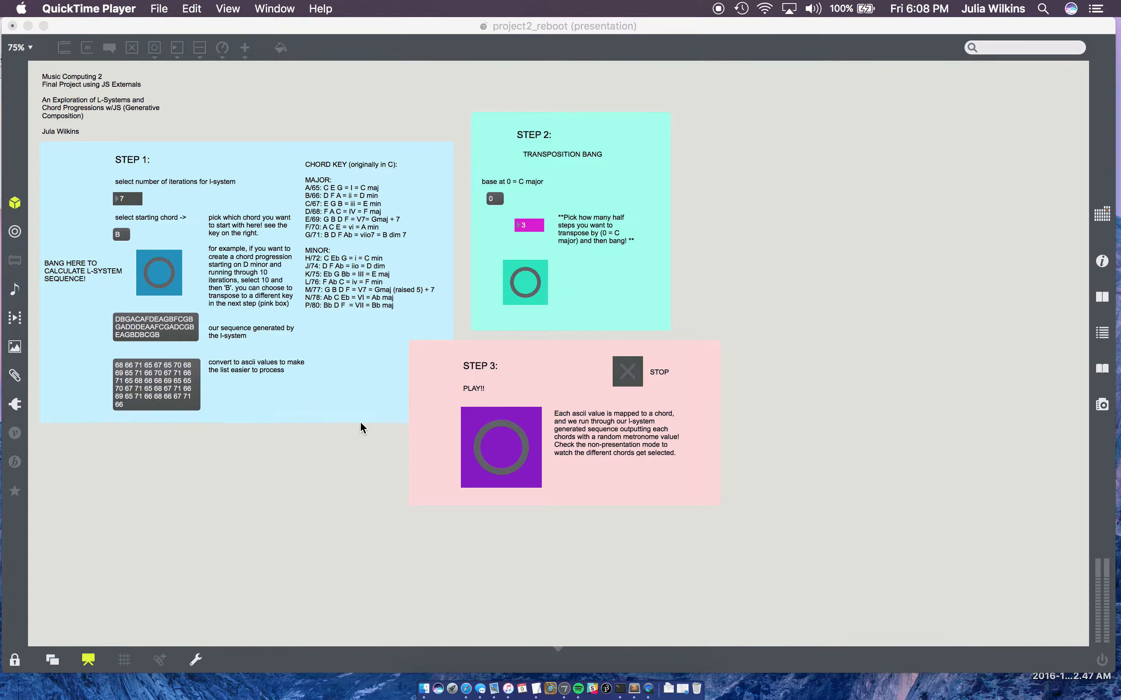
{"action": "mouse_move", "coordinate": [109, 407]}
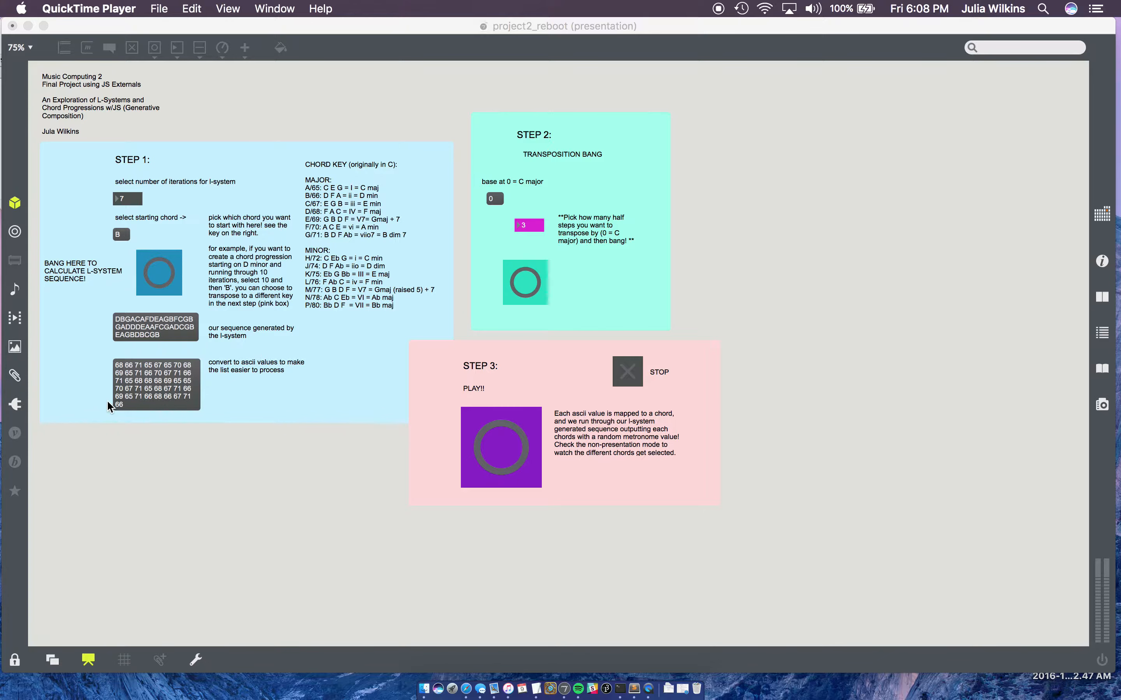
{"action": "mouse_move", "coordinate": [770, 279]}
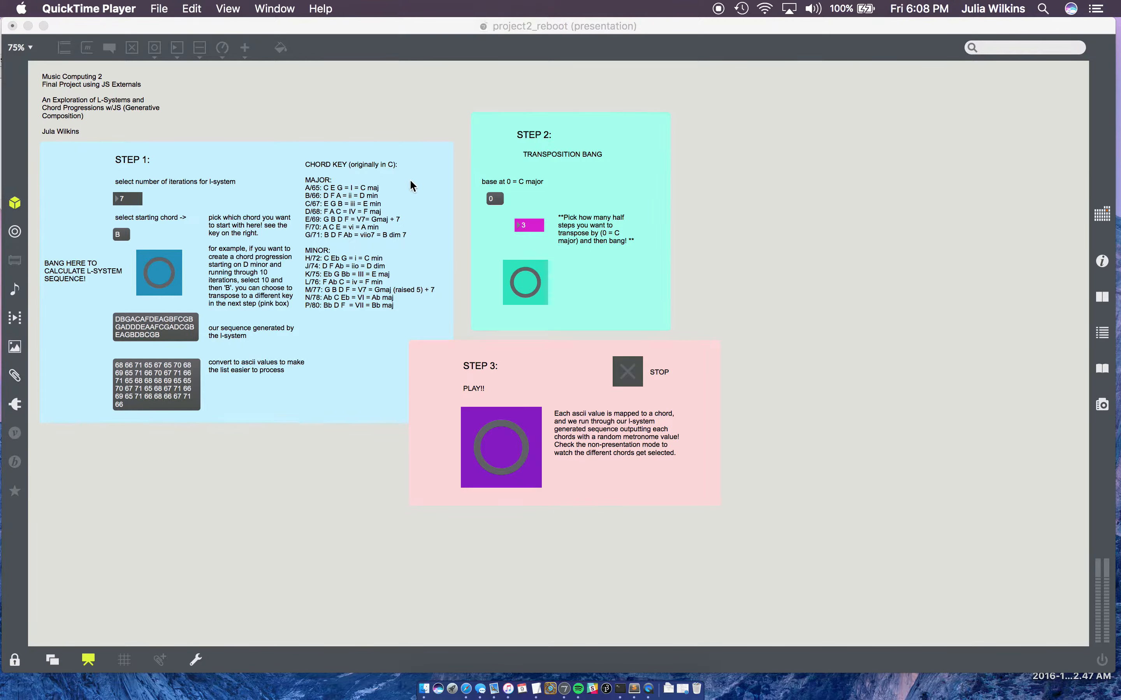
{"action": "mouse_move", "coordinate": [314, 136]}
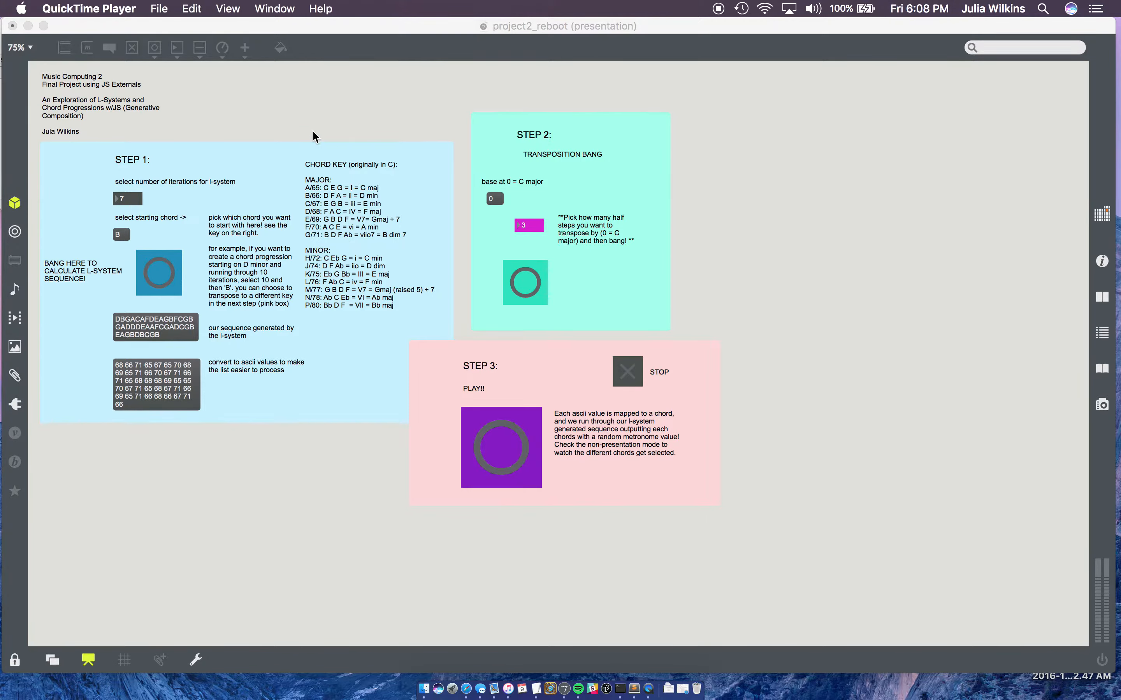
{"action": "mouse_move", "coordinate": [136, 189]}
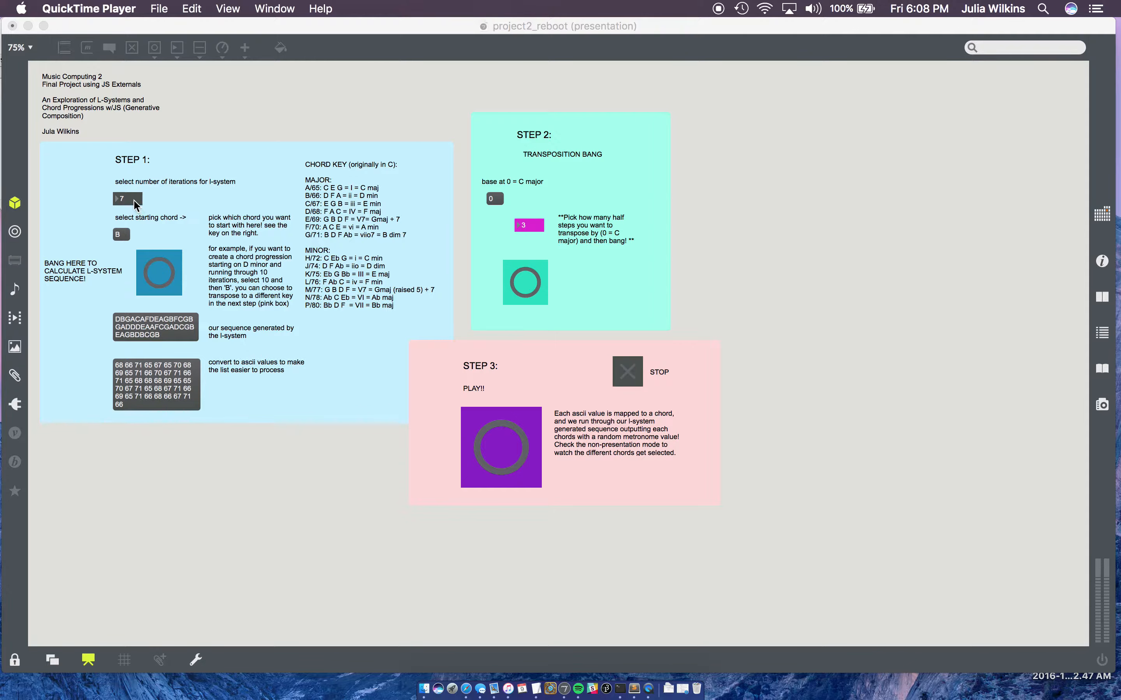
{"action": "mouse_move", "coordinate": [128, 180]}
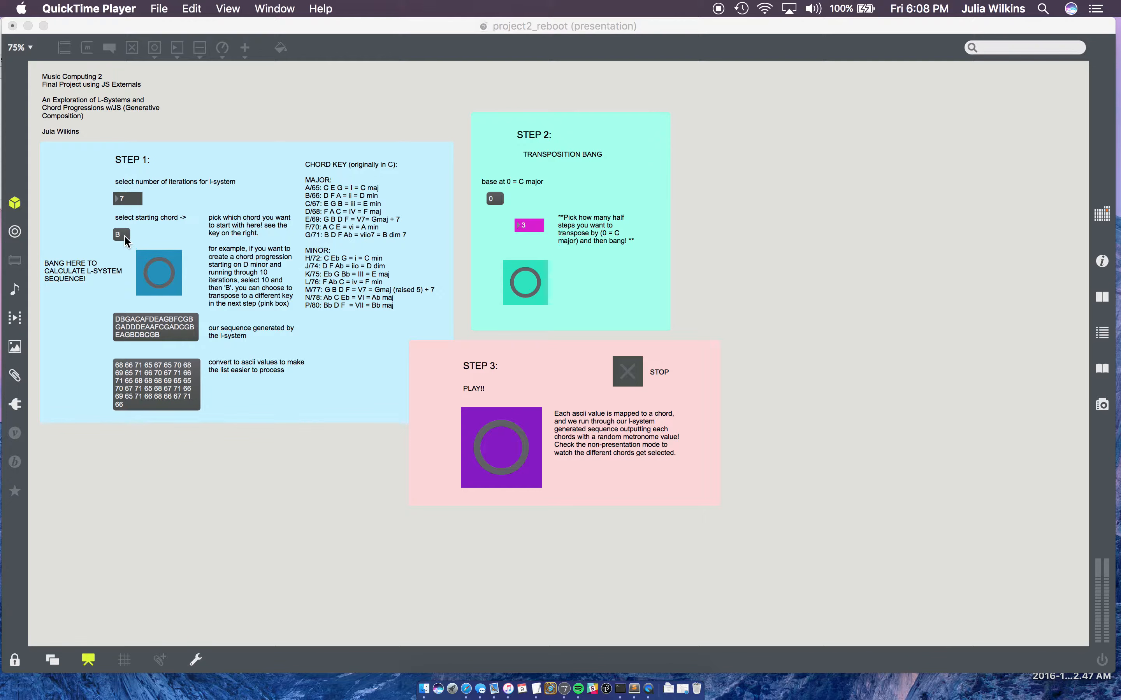
{"action": "mouse_move", "coordinate": [97, 248]}
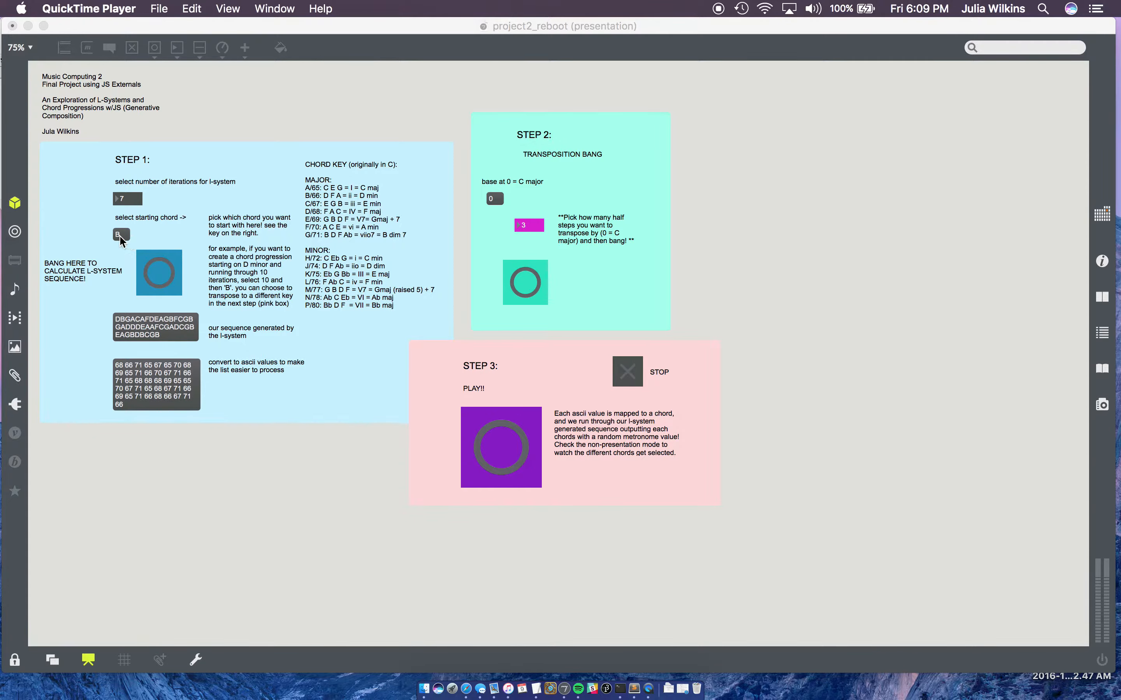
{"action": "mouse_move", "coordinate": [363, 236]}
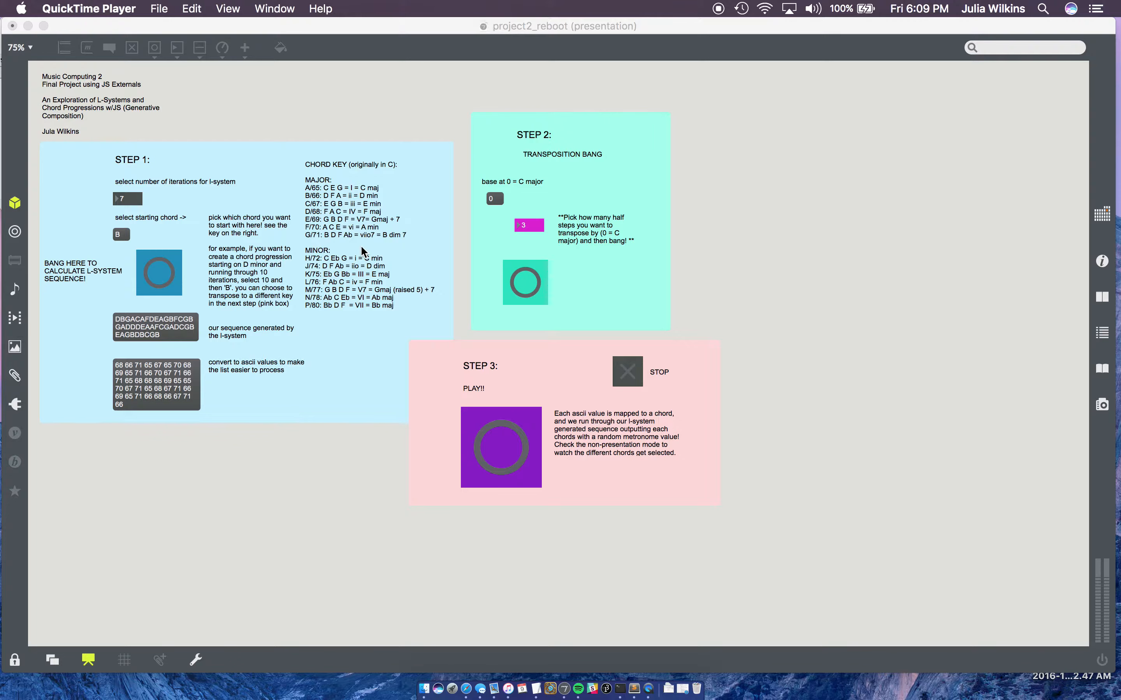
{"action": "mouse_move", "coordinate": [310, 197]}
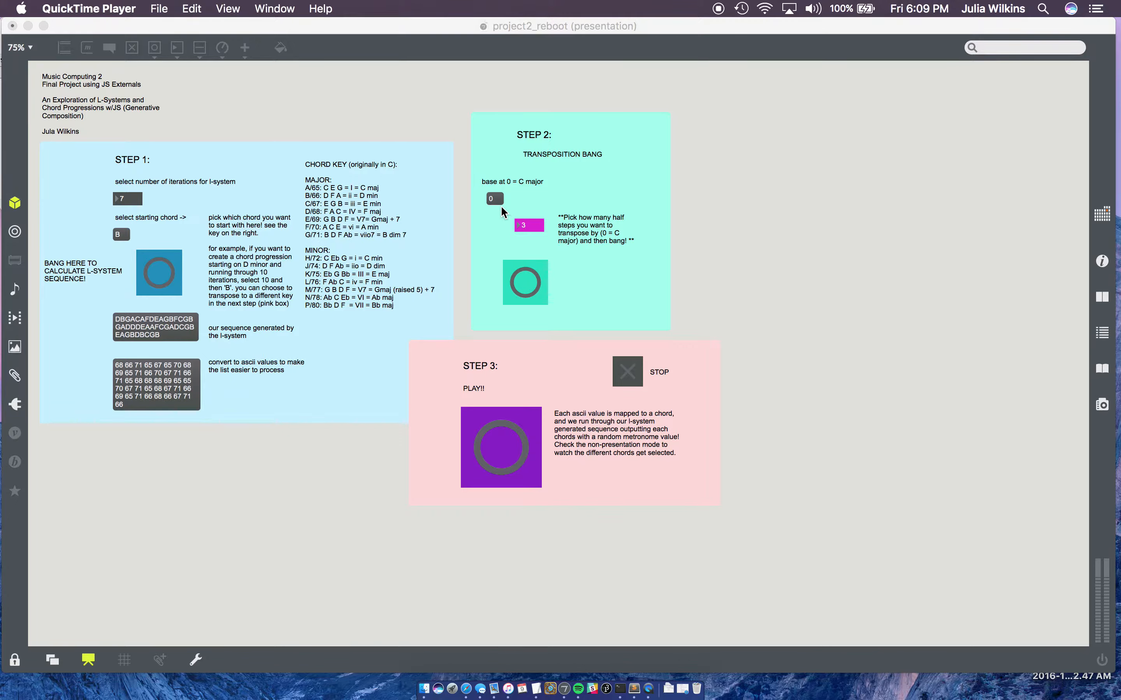
{"action": "mouse_move", "coordinate": [431, 200]}
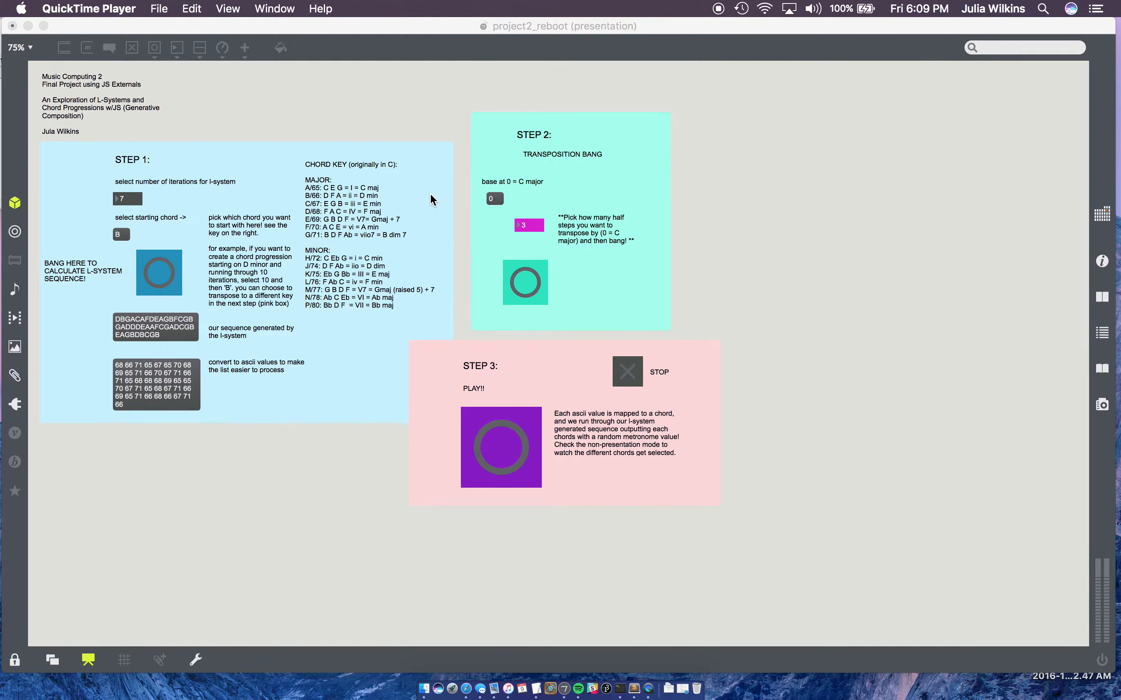
{"action": "mouse_move", "coordinate": [492, 202]}
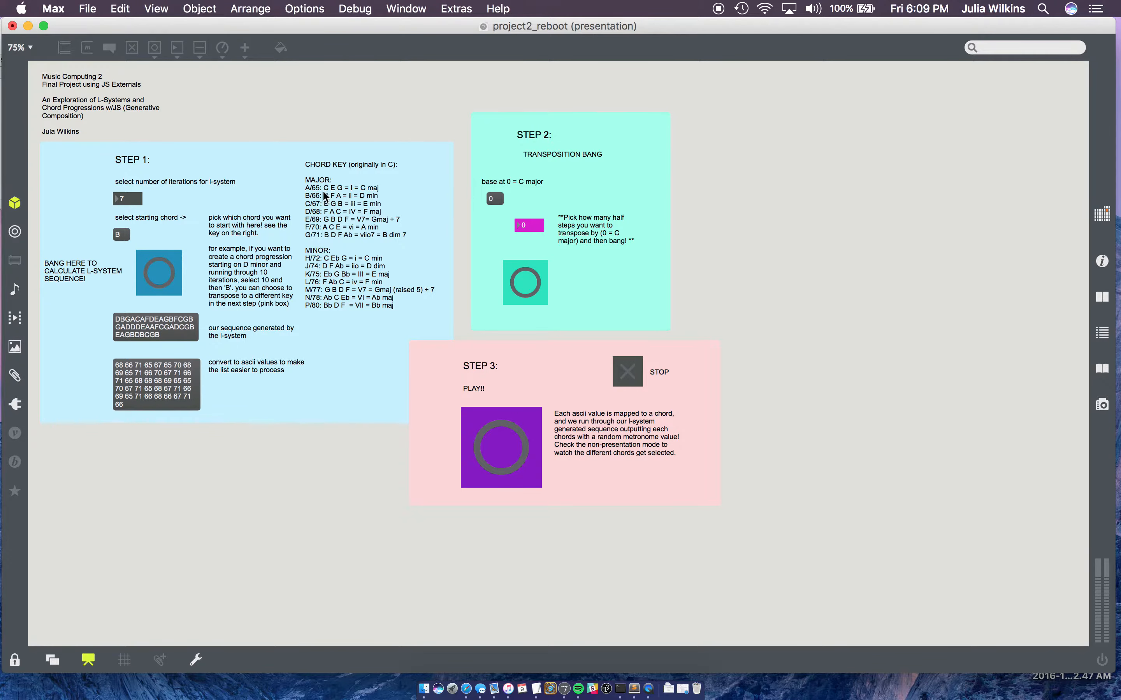
{"action": "mouse_move", "coordinate": [364, 208]}
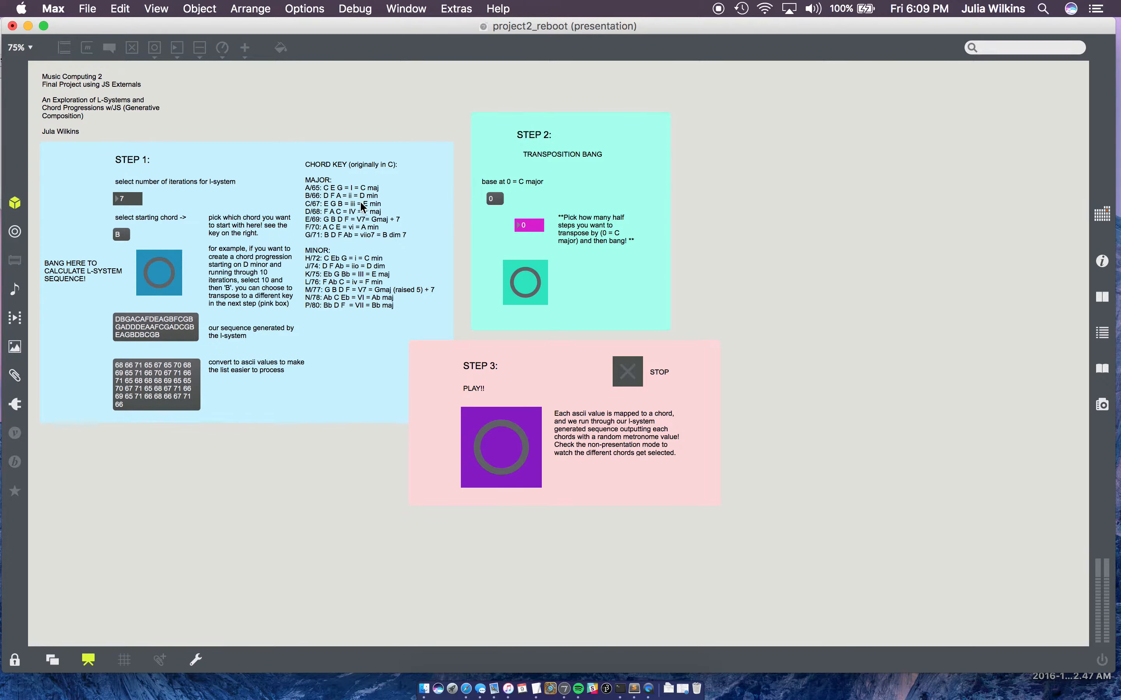
{"action": "mouse_move", "coordinate": [364, 207]}
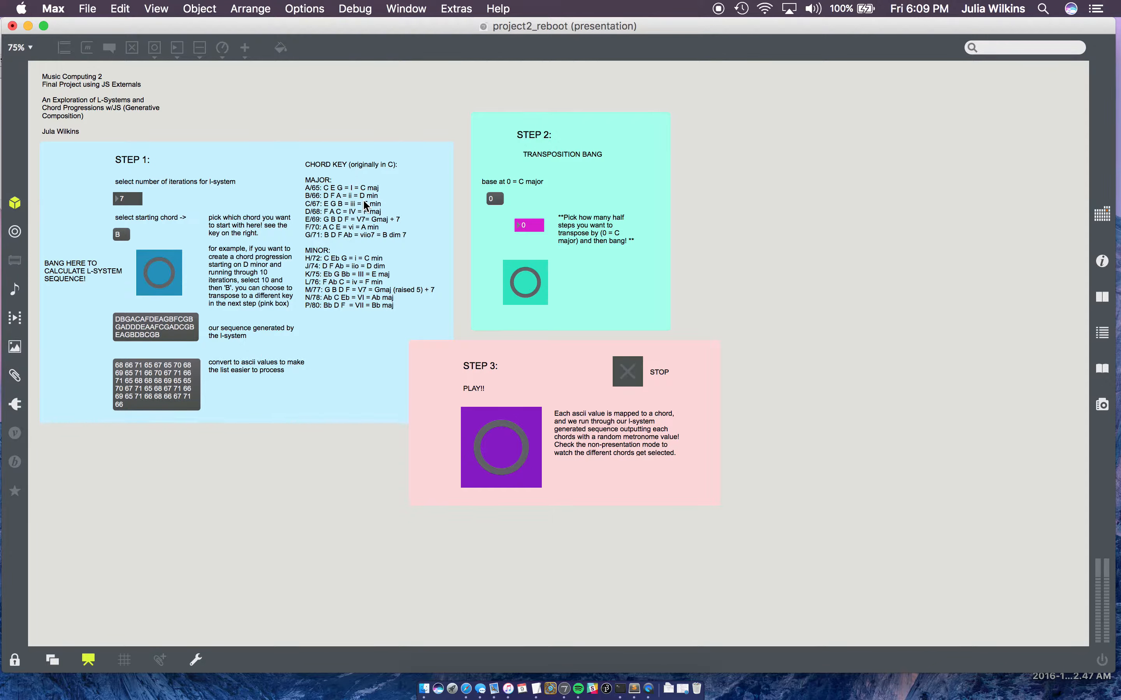
{"action": "mouse_move", "coordinate": [171, 232]}
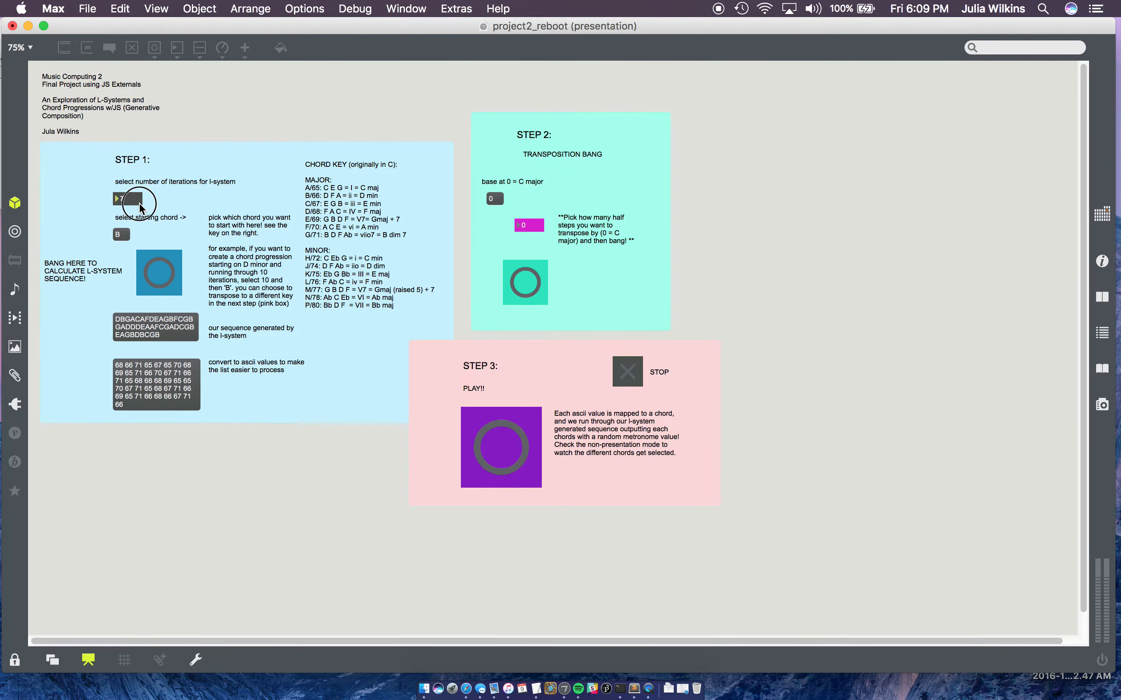
Set iterations to 11 and bang to calculate a new L-system chord sequence.
{"action": "type", "text": "11"}
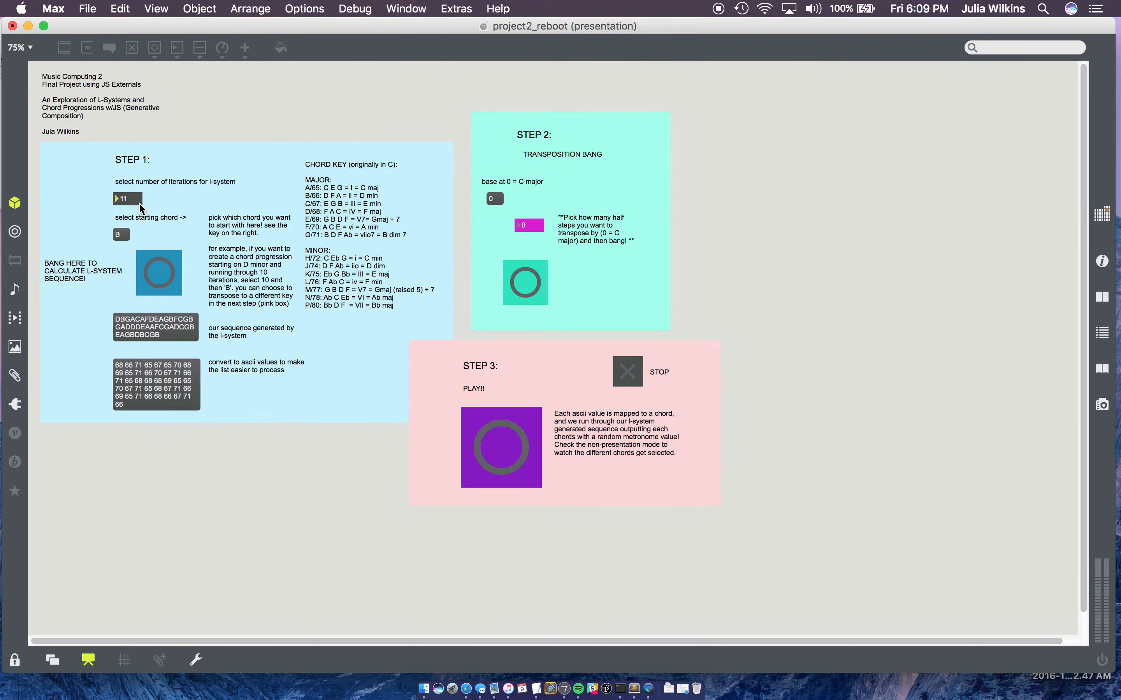
{"action": "mouse_move", "coordinate": [171, 273]}
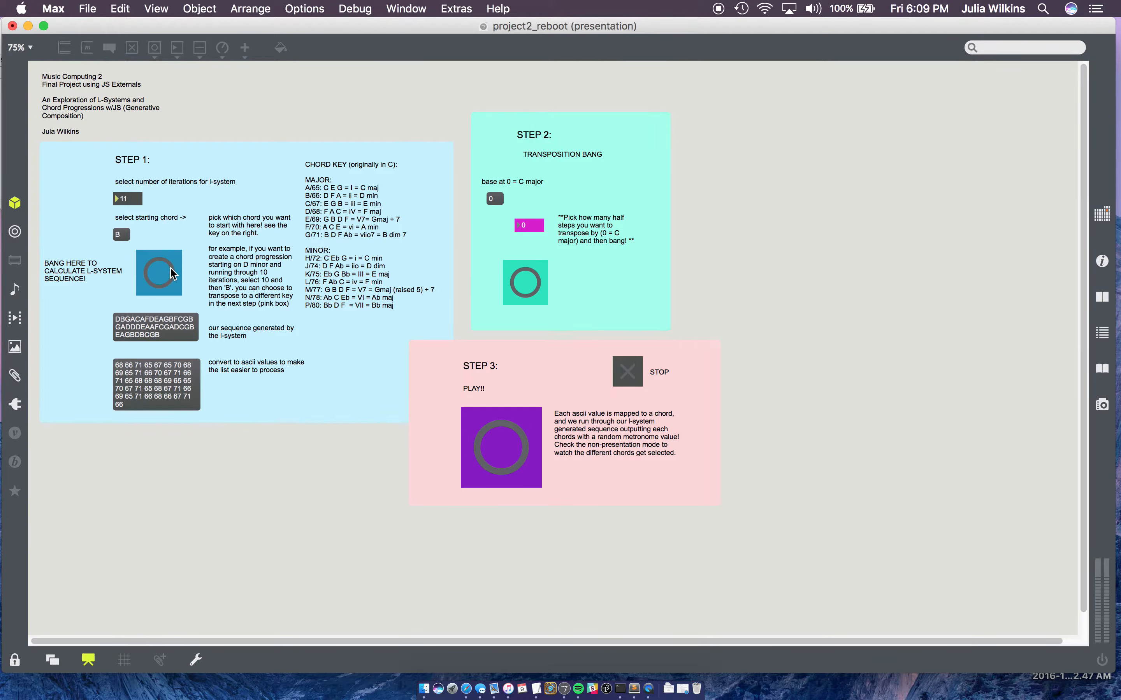
{"action": "left_click", "coordinate": [159, 273]}
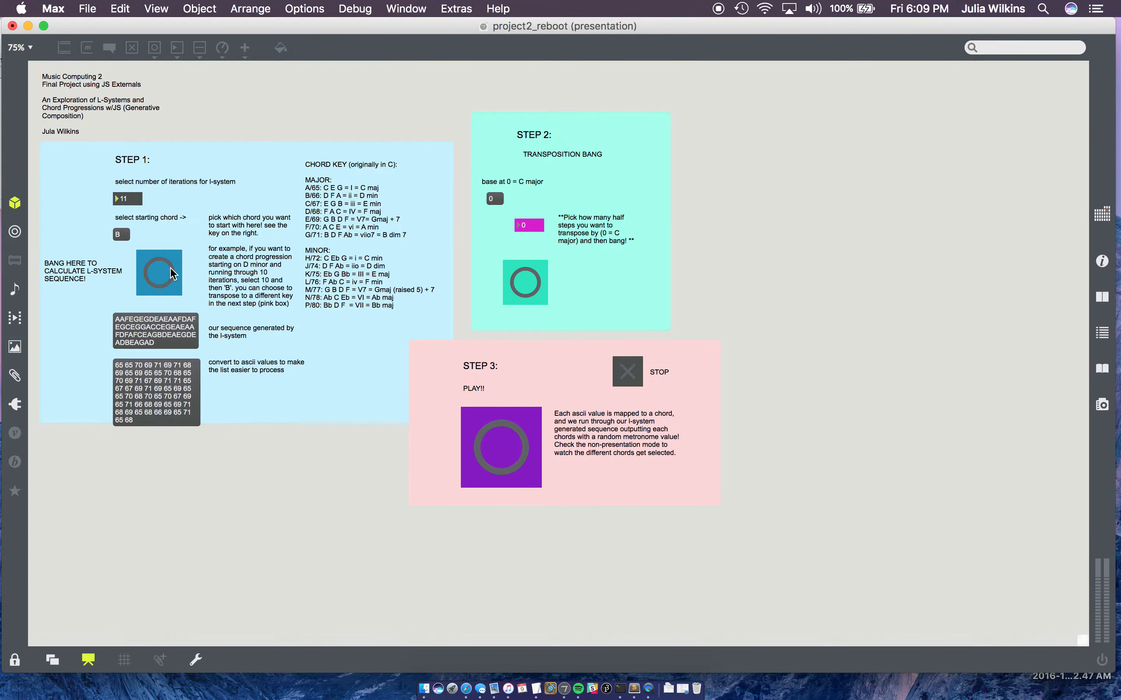
{"action": "mouse_move", "coordinate": [129, 350]}
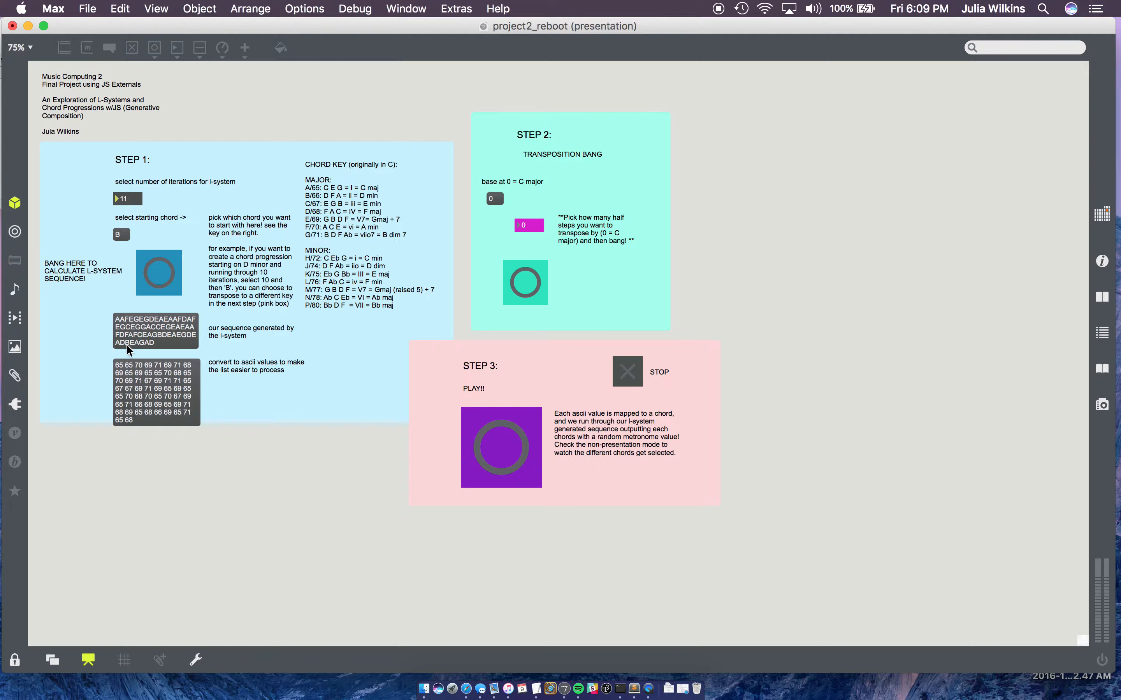
{"action": "mouse_move", "coordinate": [151, 326]}
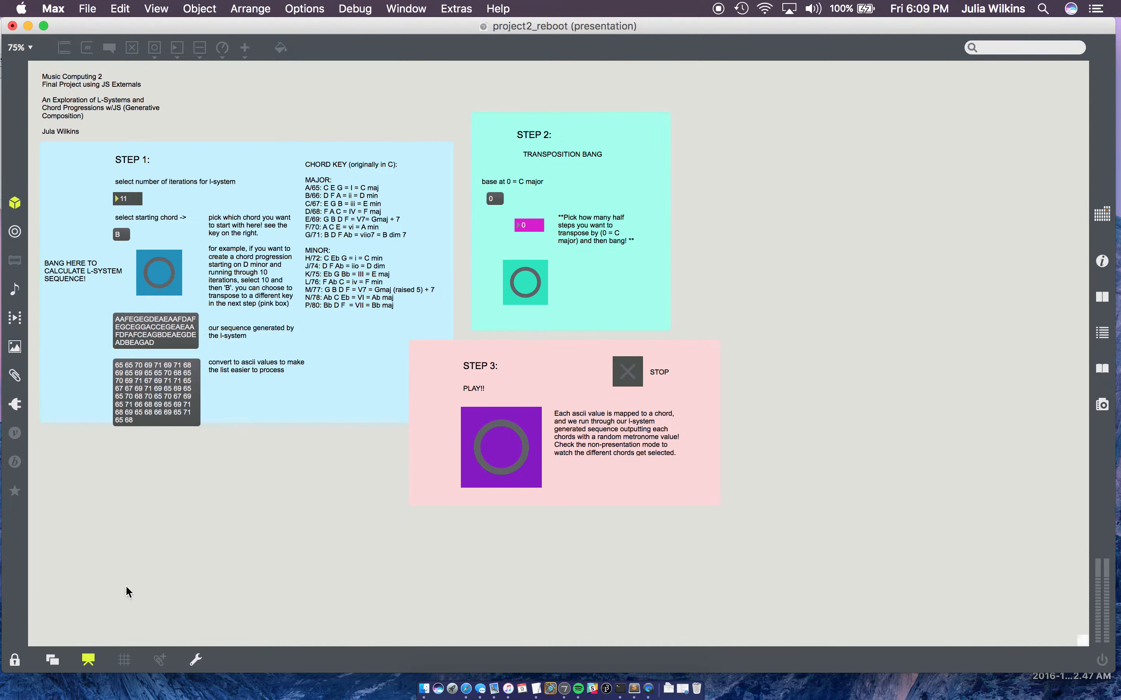
{"action": "mouse_move", "coordinate": [88, 659]}
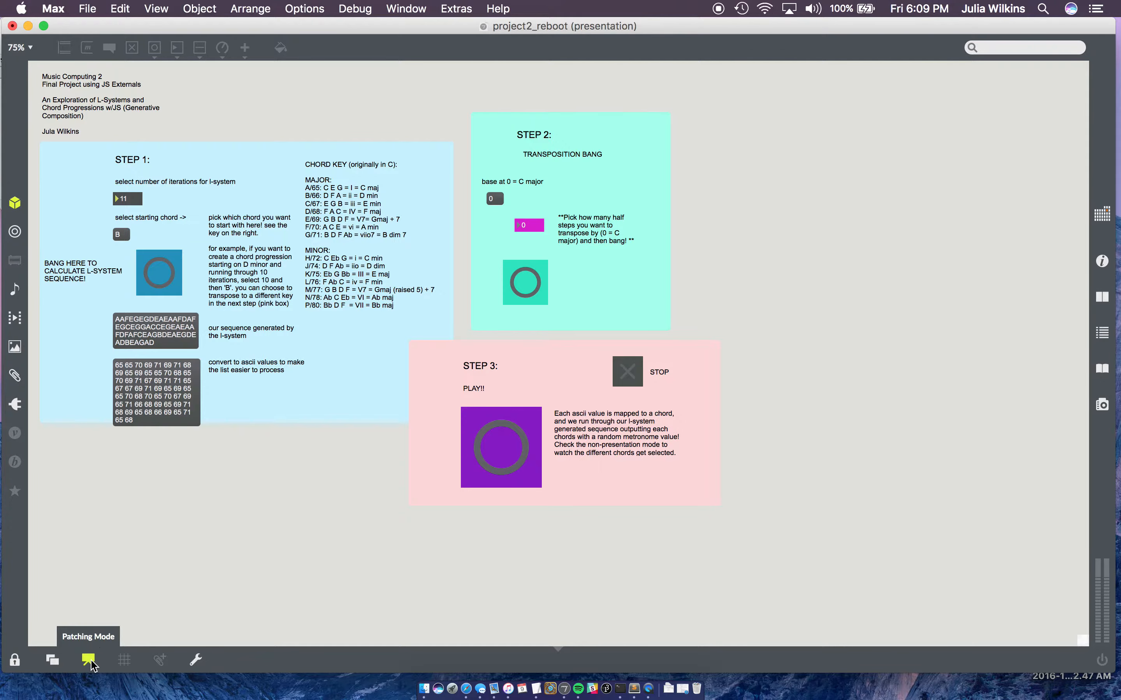
Switch to patching mode to reveal the full patch and its connections.
{"action": "left_click", "coordinate": [88, 660]}
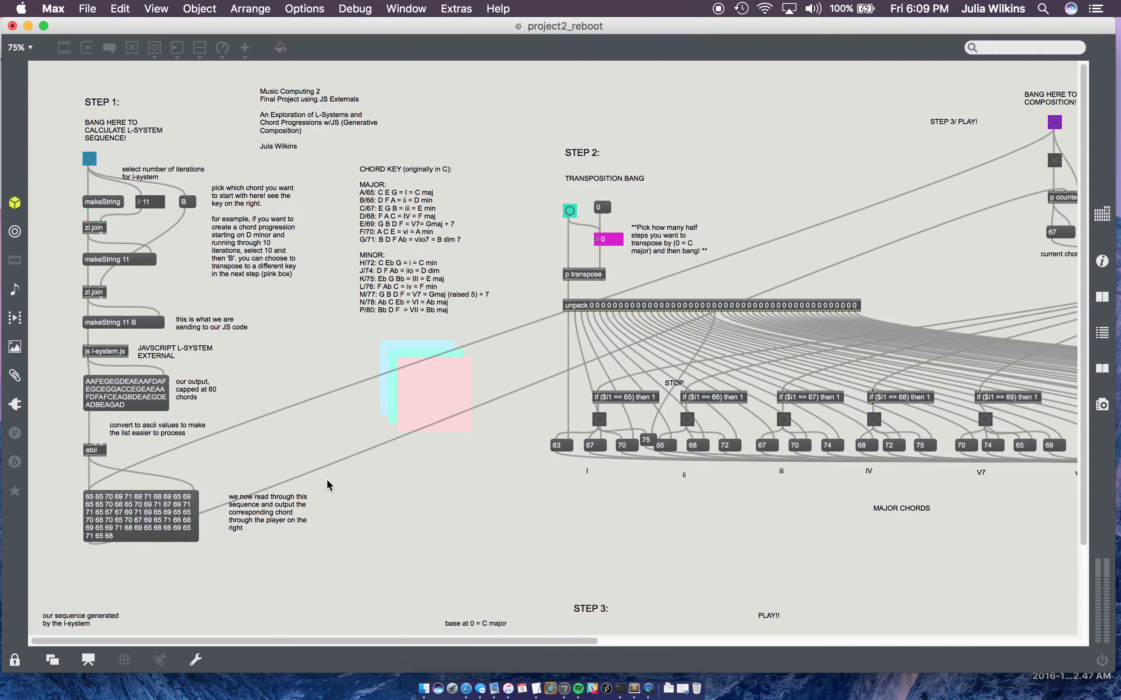
{"action": "mouse_move", "coordinate": [135, 206]}
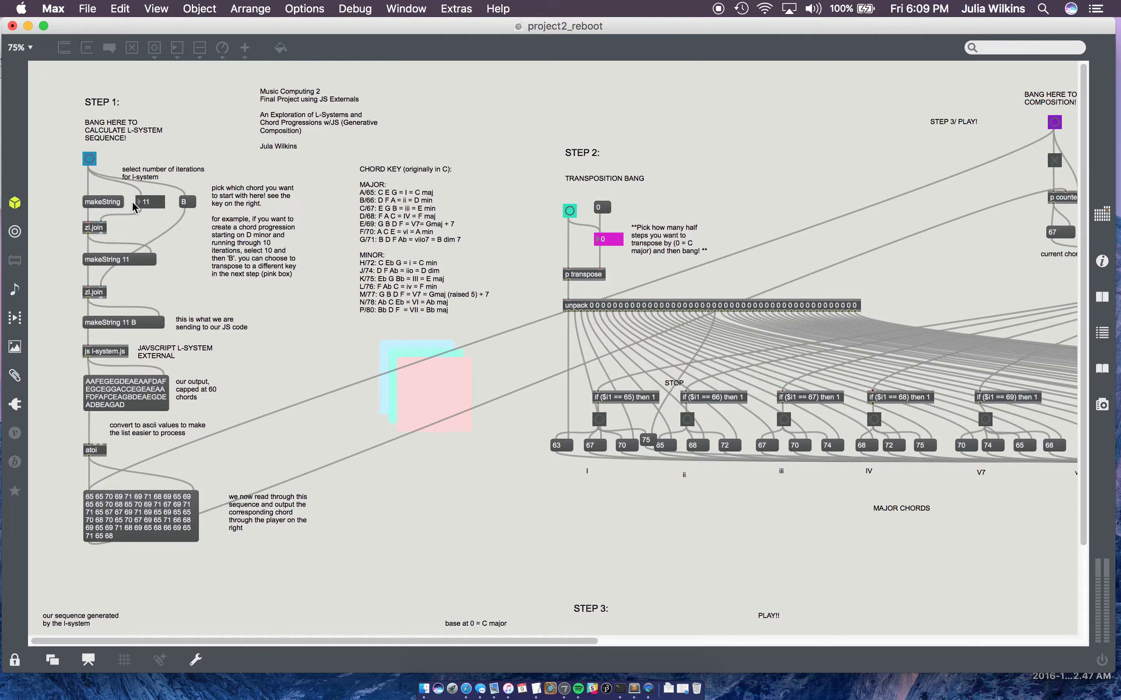
{"action": "mouse_move", "coordinate": [107, 279]}
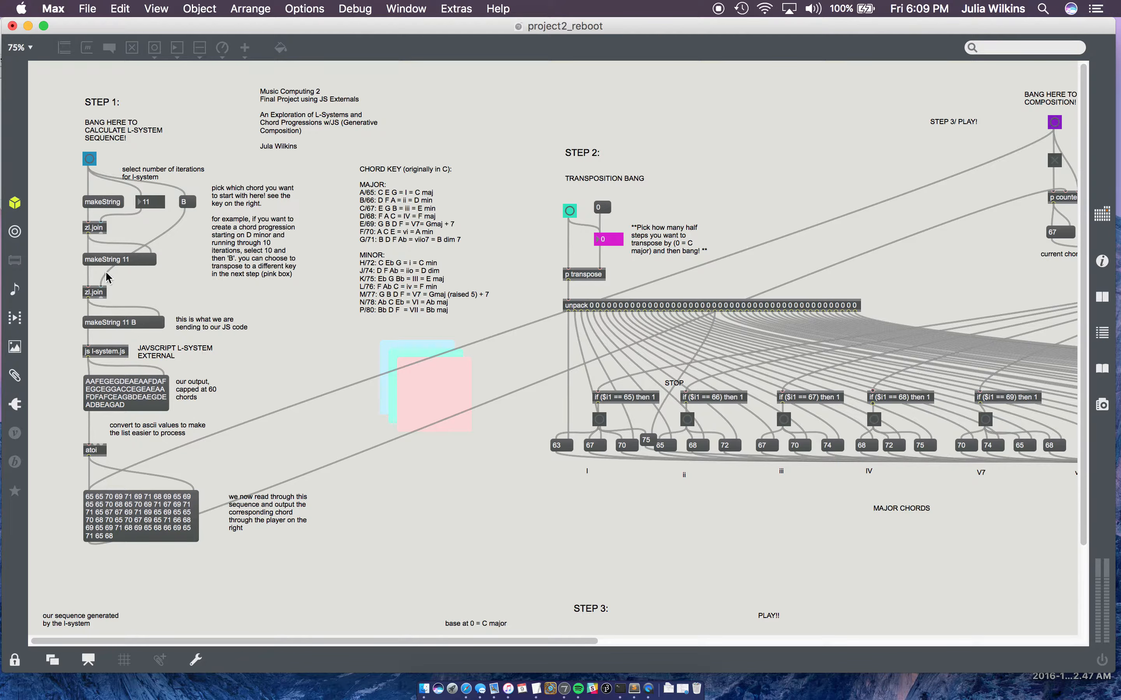
{"action": "mouse_move", "coordinate": [106, 311]}
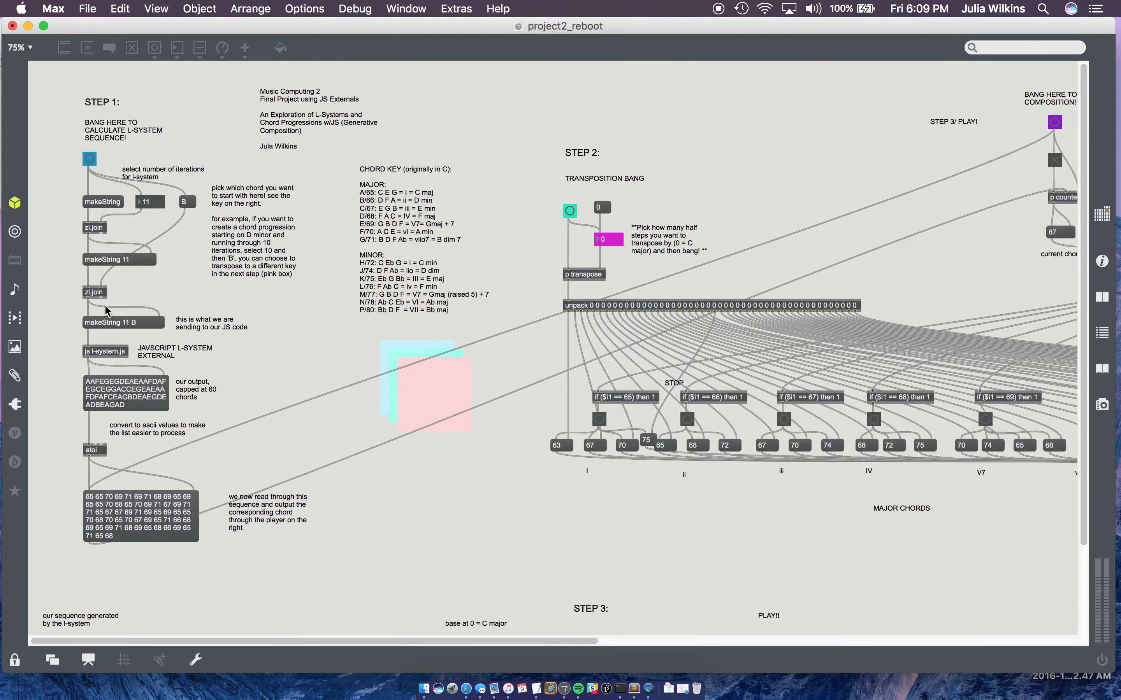
{"action": "mouse_move", "coordinate": [143, 281]}
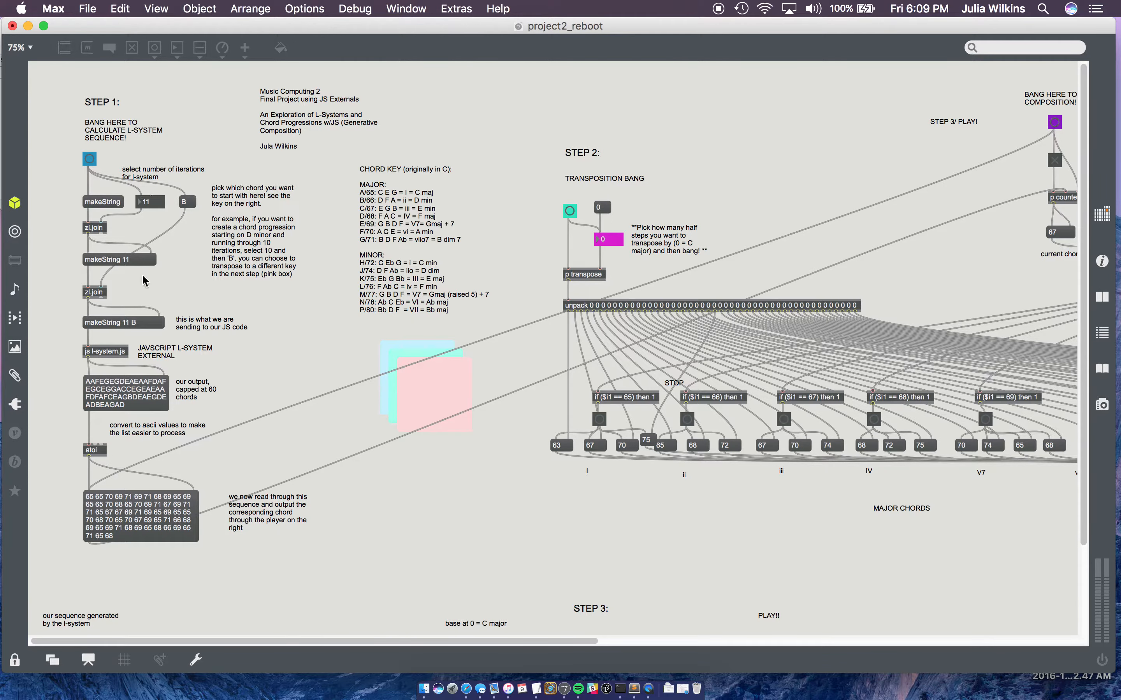
{"action": "mouse_move", "coordinate": [105, 357]}
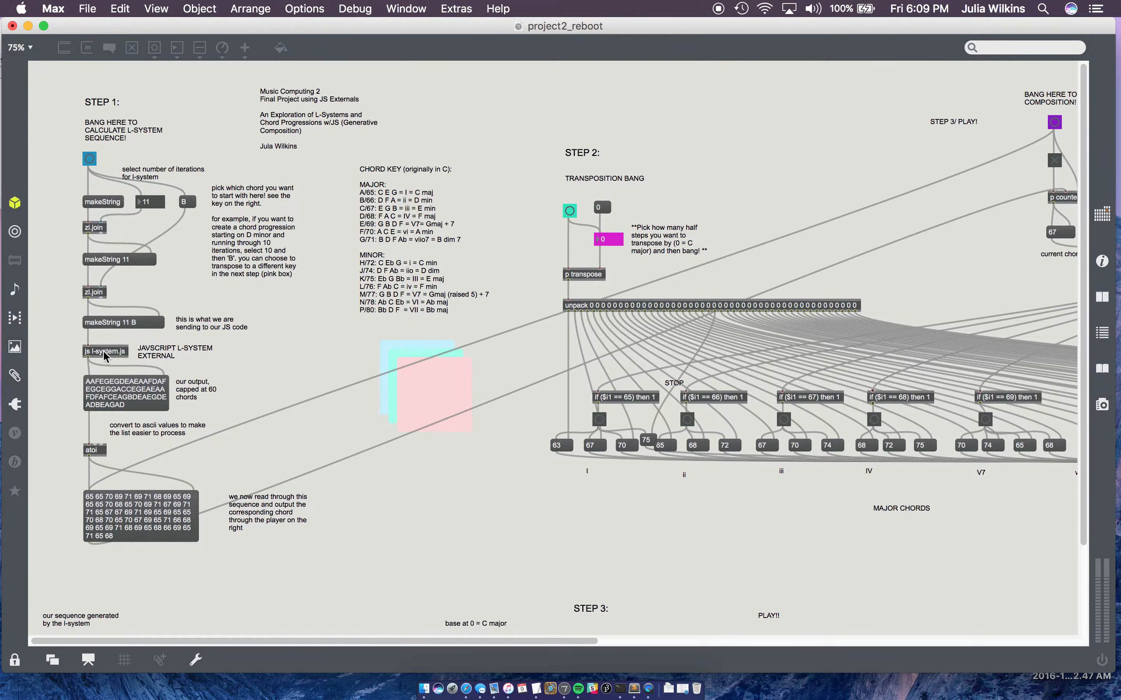
Open l-system.js, mark the makeRules chord-A rule, and move the editor aside to reveal Step 1.
{"action": "double_click", "coordinate": [105, 352]}
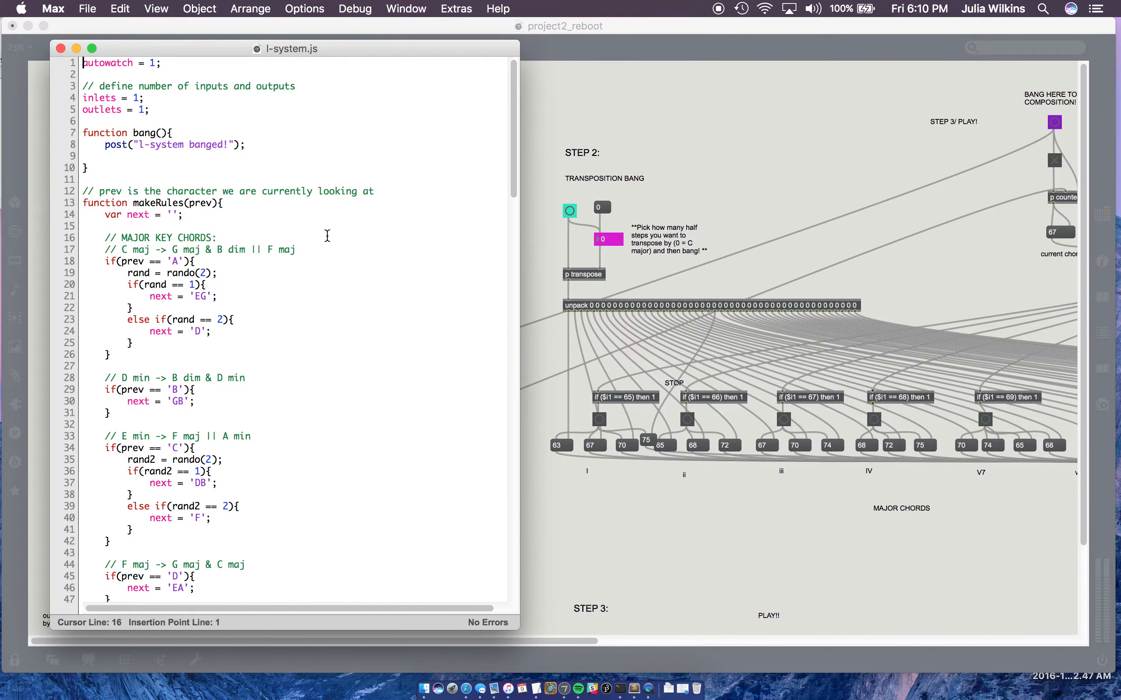
{"action": "left_click", "coordinate": [263, 202]}
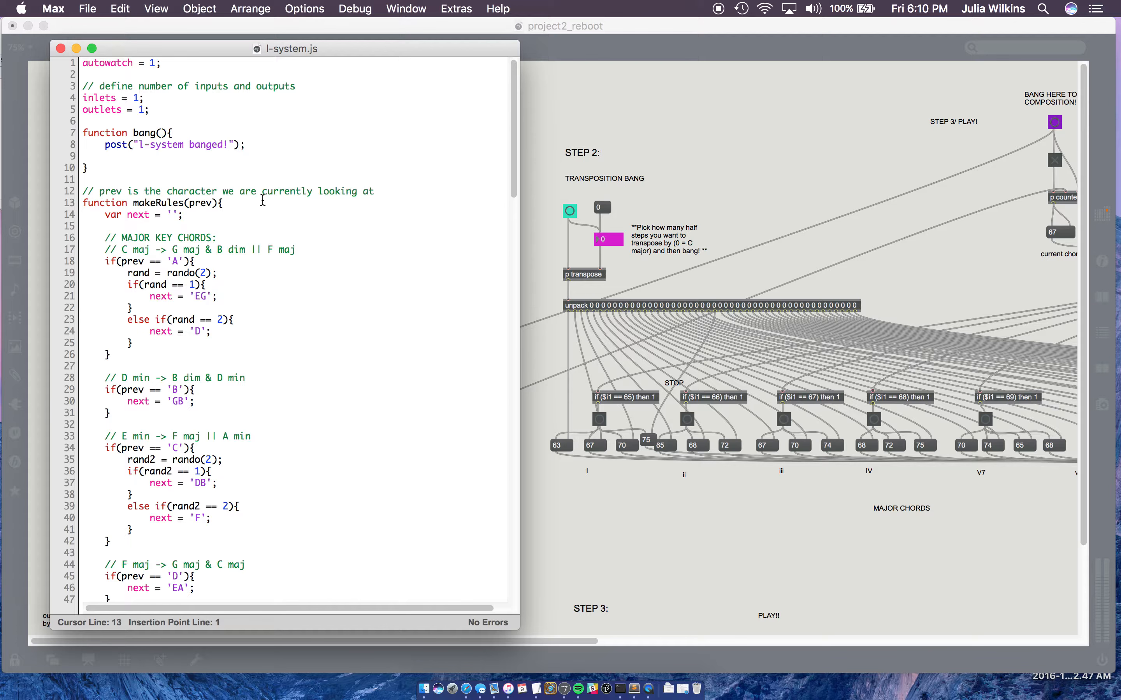
{"action": "left_click", "coordinate": [84, 63]}
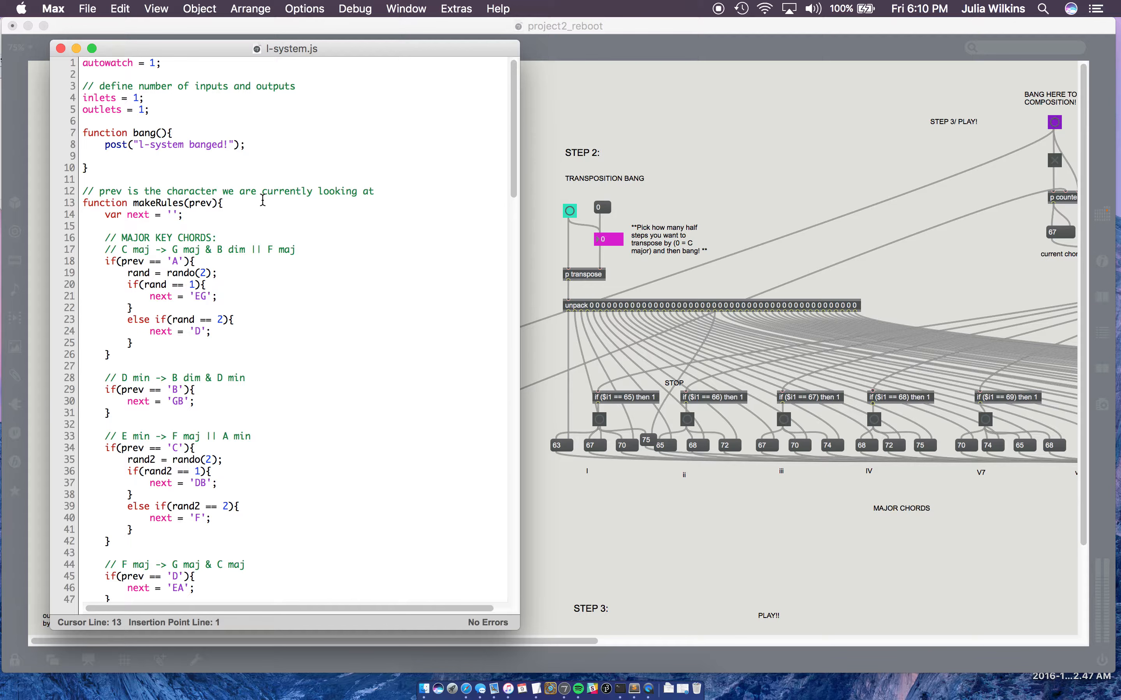
{"action": "left_click", "coordinate": [83, 63]}
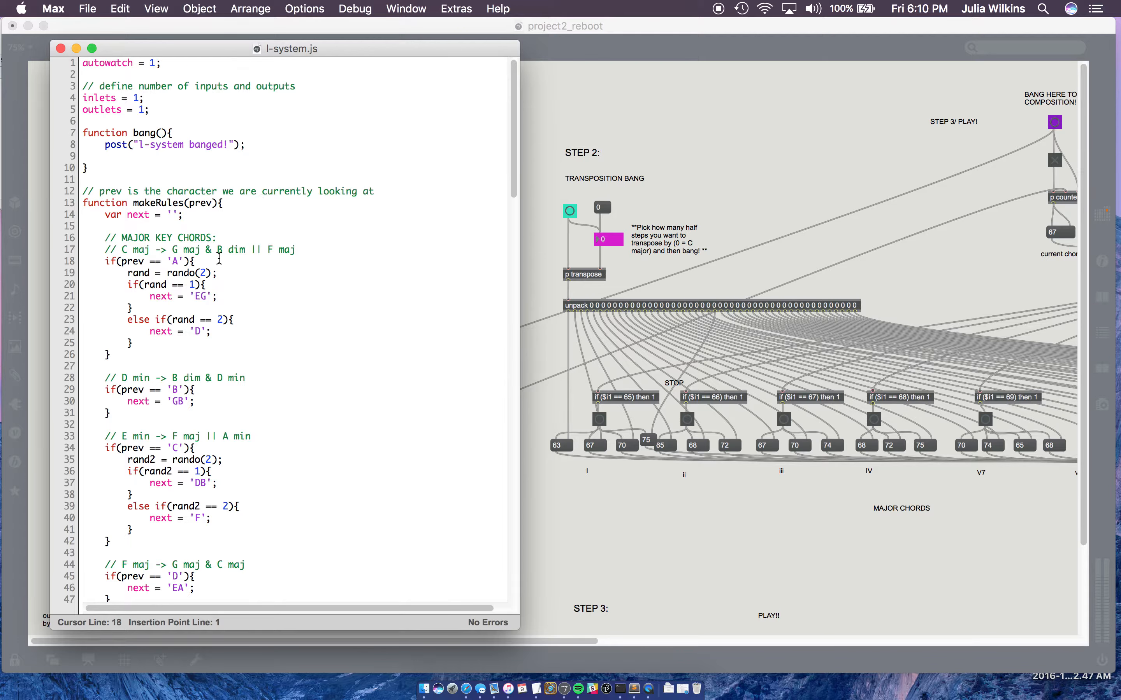
{"action": "left_click_drag", "start_coordinate": [289, 48], "coordinate": [386, 40]}
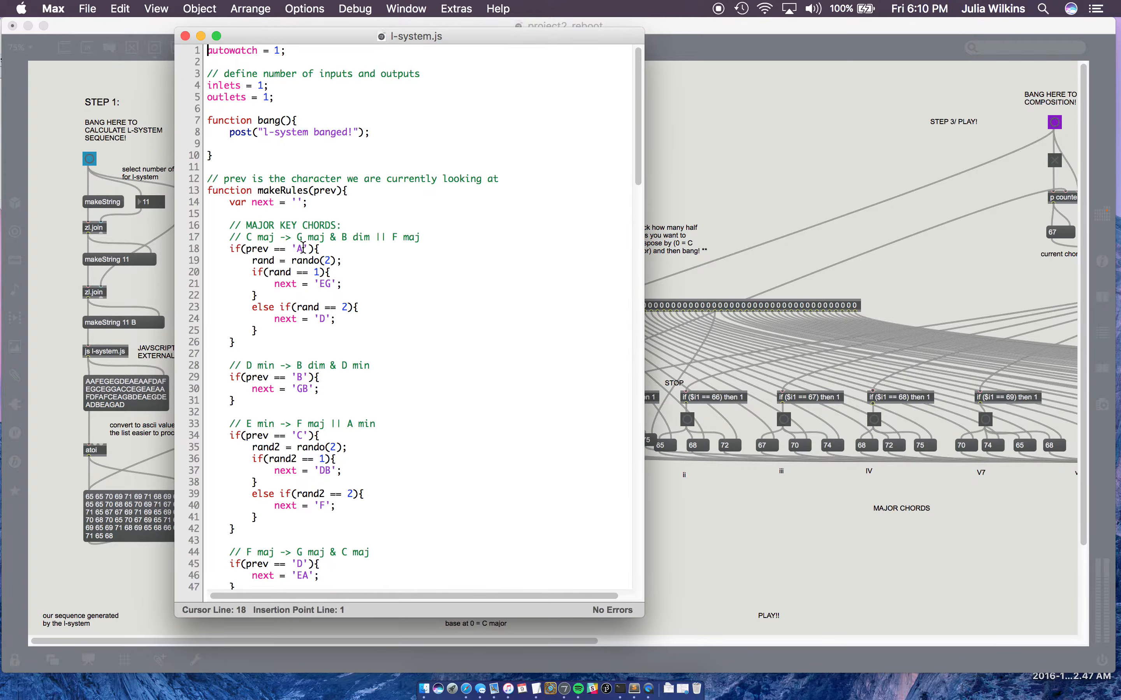
Walk through the chord-A rule's random branch checks and EG result in the script.
{"action": "scroll", "scroll_direction": "down", "scroll_amount": 3}
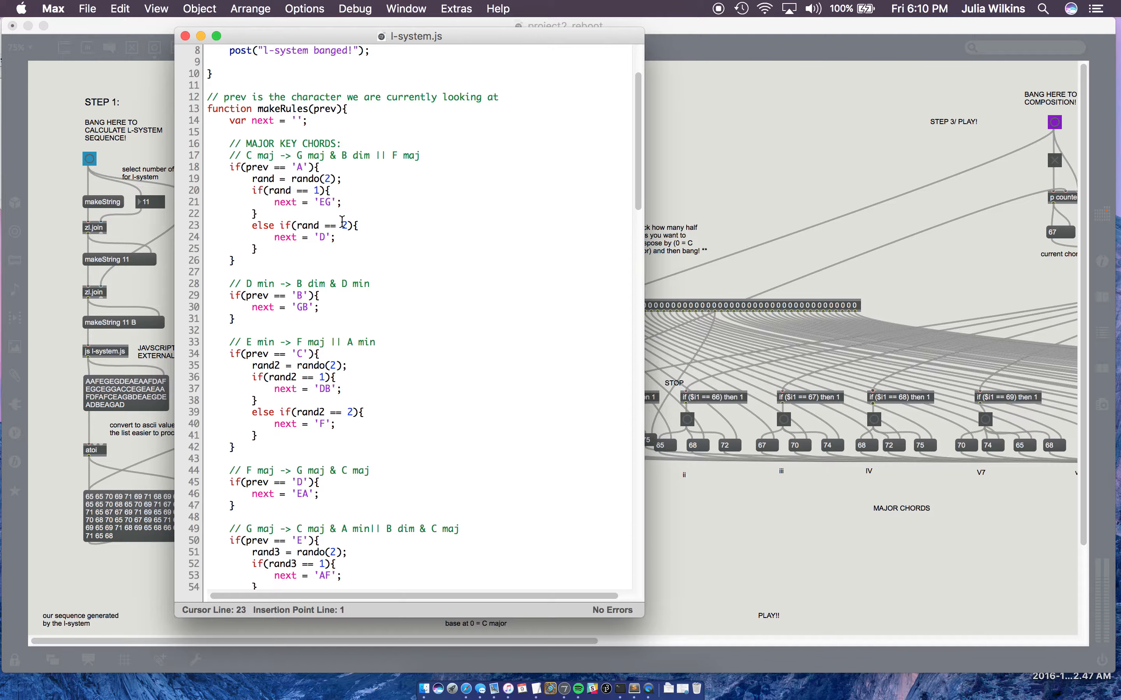
{"action": "left_click", "coordinate": [354, 162]}
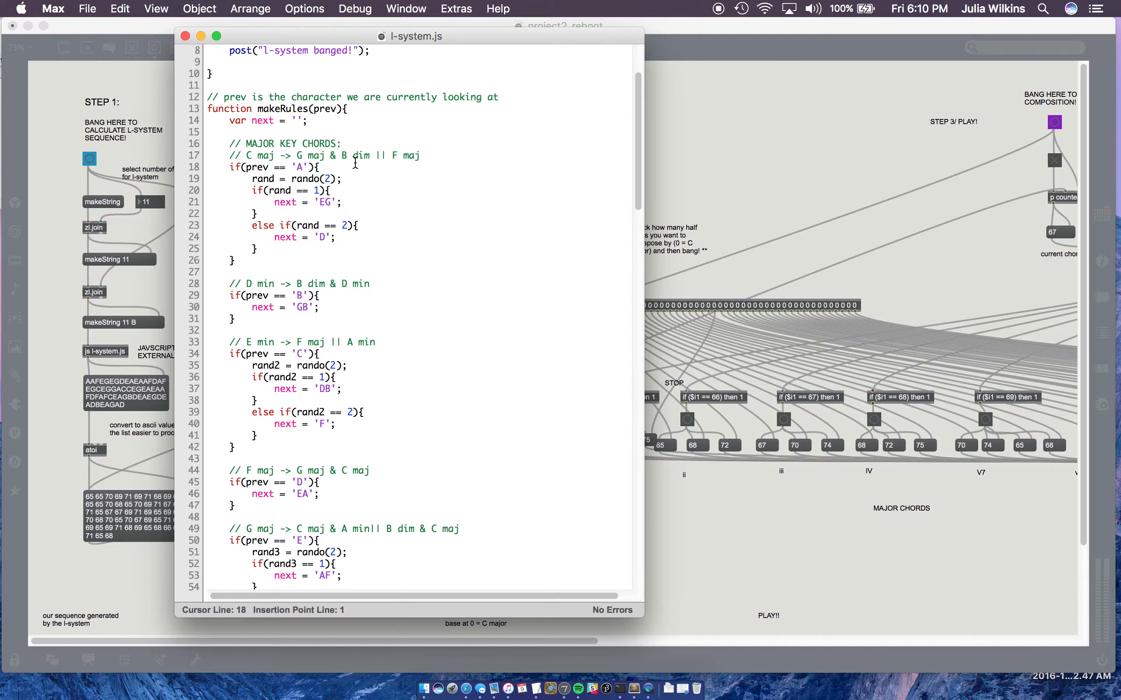
{"action": "left_click", "coordinate": [502, 220]}
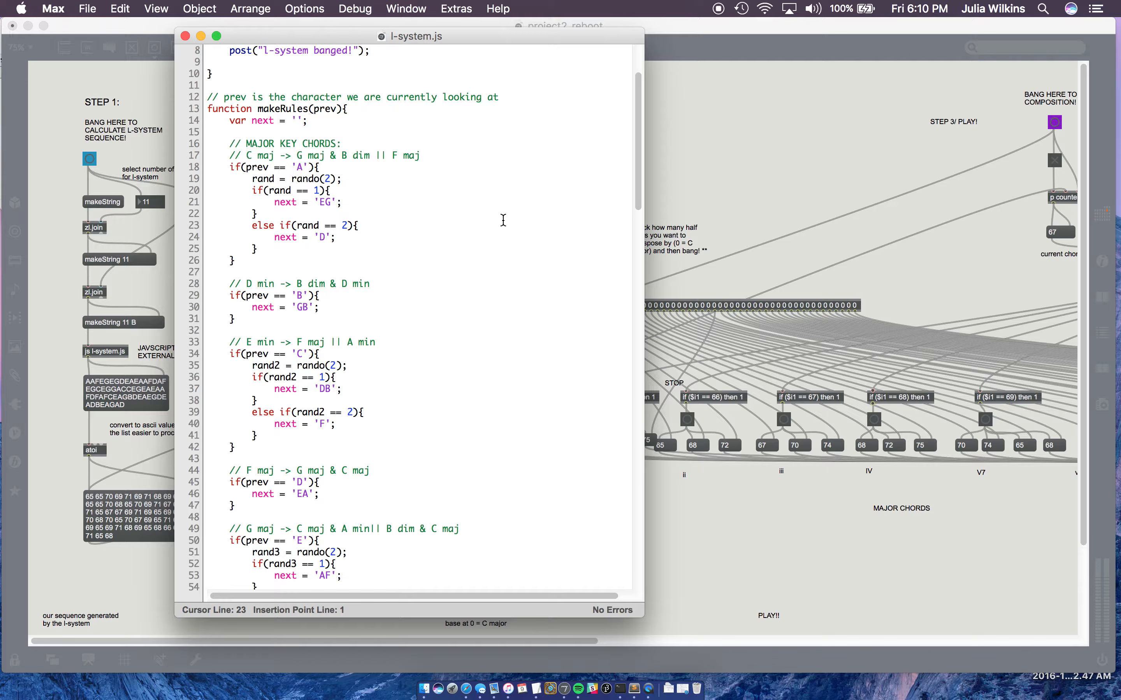
{"action": "left_click", "coordinate": [268, 170]}
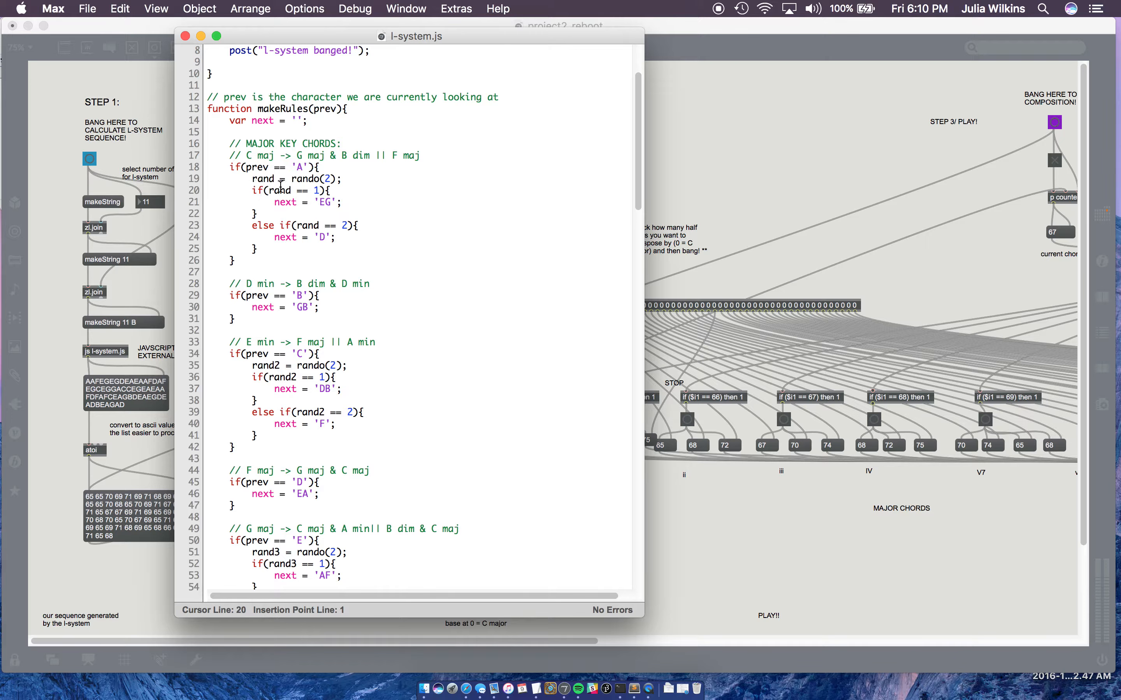
{"action": "left_click", "coordinate": [302, 202]}
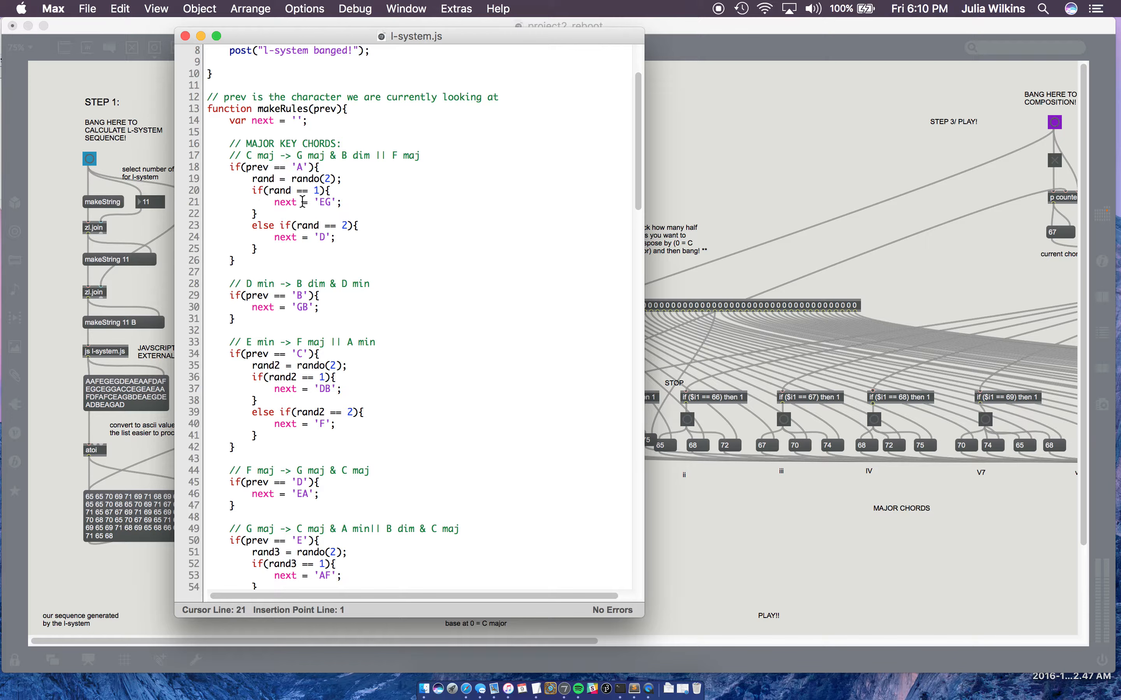
{"action": "scroll", "scroll_direction": "down", "scroll_amount": 3}
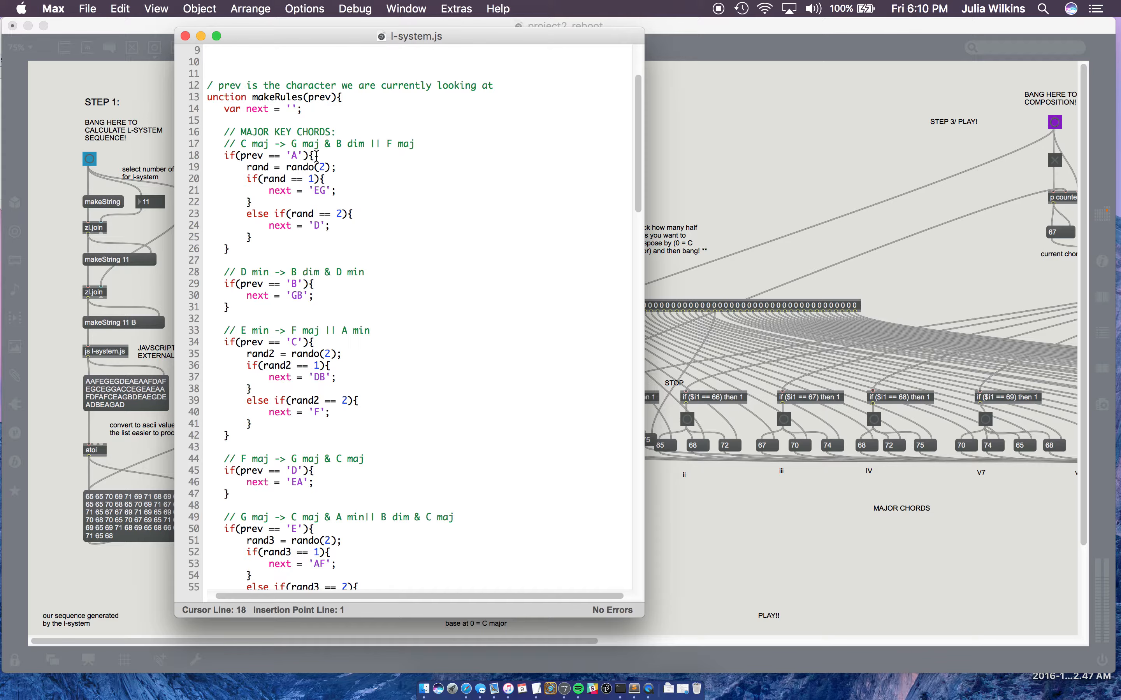
Mark the chord-A random choice and EG line, then move the editor left to reveal Step 2.
{"action": "left_click", "coordinate": [326, 167]}
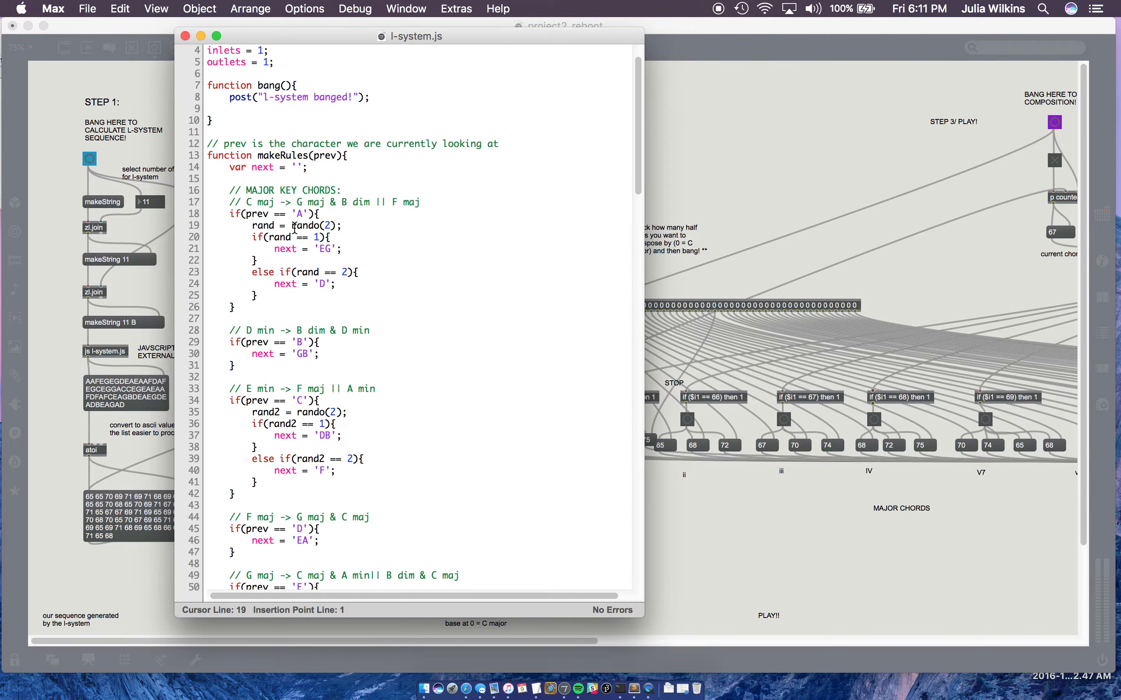
{"action": "left_click", "coordinate": [297, 213]}
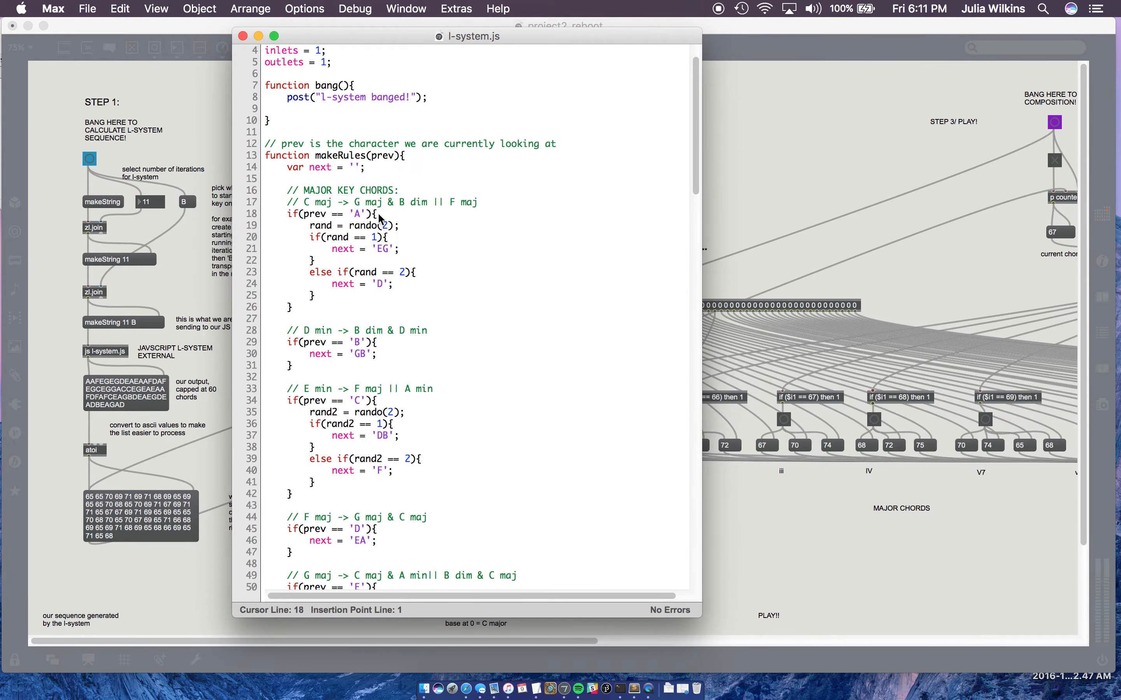
{"action": "mouse_move", "coordinate": [375, 218]}
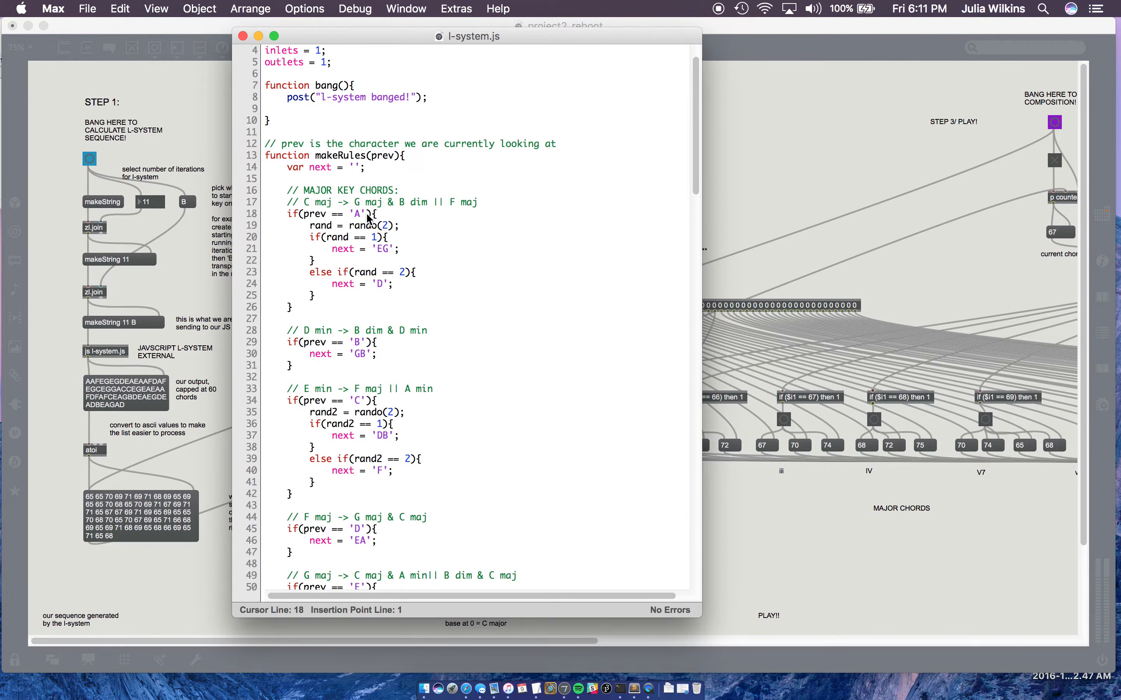
{"action": "left_click", "coordinate": [391, 249]}
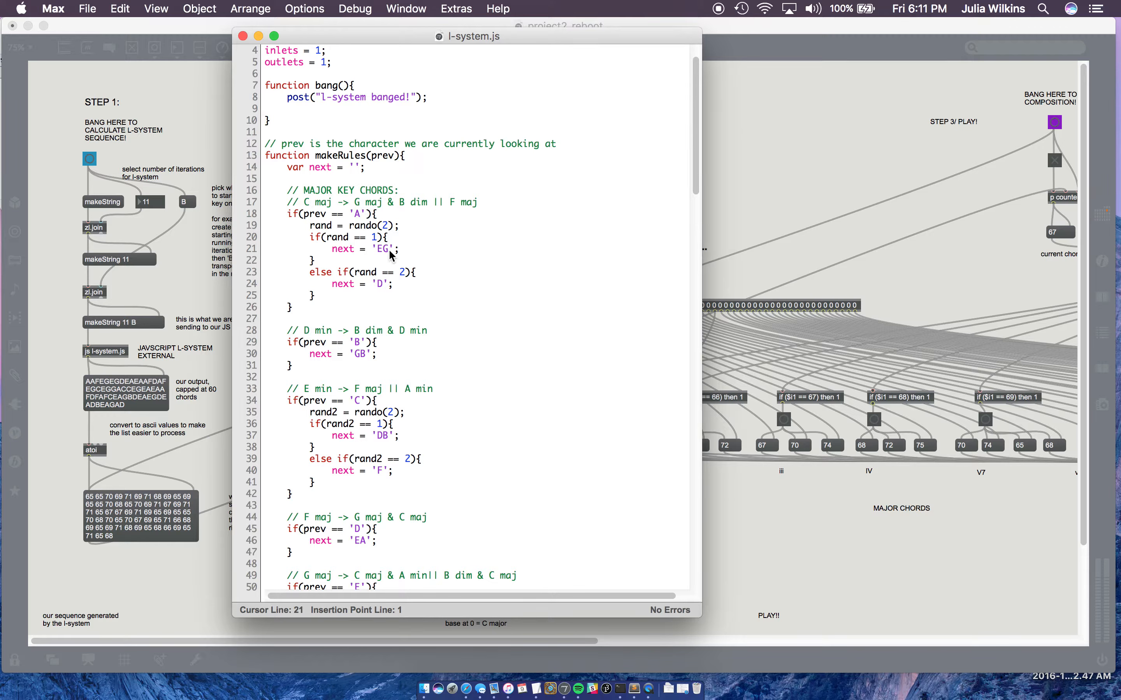
{"action": "mouse_move", "coordinate": [372, 259]}
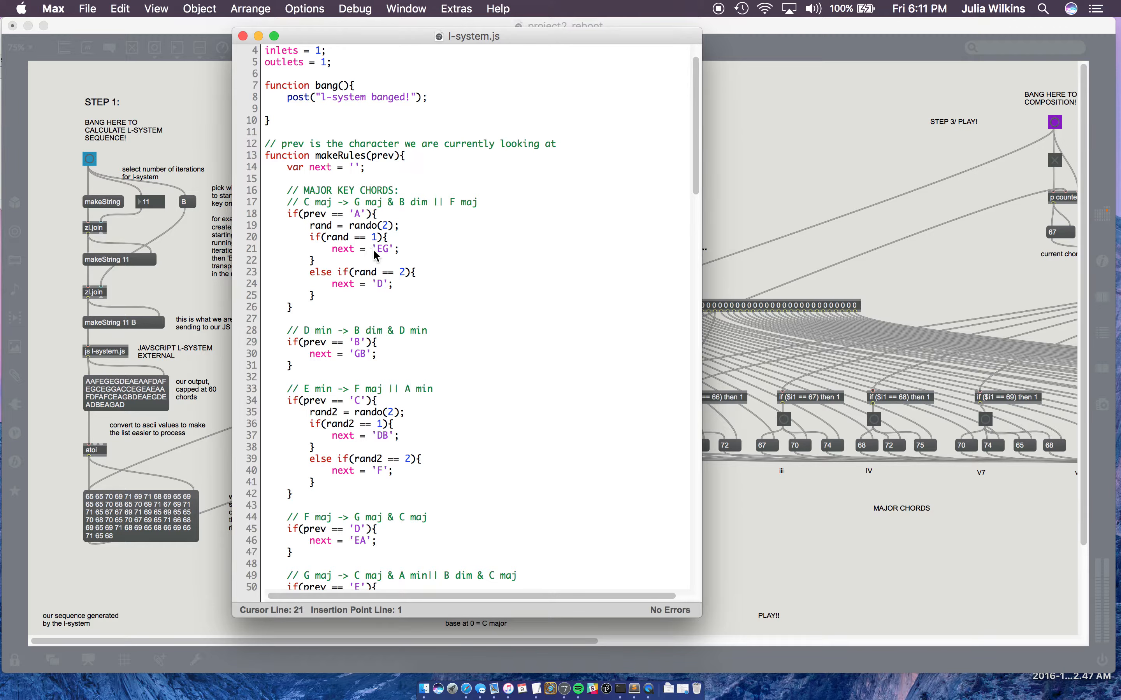
{"action": "mouse_move", "coordinate": [382, 258]}
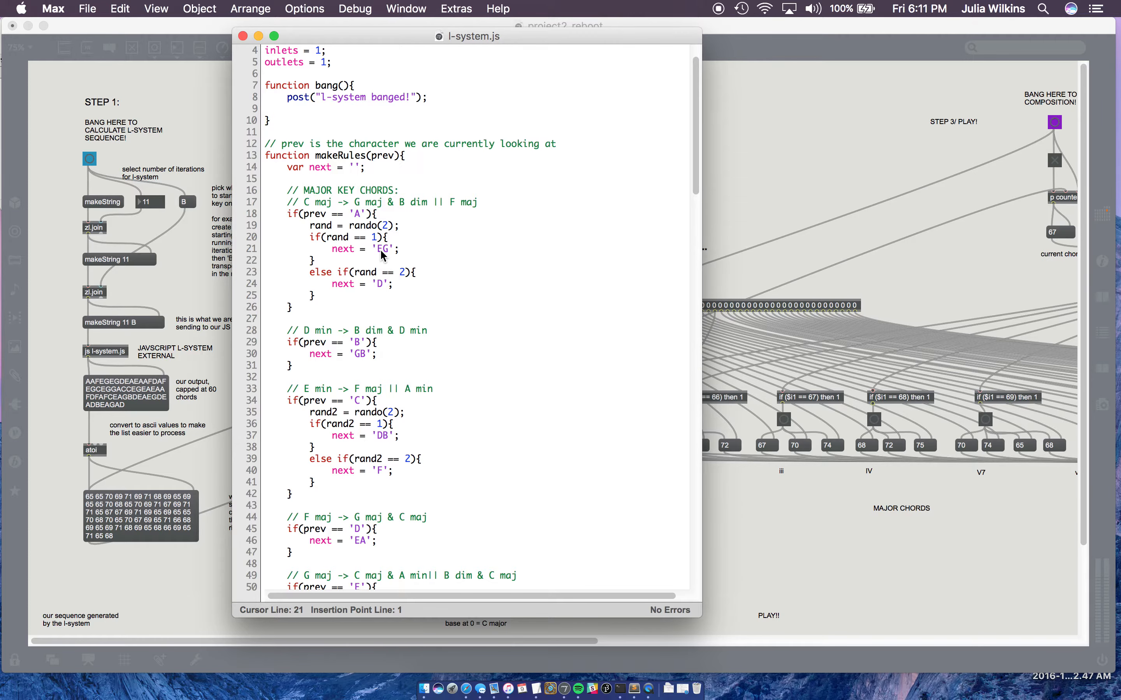
{"action": "left_click_drag", "start_coordinate": [472, 36], "coordinate": [713, 59]}
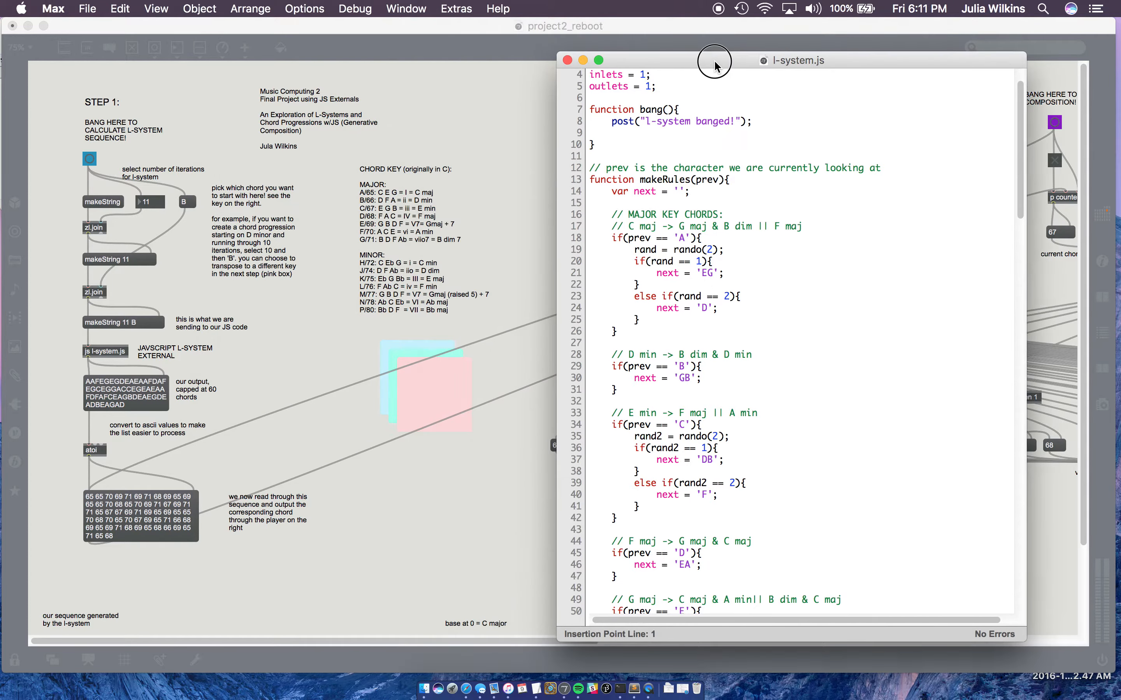
{"action": "left_click_drag", "start_coordinate": [714, 60], "coordinate": [612, 34]}
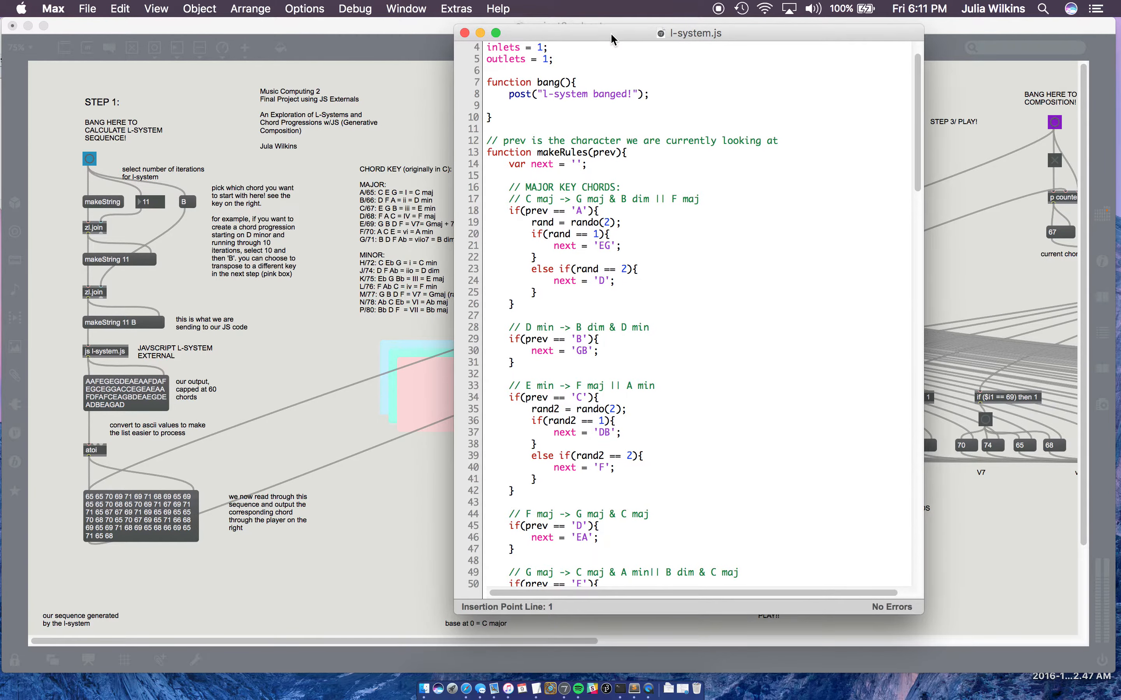
{"action": "left_click_drag", "start_coordinate": [610, 39], "coordinate": [681, 22]}
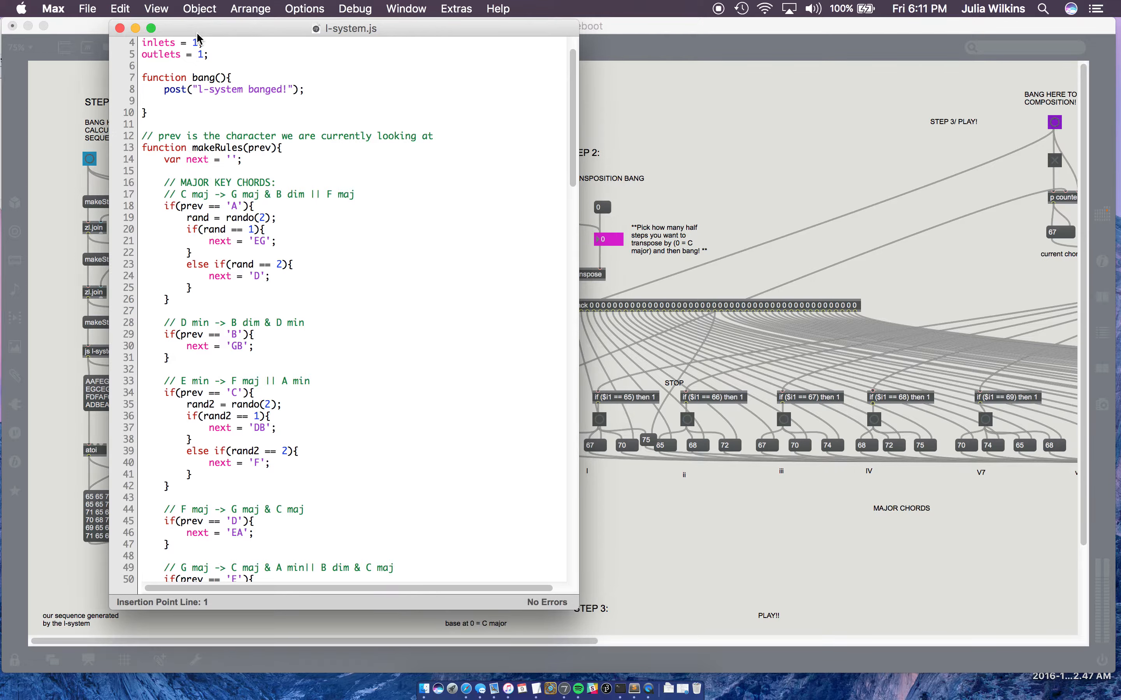
{"action": "mouse_move", "coordinate": [222, 29]}
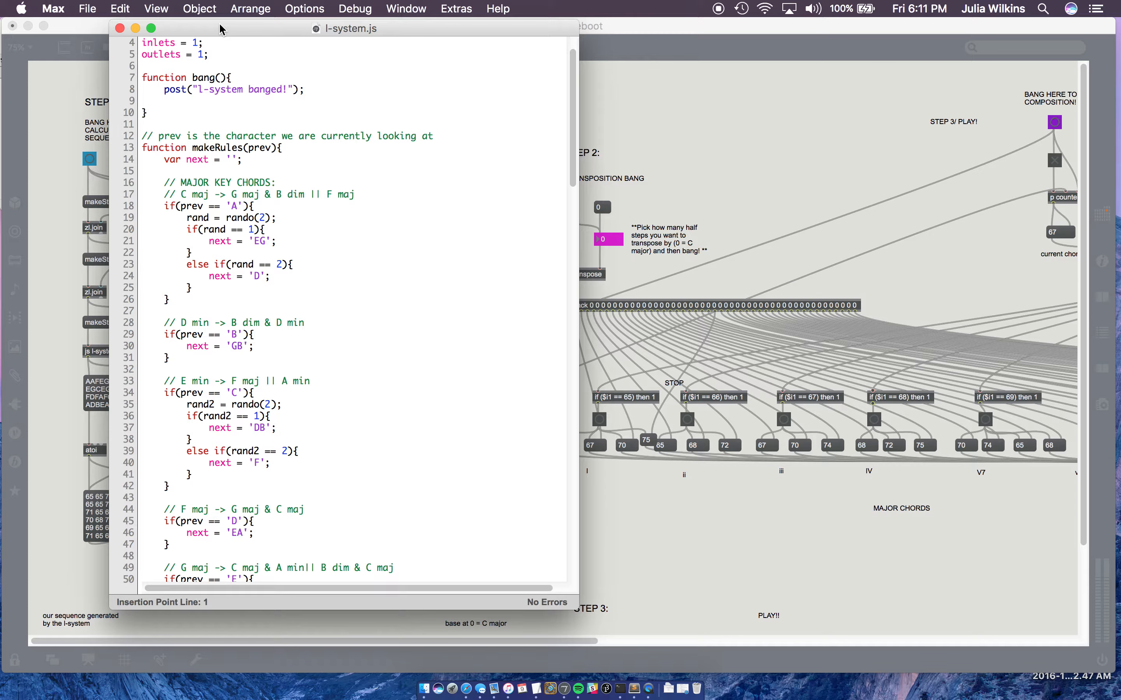
{"action": "left_click", "coordinate": [239, 95]}
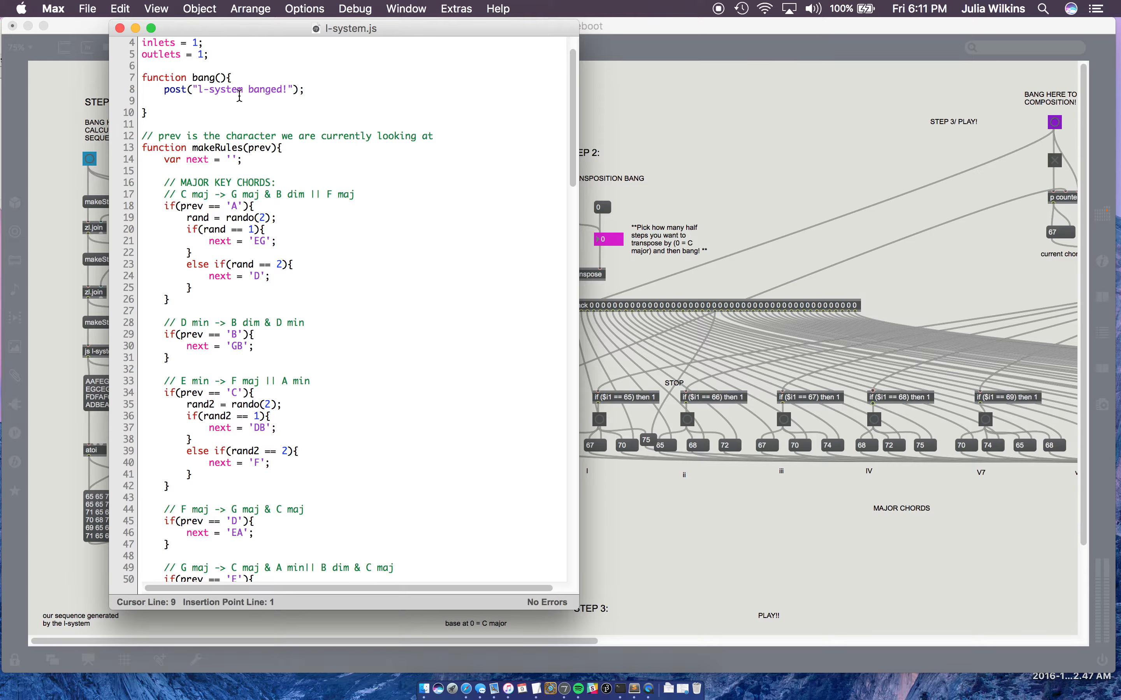
Scroll to the end of the script, marking the prev-setting else branch and runThroughString's print.
{"action": "scroll", "scroll_direction": "down", "scroll_amount": 3}
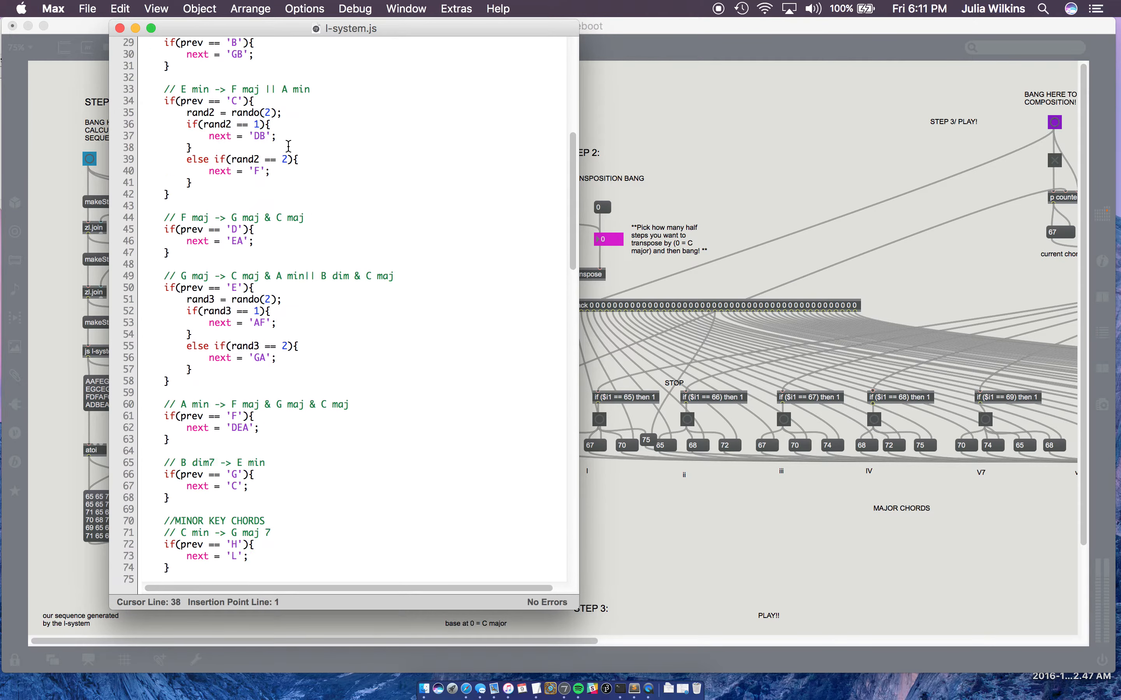
{"action": "scroll", "scroll_direction": "down", "scroll_amount": 3}
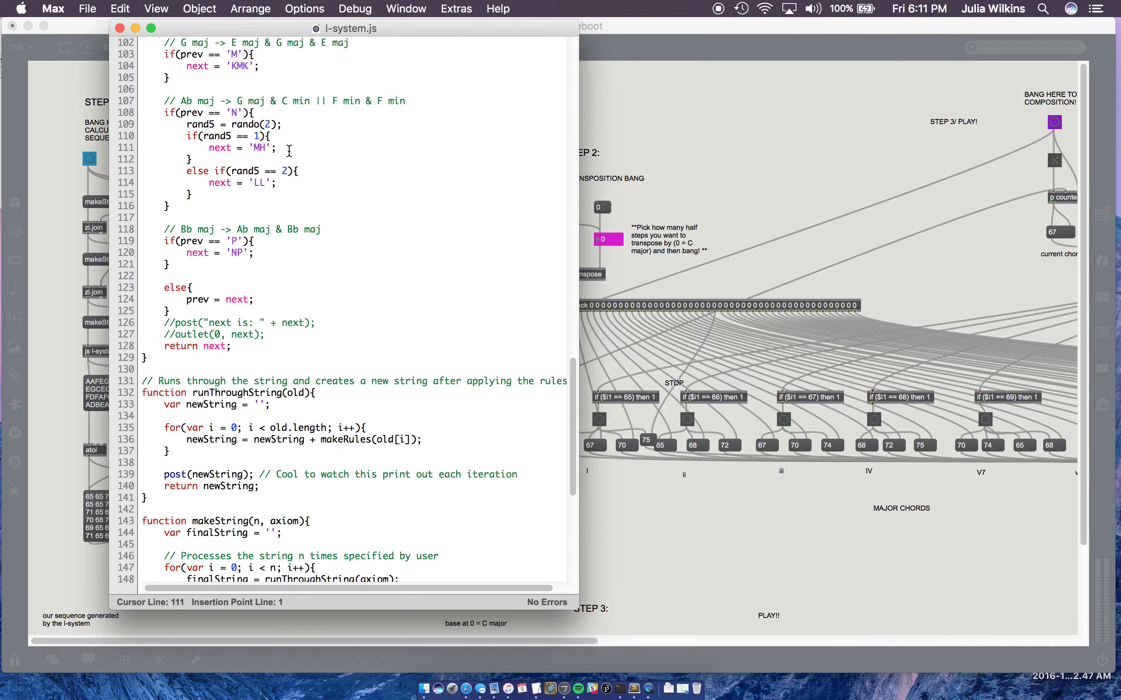
{"action": "left_click", "coordinate": [284, 136]}
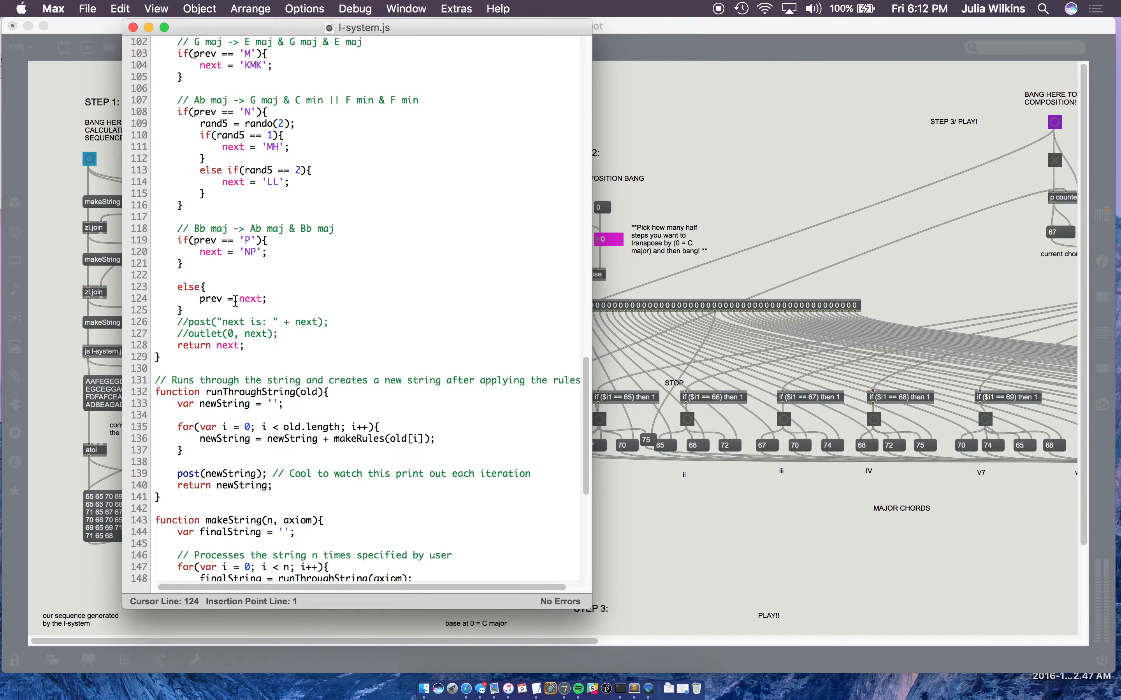
{"action": "scroll", "scroll_direction": "down", "scroll_amount": 3}
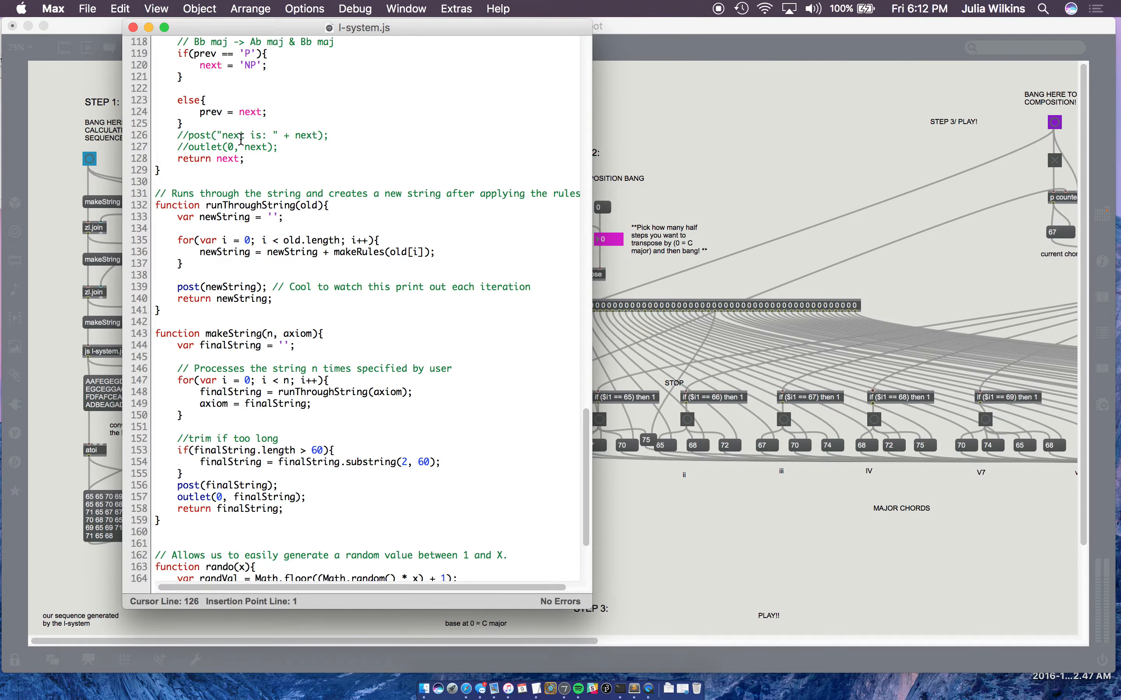
{"action": "left_click", "coordinate": [252, 258]}
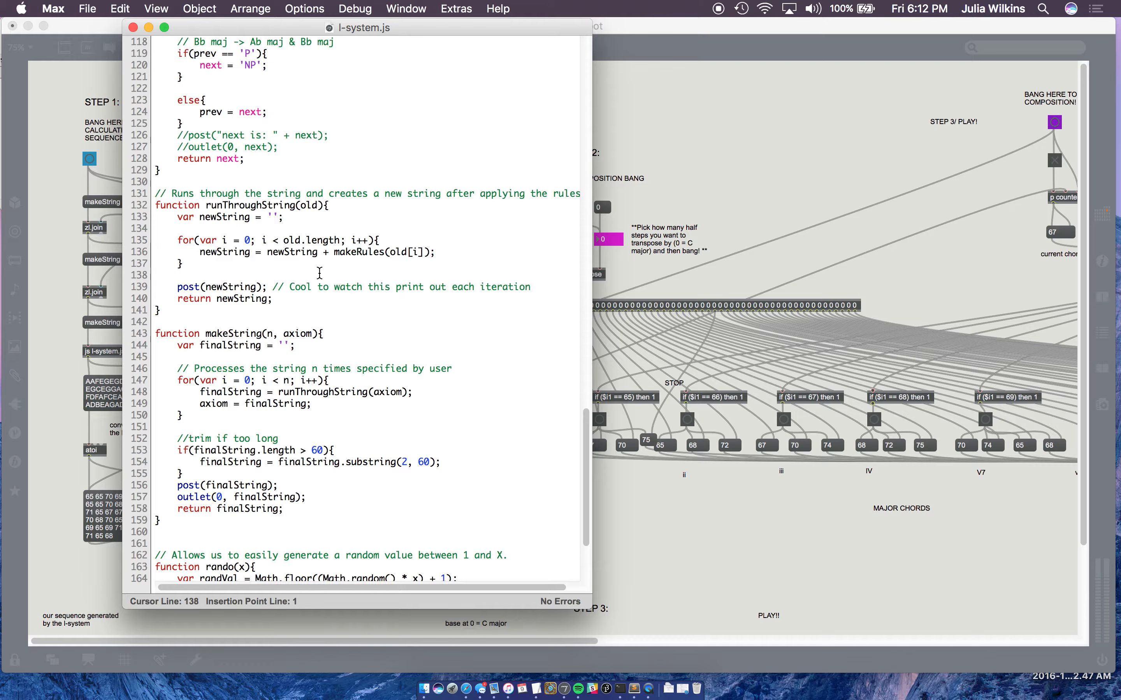
{"action": "mouse_move", "coordinate": [398, 277]}
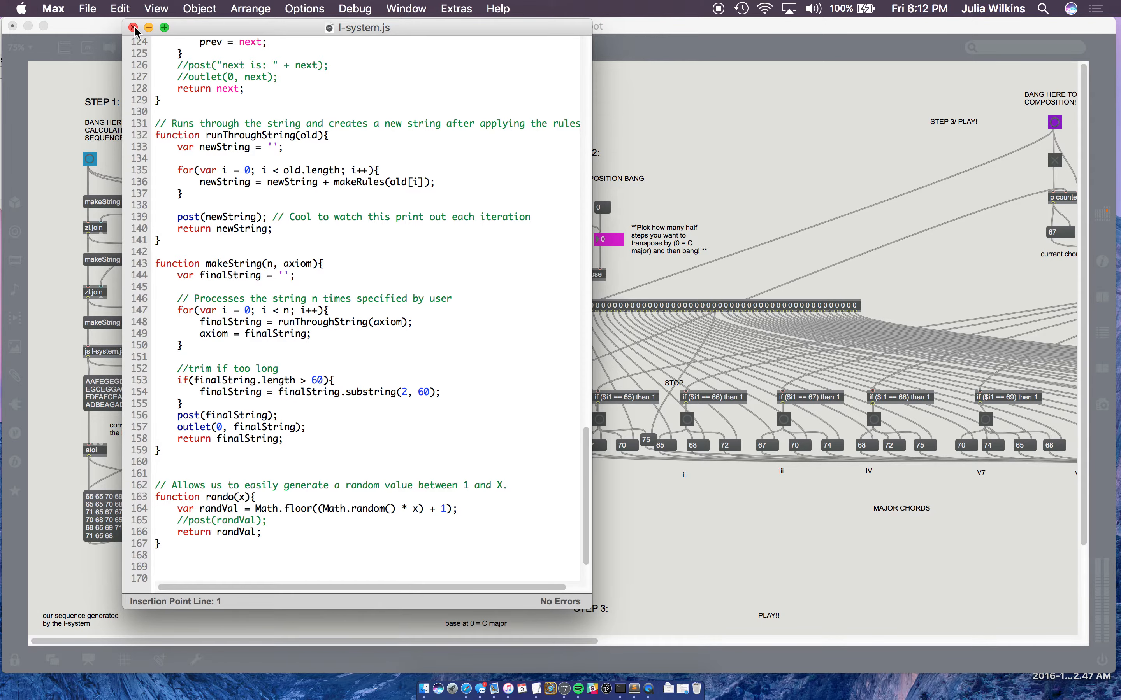
Close the l-system.js editor to return to the project2_reboot patch.
{"action": "left_click", "coordinate": [135, 27]}
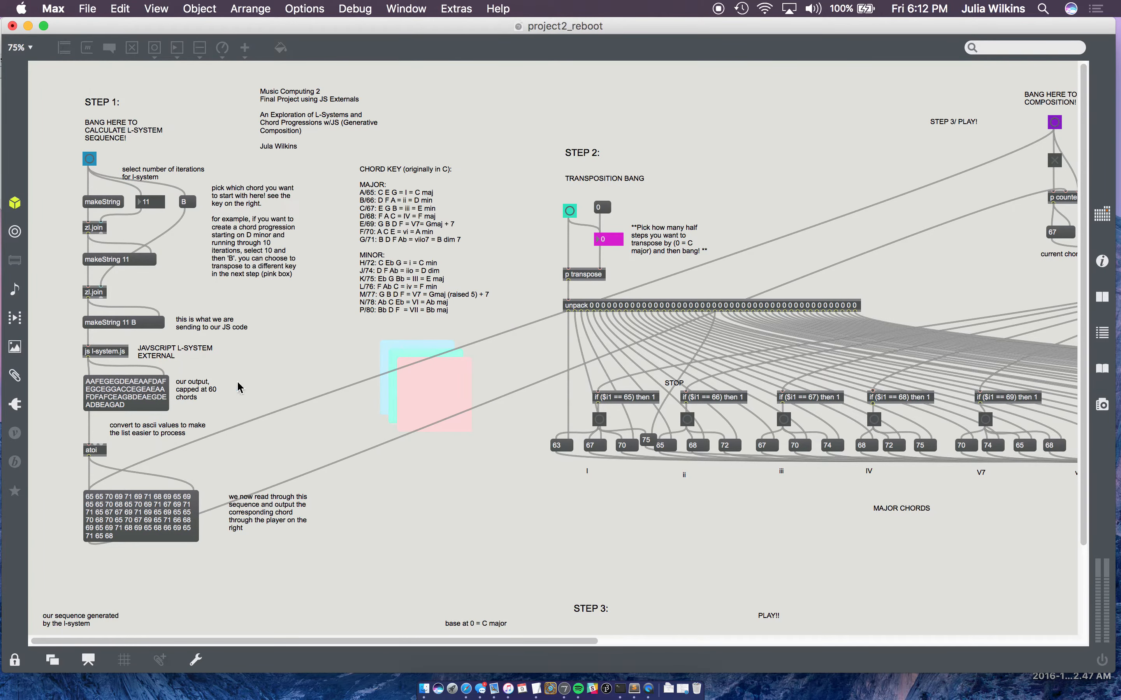
{"action": "mouse_move", "coordinate": [145, 489]}
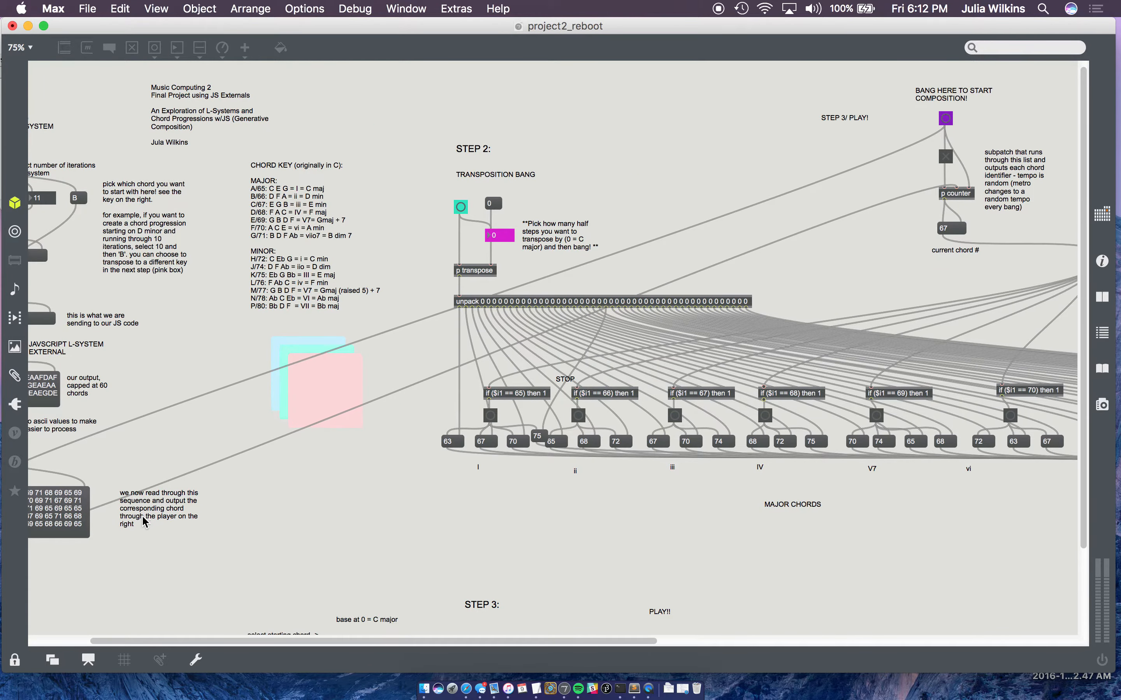
Open the counter subpatch to expose its metro, random tempo and counter logic.
{"action": "double_click", "coordinate": [956, 193]}
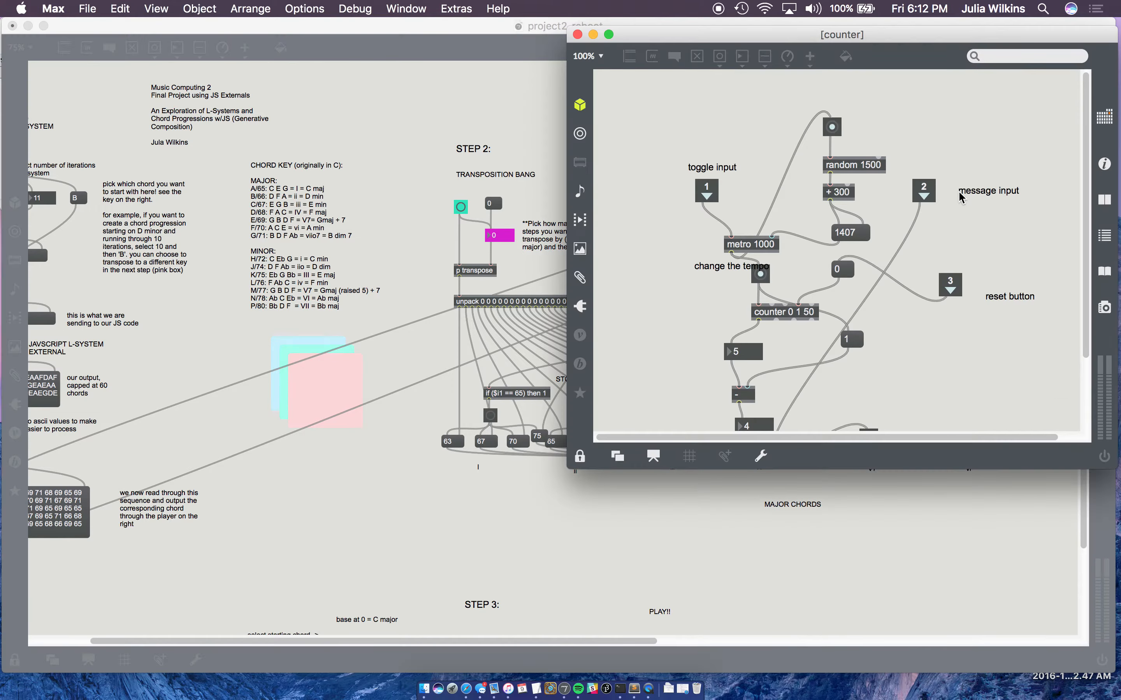
{"action": "scroll", "scroll_direction": "down", "scroll_amount": 3}
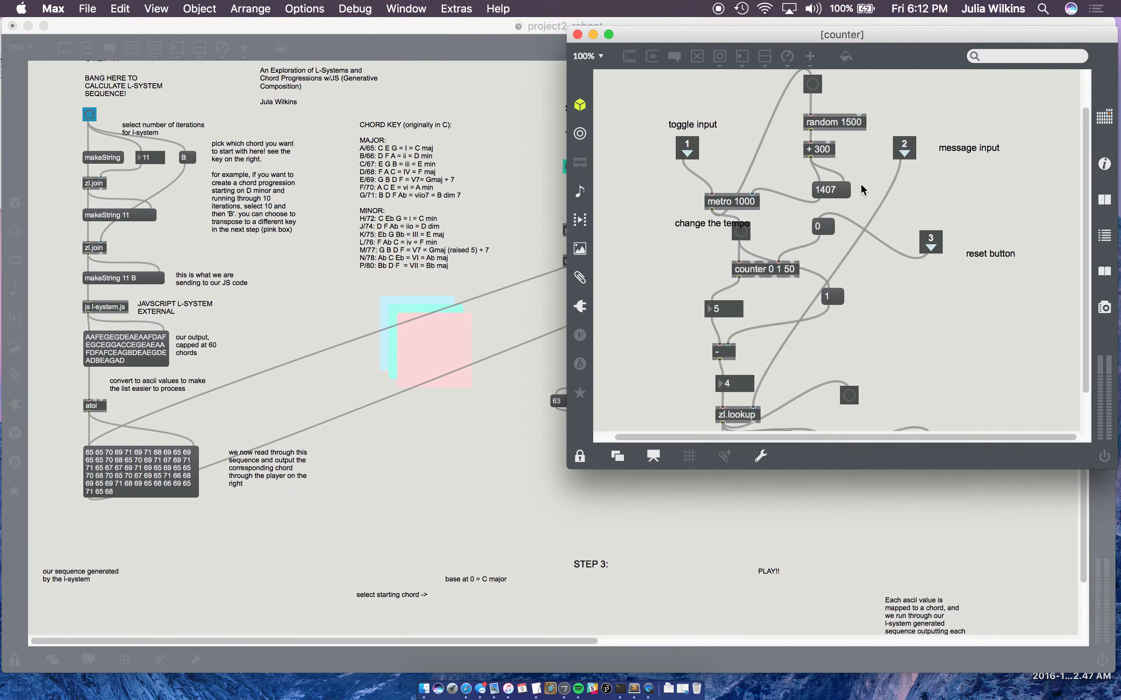
{"action": "mouse_move", "coordinate": [788, 218]}
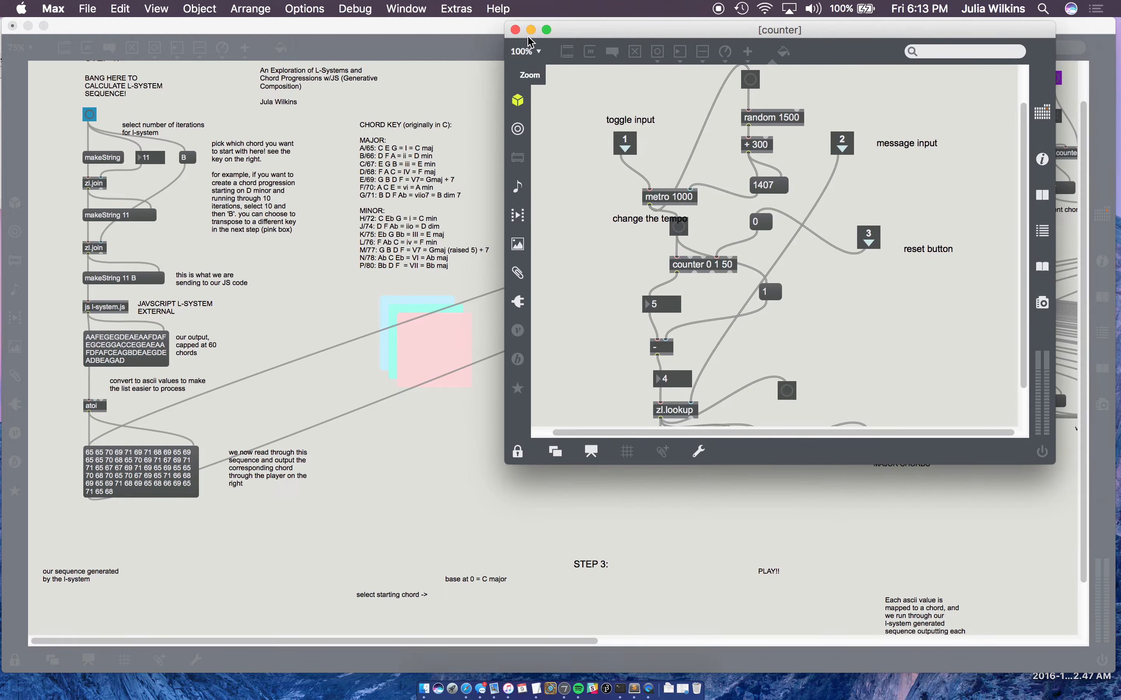
{"action": "mouse_move", "coordinate": [477, 37]}
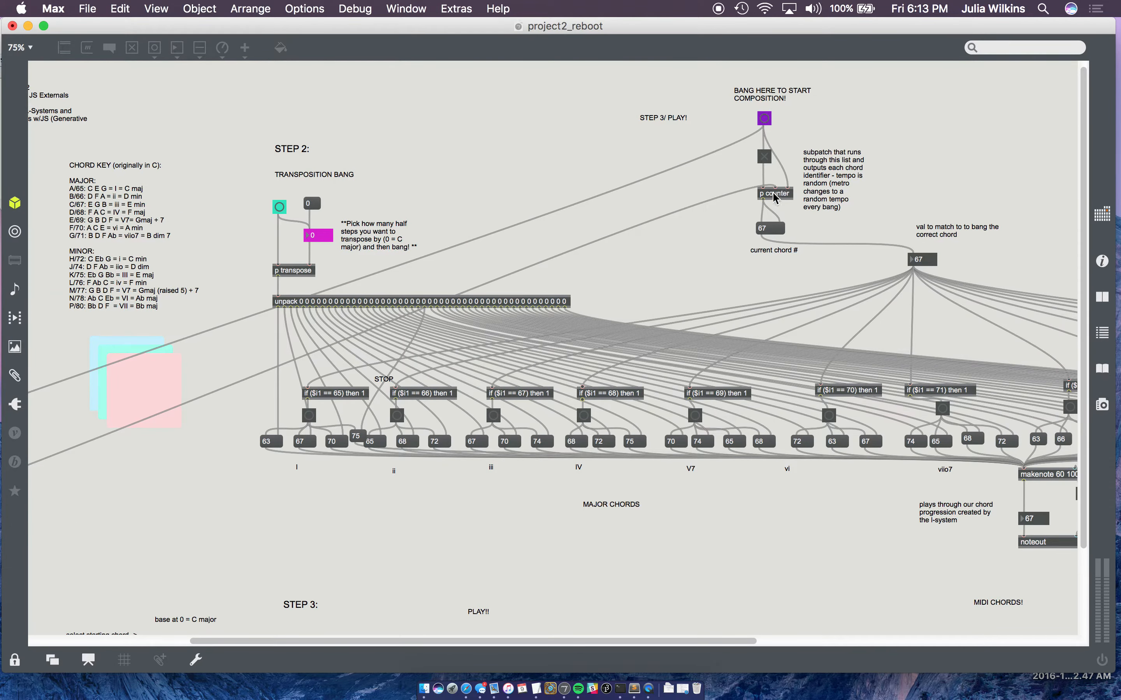
{"action": "mouse_move", "coordinate": [783, 159]}
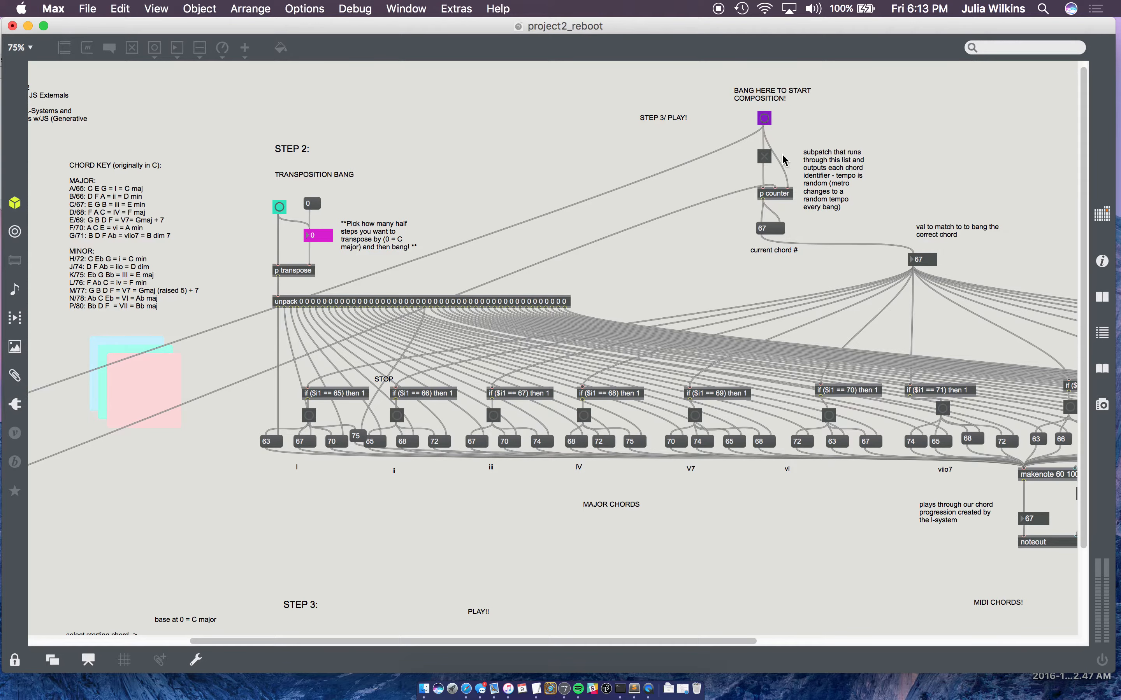
{"action": "mouse_move", "coordinate": [783, 165]}
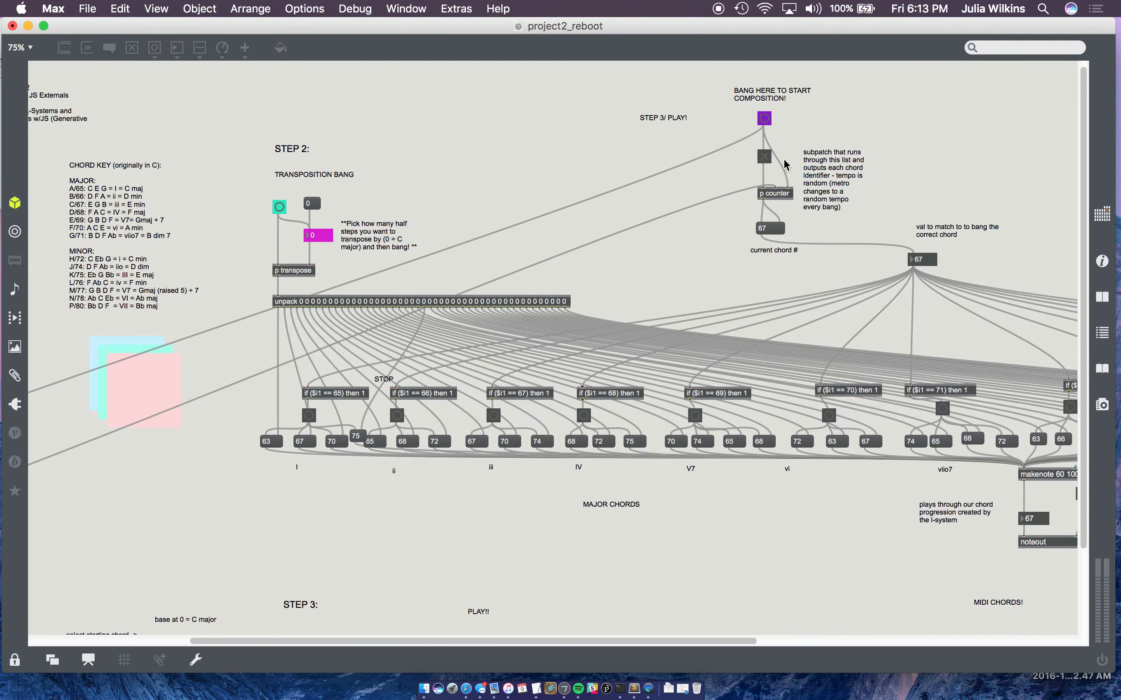
{"action": "mouse_move", "coordinate": [824, 237]}
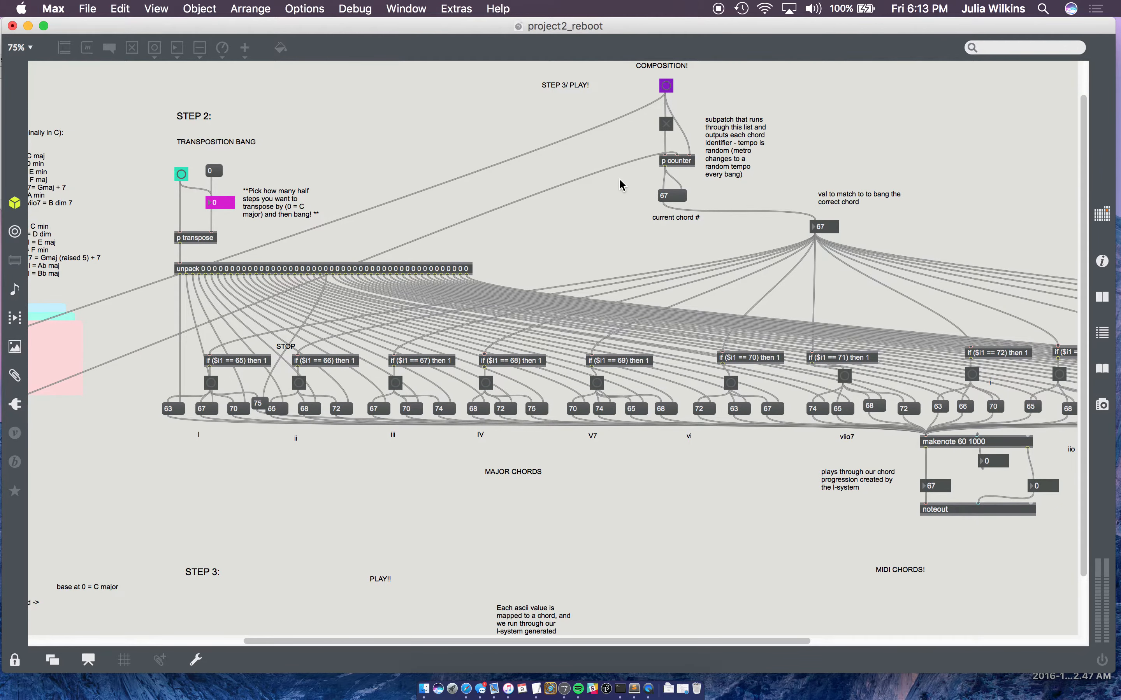
{"action": "mouse_move", "coordinate": [684, 198]}
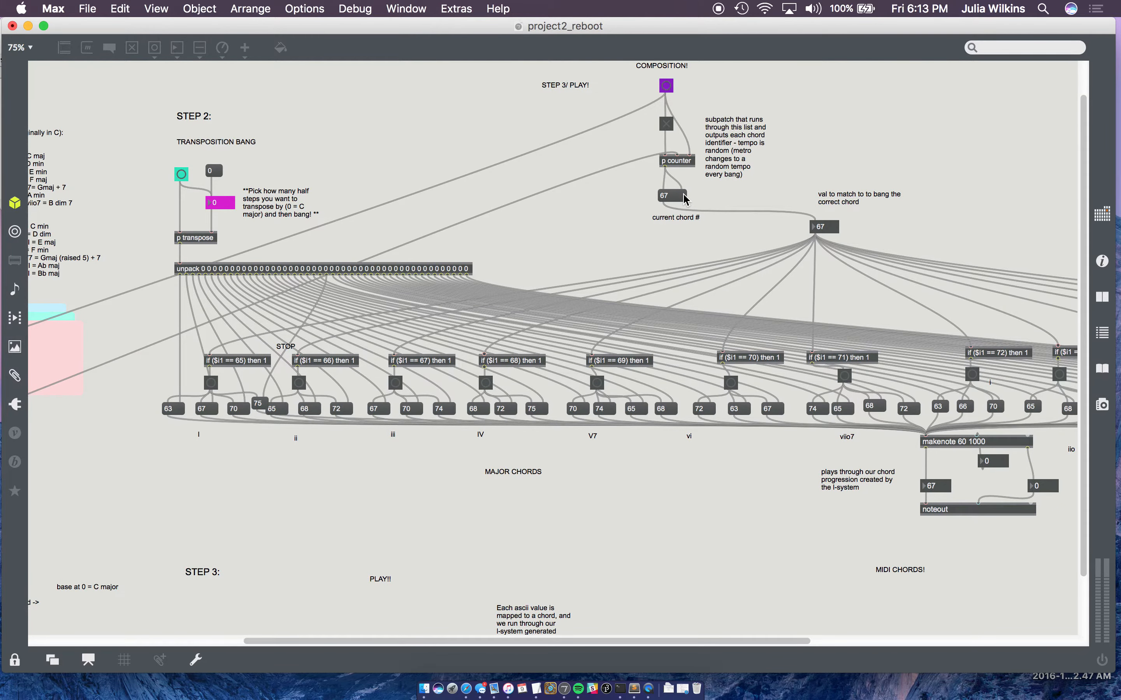
{"action": "mouse_move", "coordinate": [656, 260]}
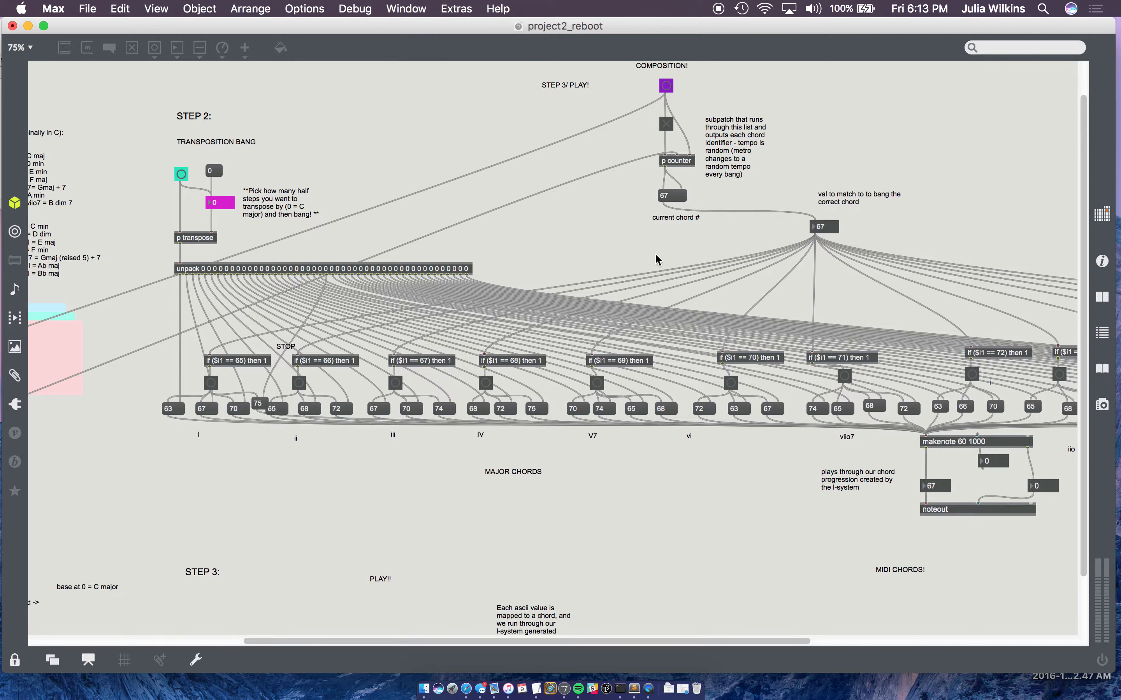
{"action": "mouse_move", "coordinate": [697, 213]}
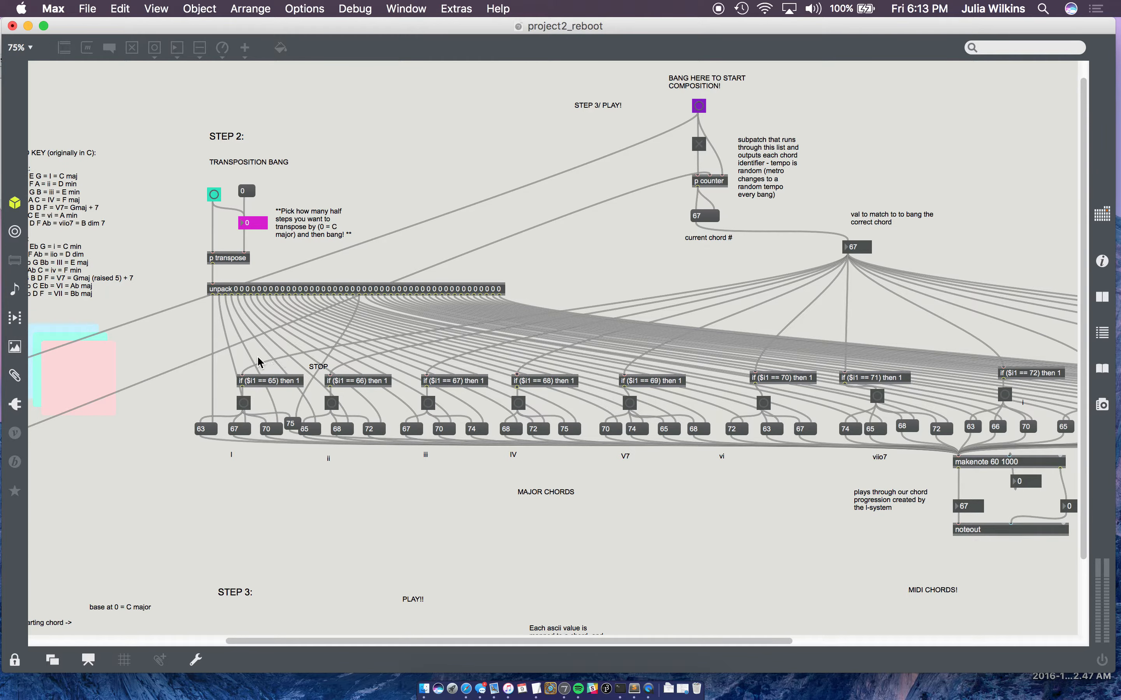
{"action": "mouse_move", "coordinate": [336, 316]}
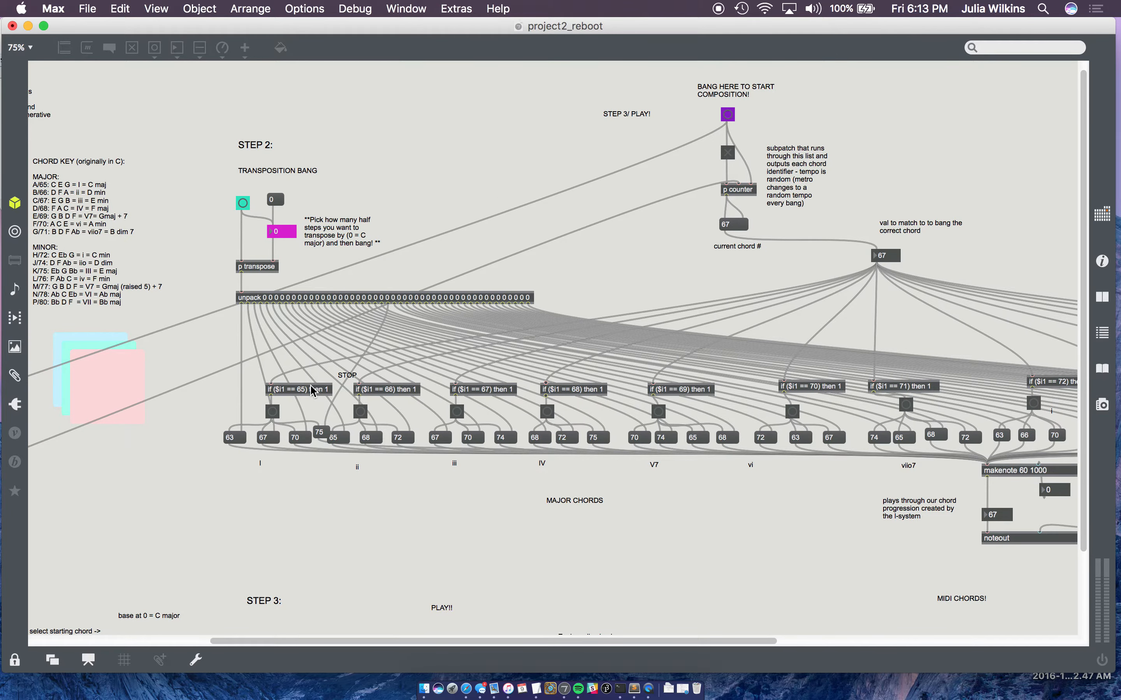
{"action": "mouse_move", "coordinate": [277, 454]}
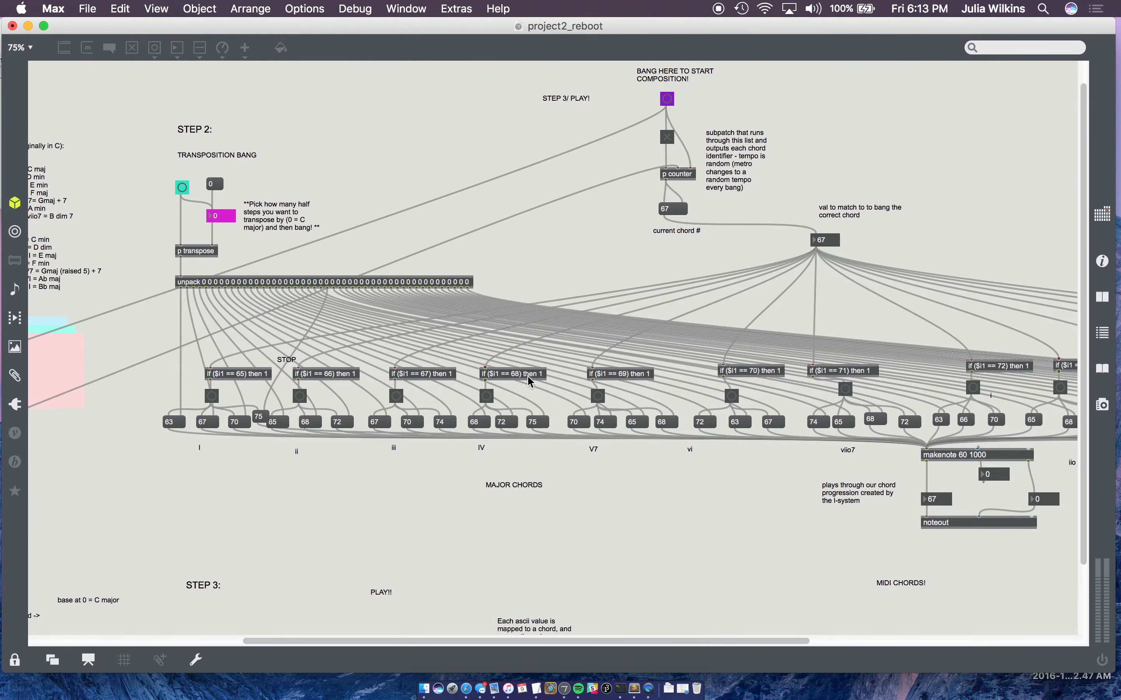
{"action": "mouse_move", "coordinate": [507, 405]}
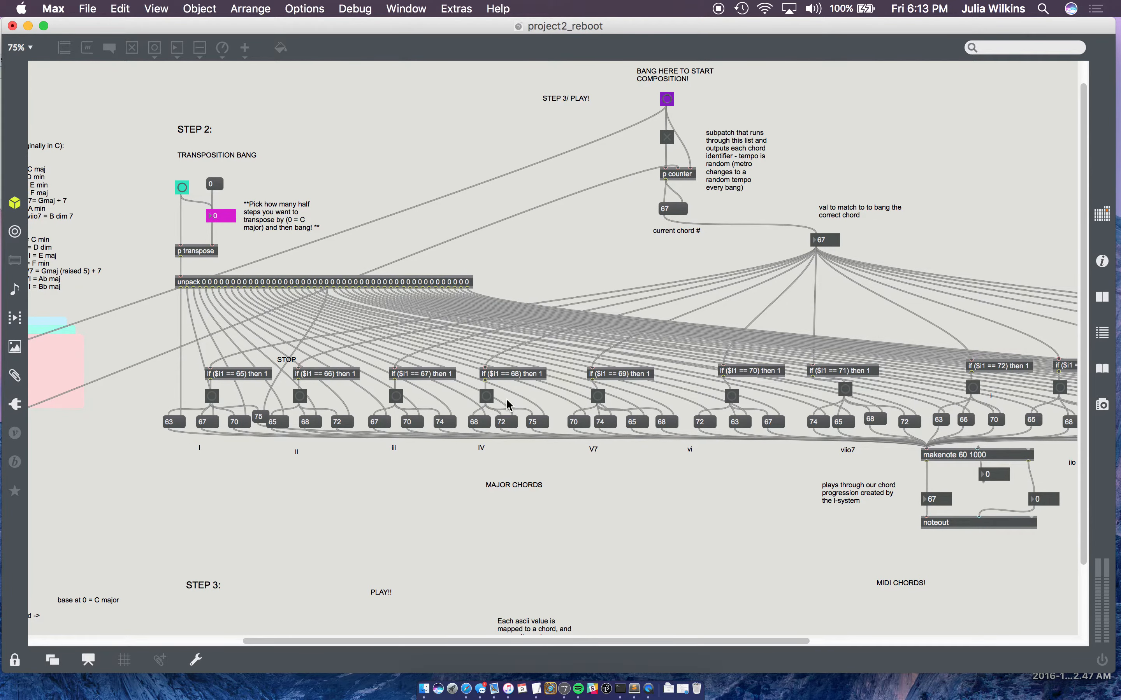
{"action": "scroll", "scroll_direction": "right", "scroll_amount": 3}
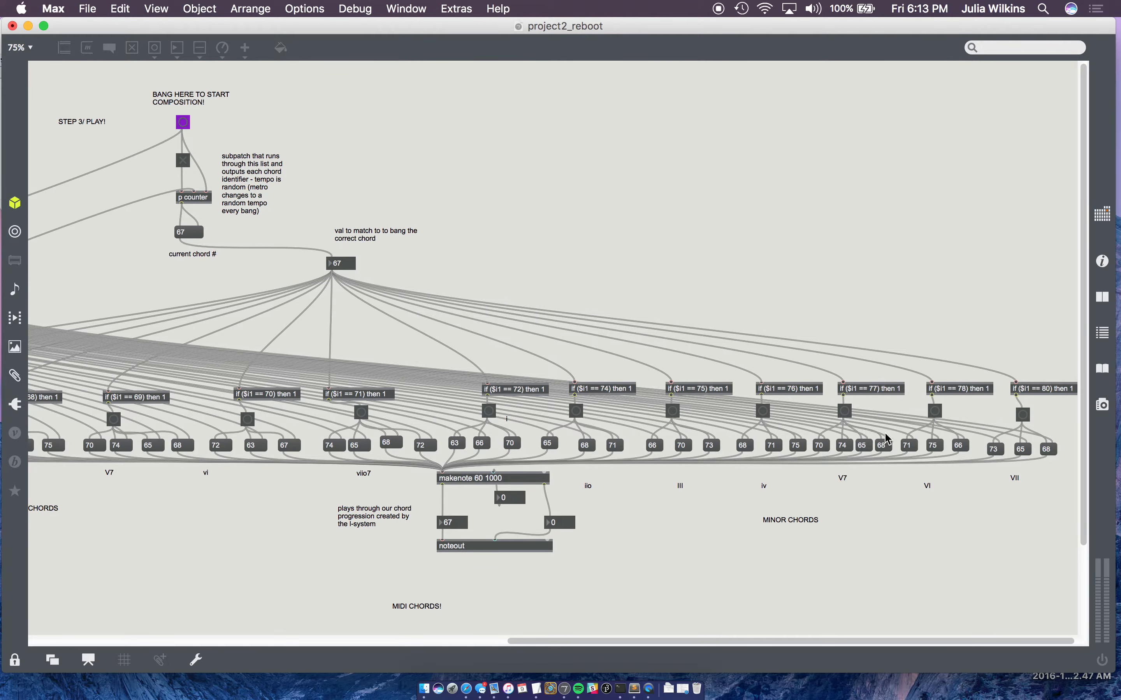
{"action": "mouse_move", "coordinate": [720, 501]}
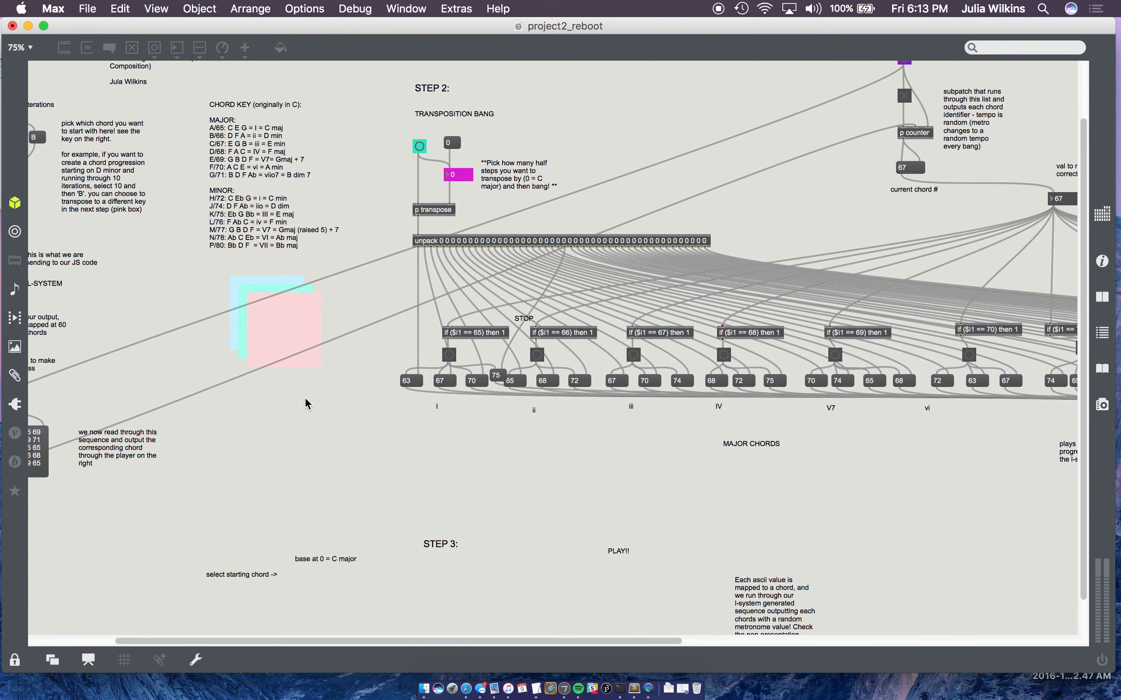
{"action": "mouse_move", "coordinate": [675, 457]}
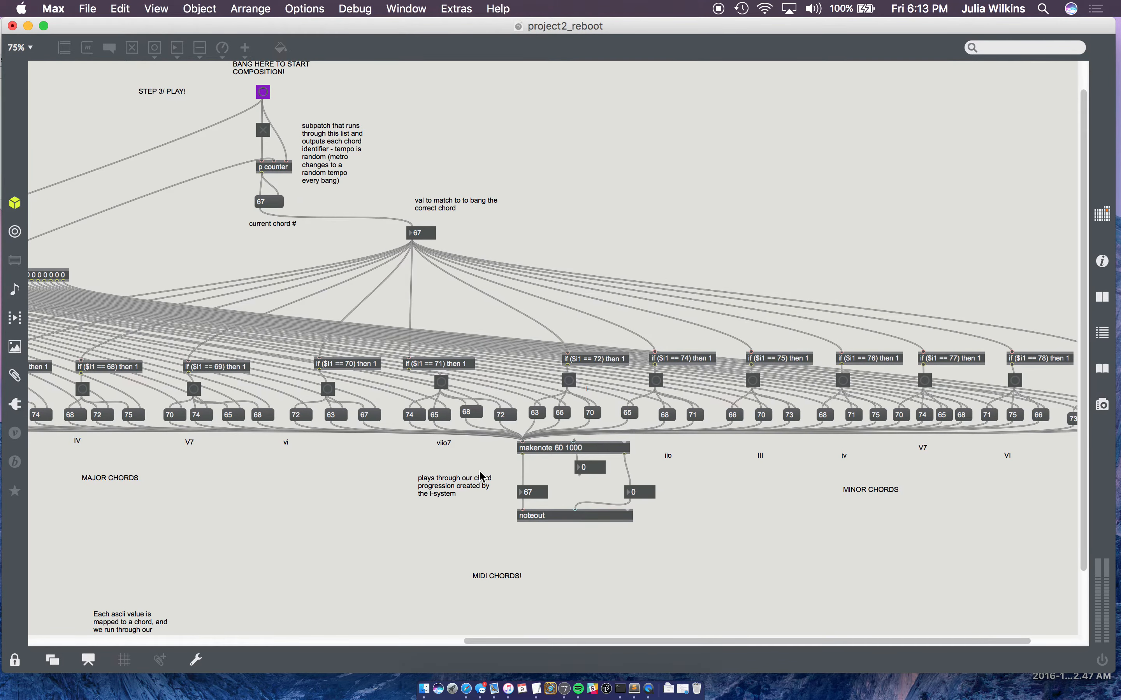
{"action": "scroll", "scroll_direction": "left", "scroll_amount": 3}
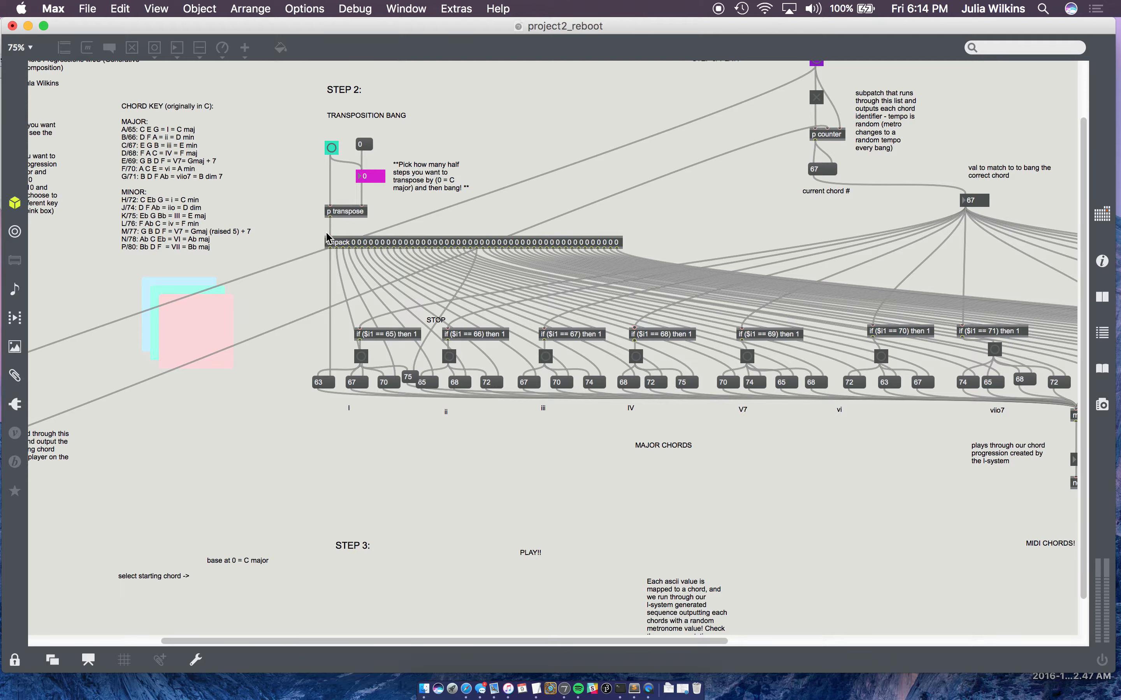
{"action": "mouse_move", "coordinate": [359, 200]}
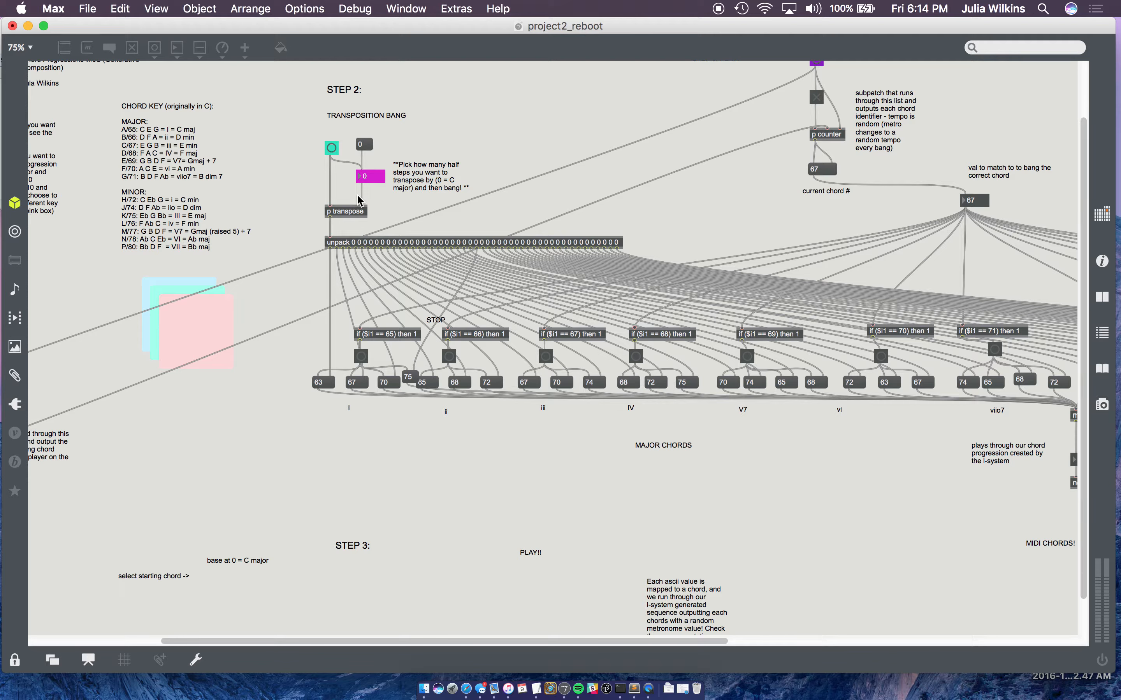
{"action": "mouse_move", "coordinate": [366, 153]}
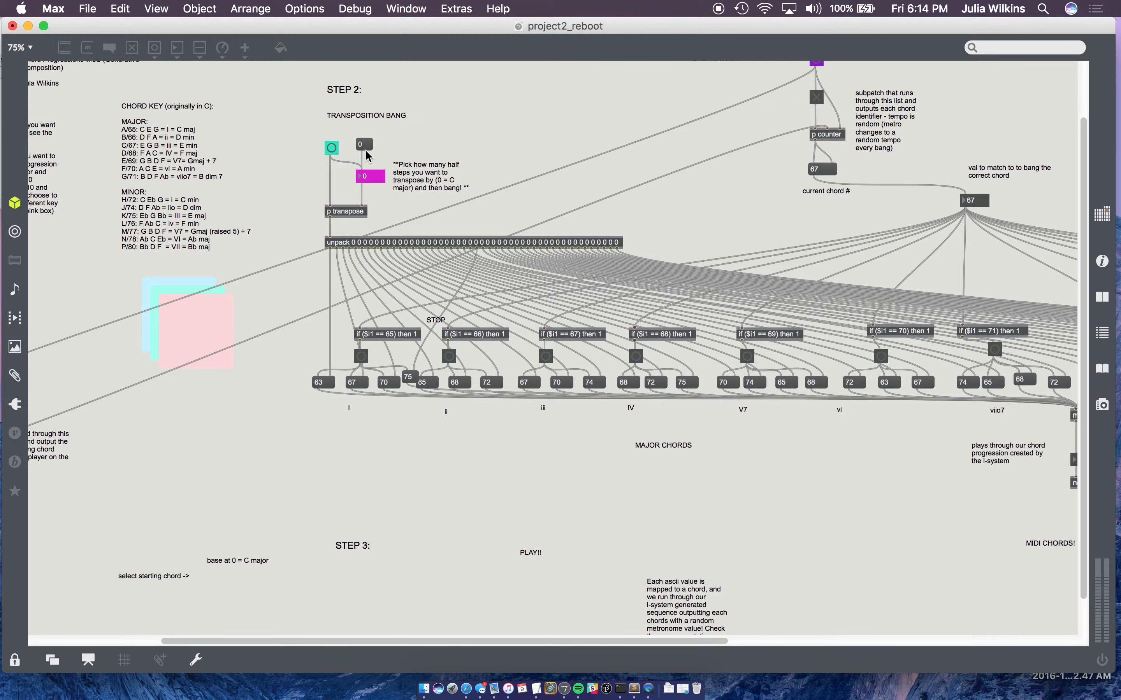
{"action": "mouse_move", "coordinate": [436, 135]}
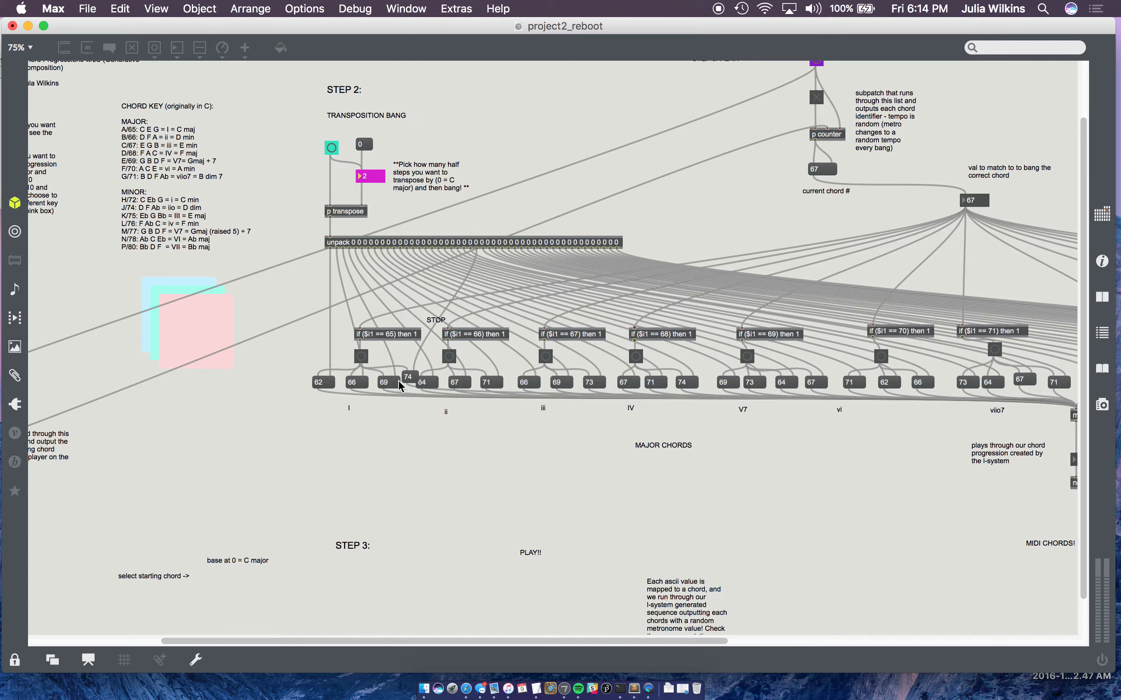
{"action": "mouse_move", "coordinate": [943, 377]}
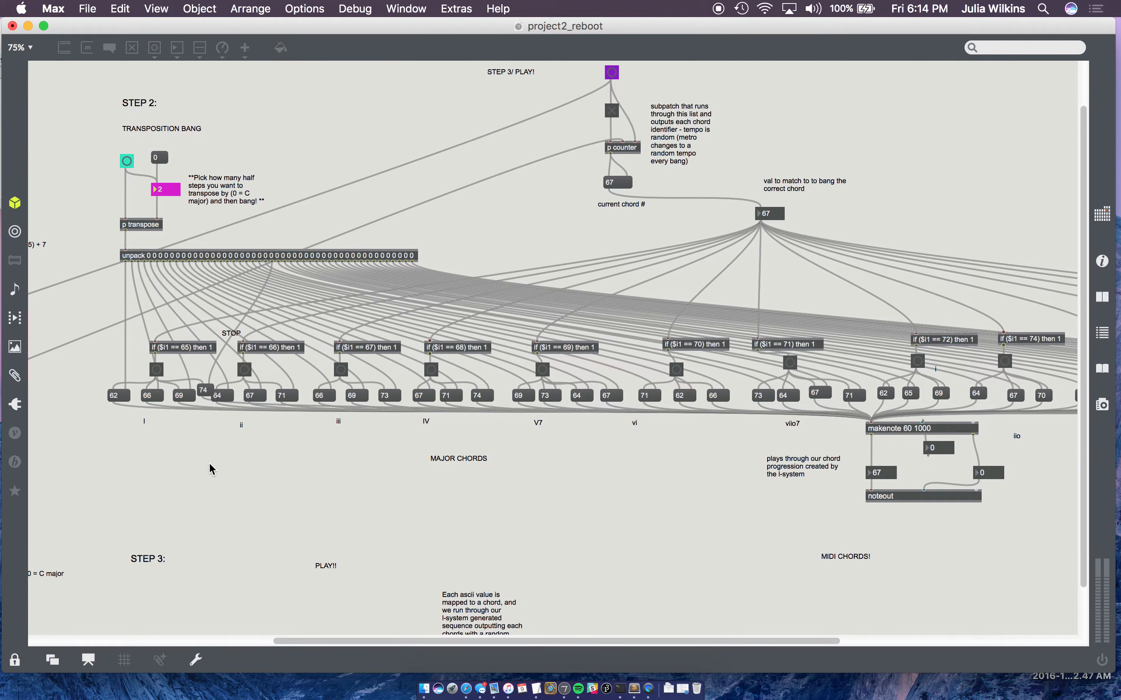
Scroll the patch right and switch back to the presentation layout.
{"action": "scroll", "scroll_direction": "right", "scroll_amount": 3}
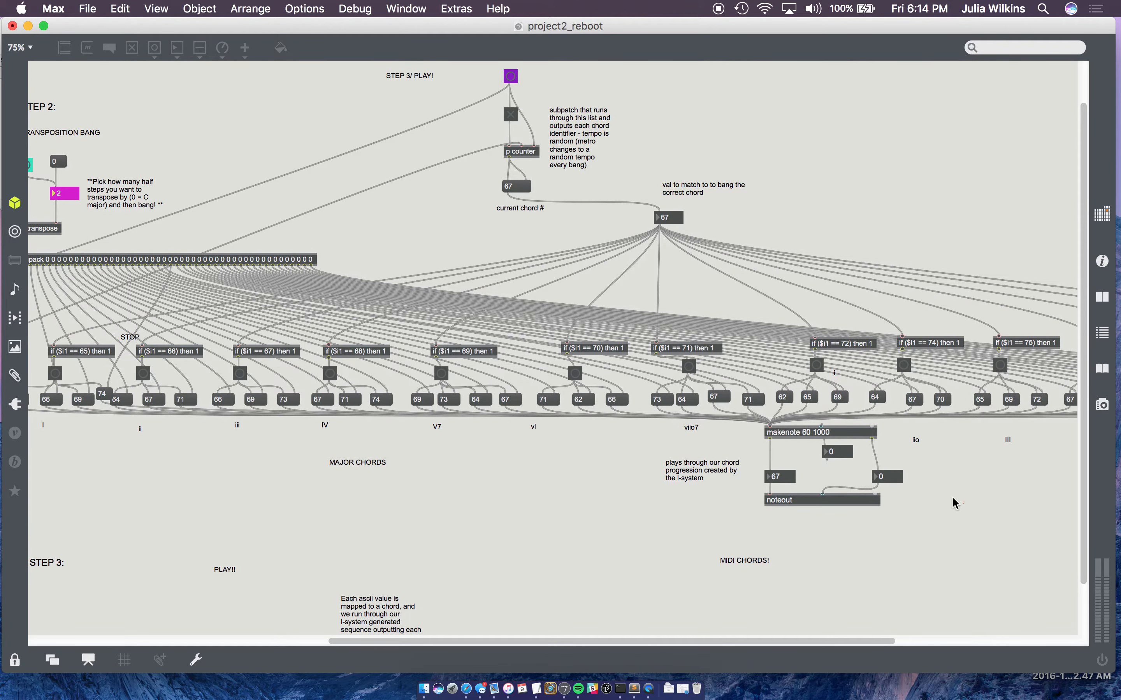
{"action": "mouse_move", "coordinate": [683, 296]}
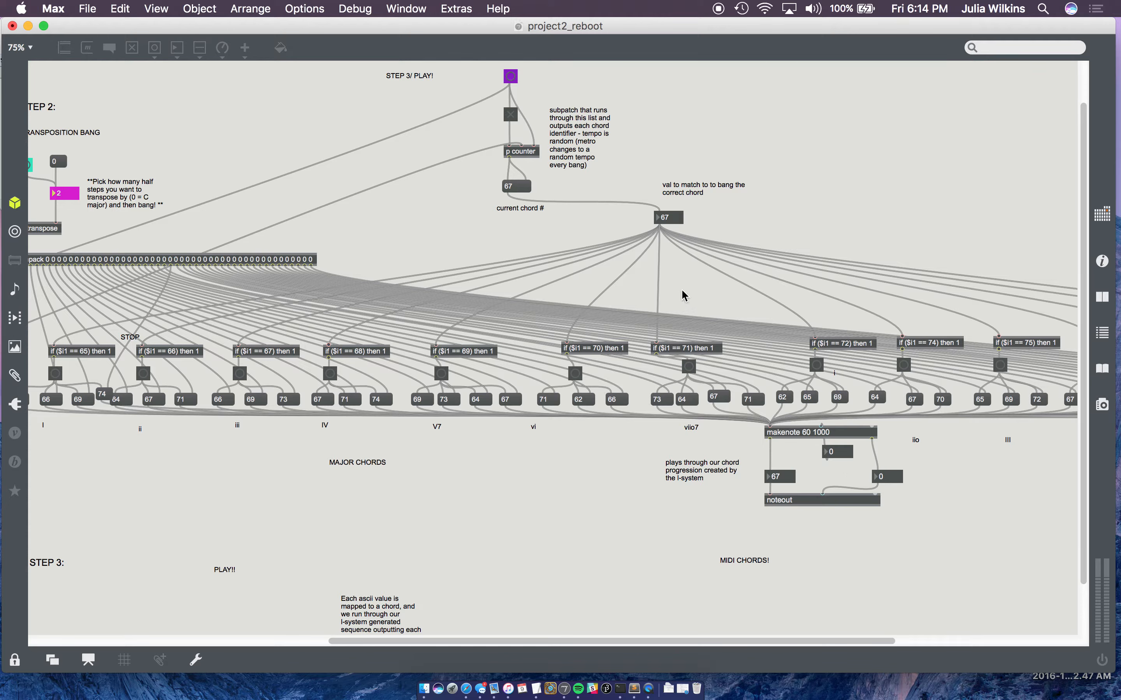
{"action": "mouse_move", "coordinate": [461, 370]}
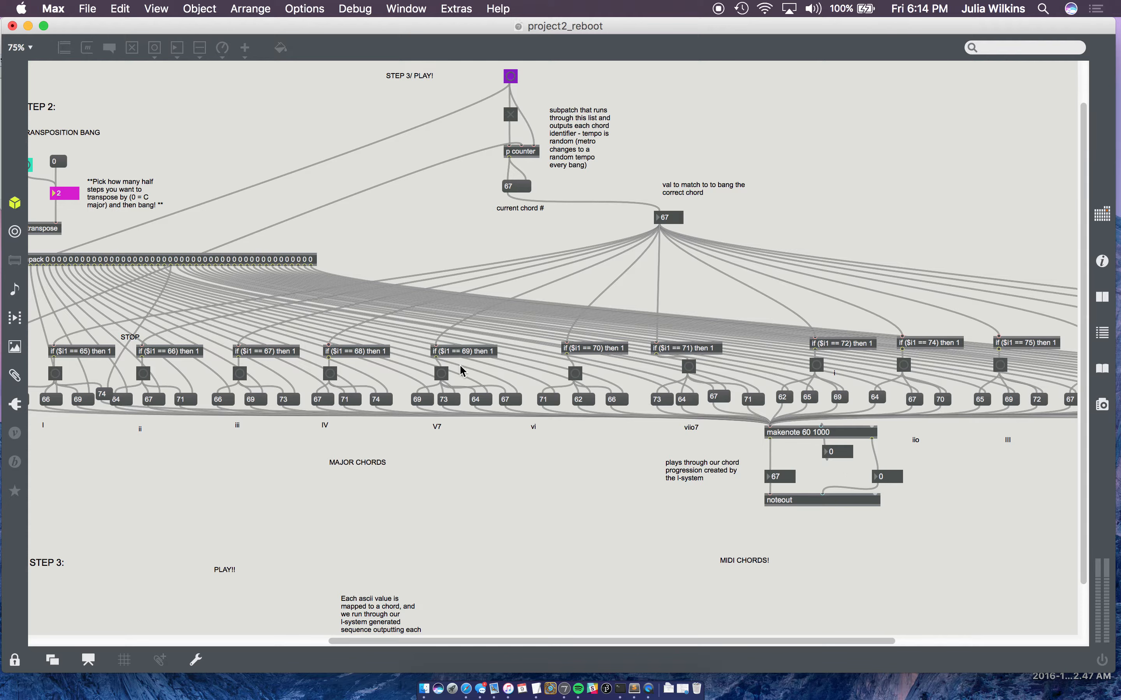
{"action": "mouse_move", "coordinate": [442, 378]}
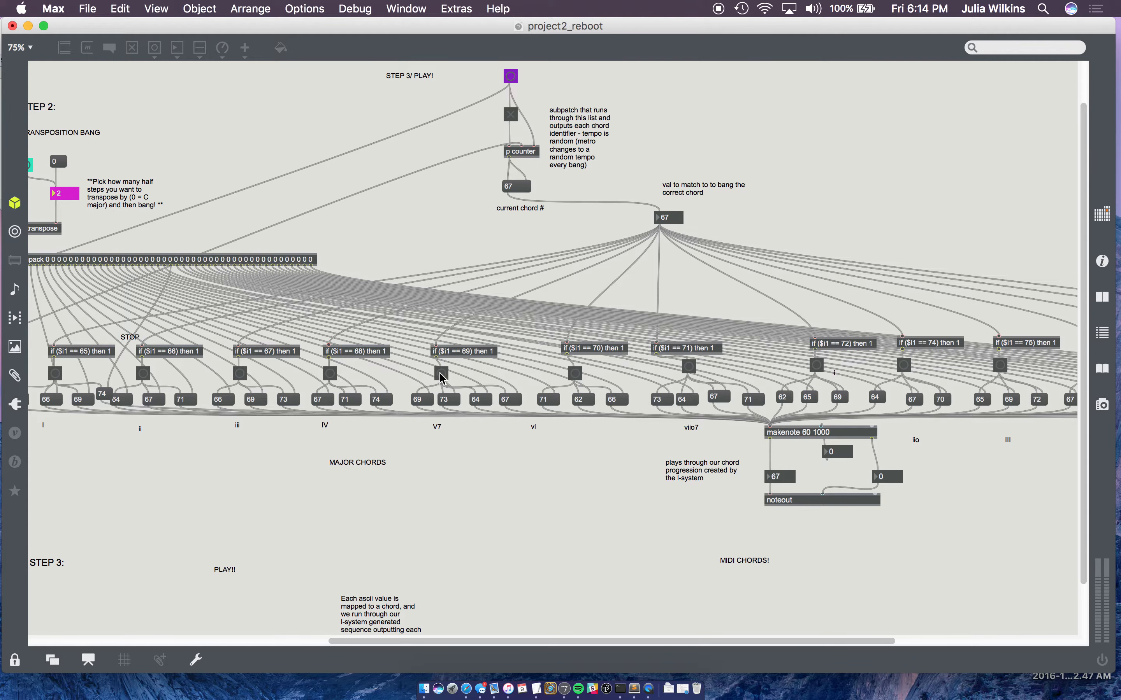
{"action": "mouse_move", "coordinate": [899, 456]}
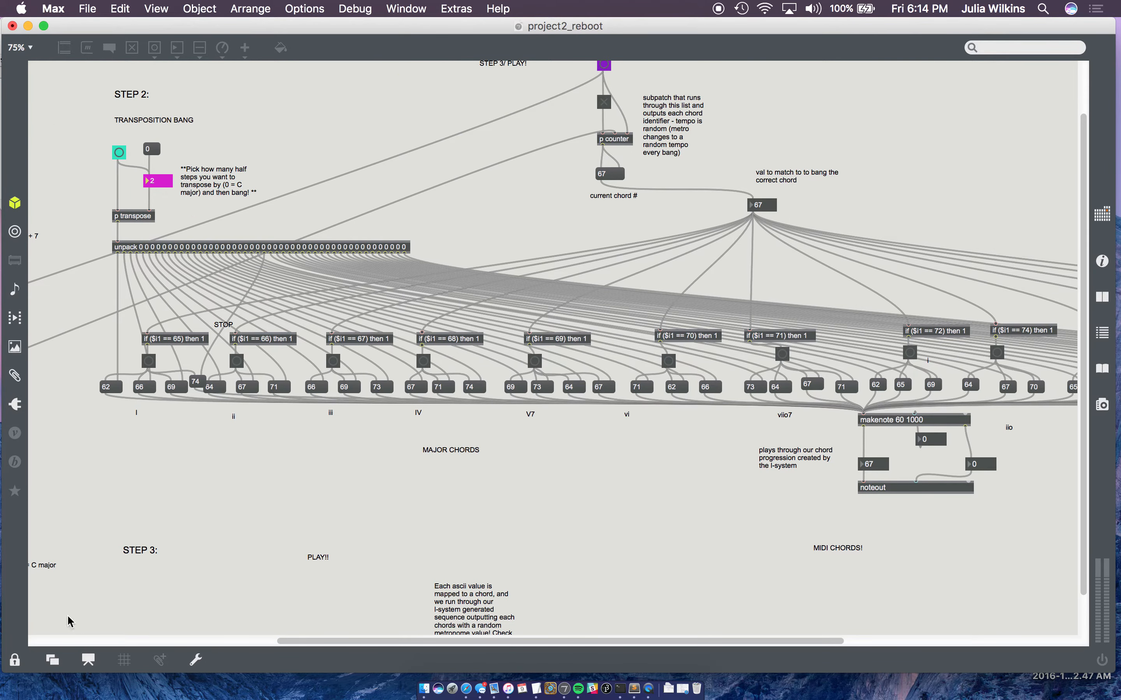
{"action": "left_click", "coordinate": [87, 660]}
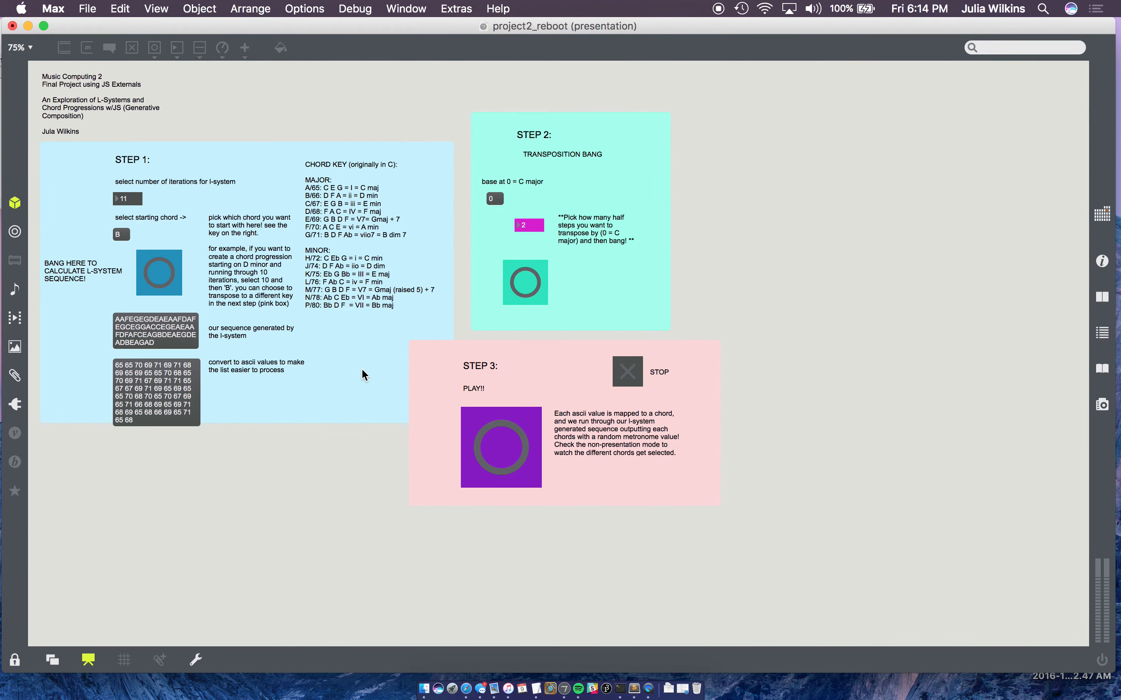
{"action": "mouse_move", "coordinate": [177, 202]}
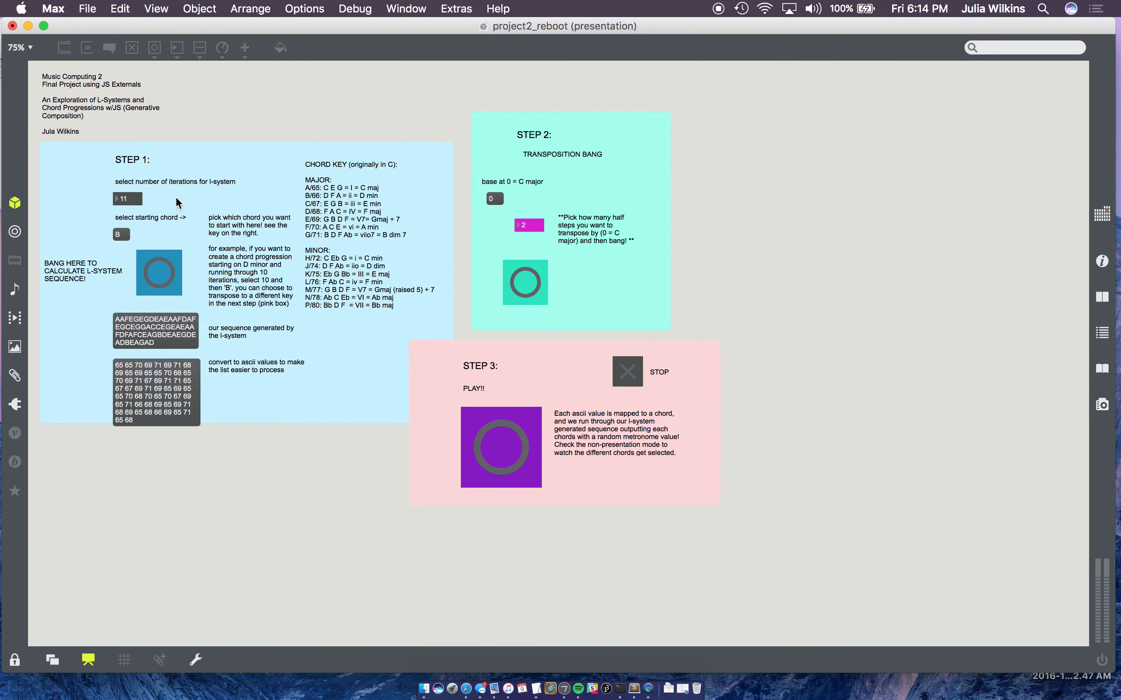
{"action": "mouse_move", "coordinate": [166, 236]}
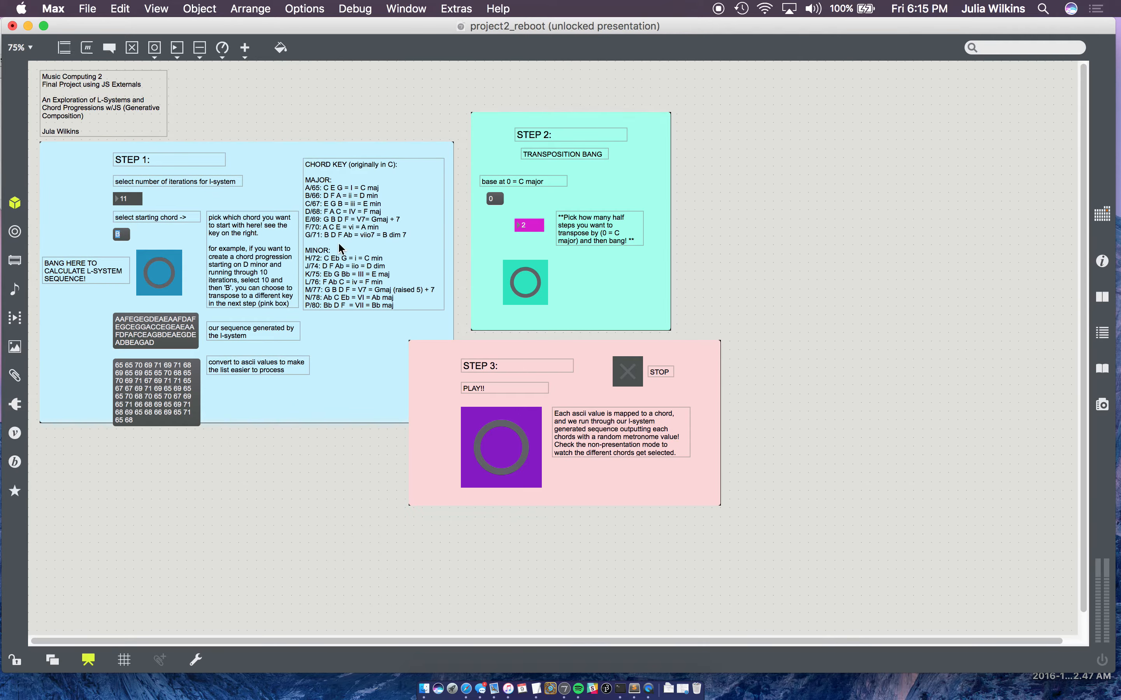
{"action": "mouse_move", "coordinate": [379, 211]}
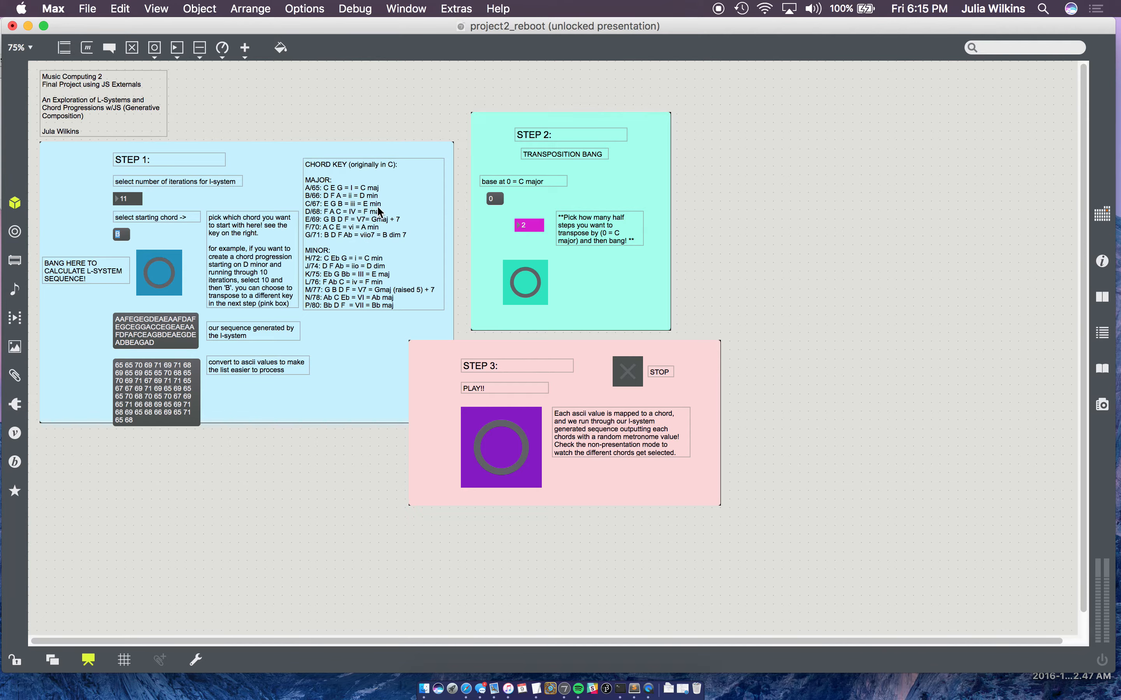
{"action": "mouse_move", "coordinate": [130, 236]}
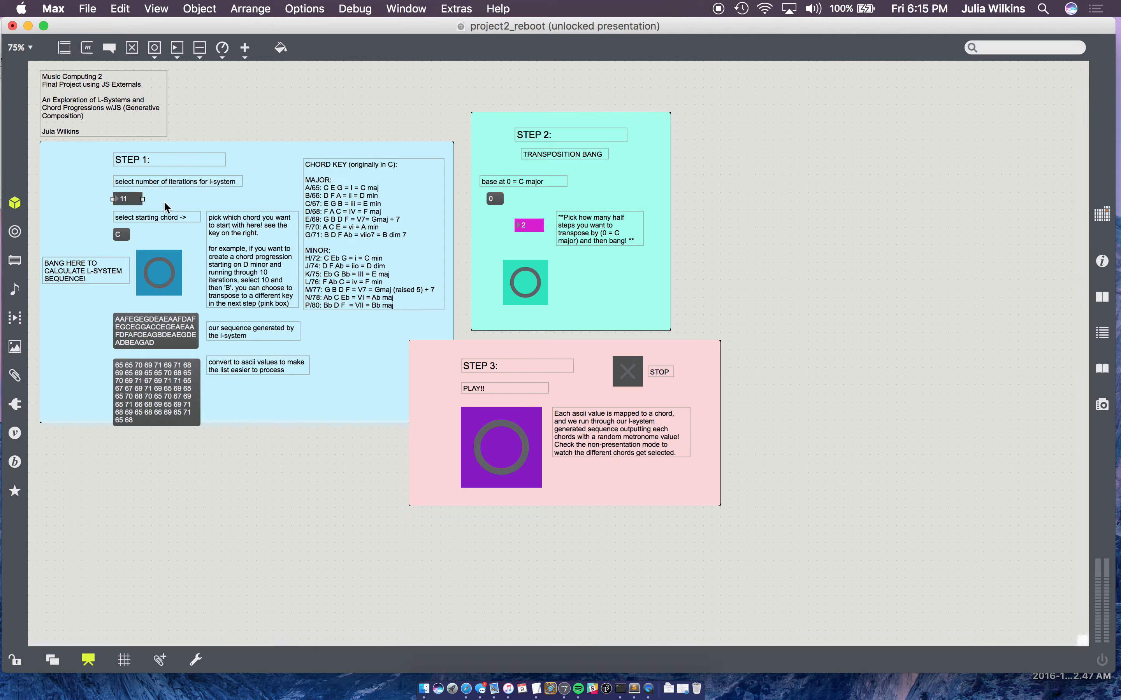
Relock the patch so the Step 1 controls respond with C as the starting chord.
{"action": "left_click", "coordinate": [14, 660]}
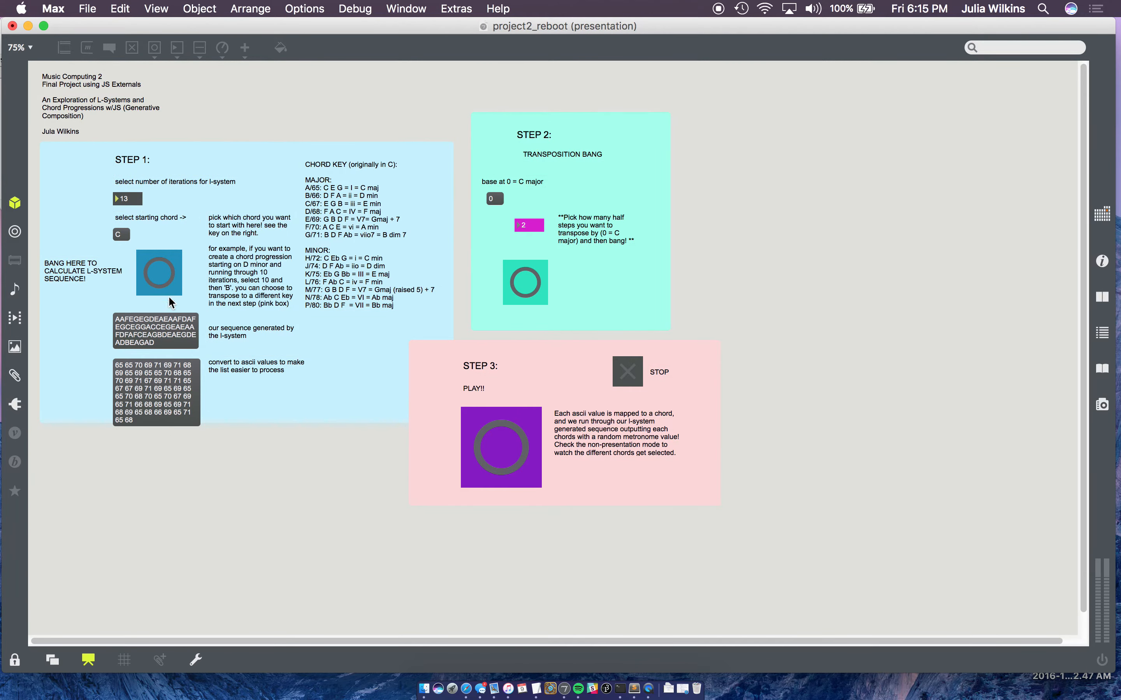
Bang the calculate button five times to regenerate the L-system sequence from chord C.
{"action": "left_click", "coordinate": [159, 273]}
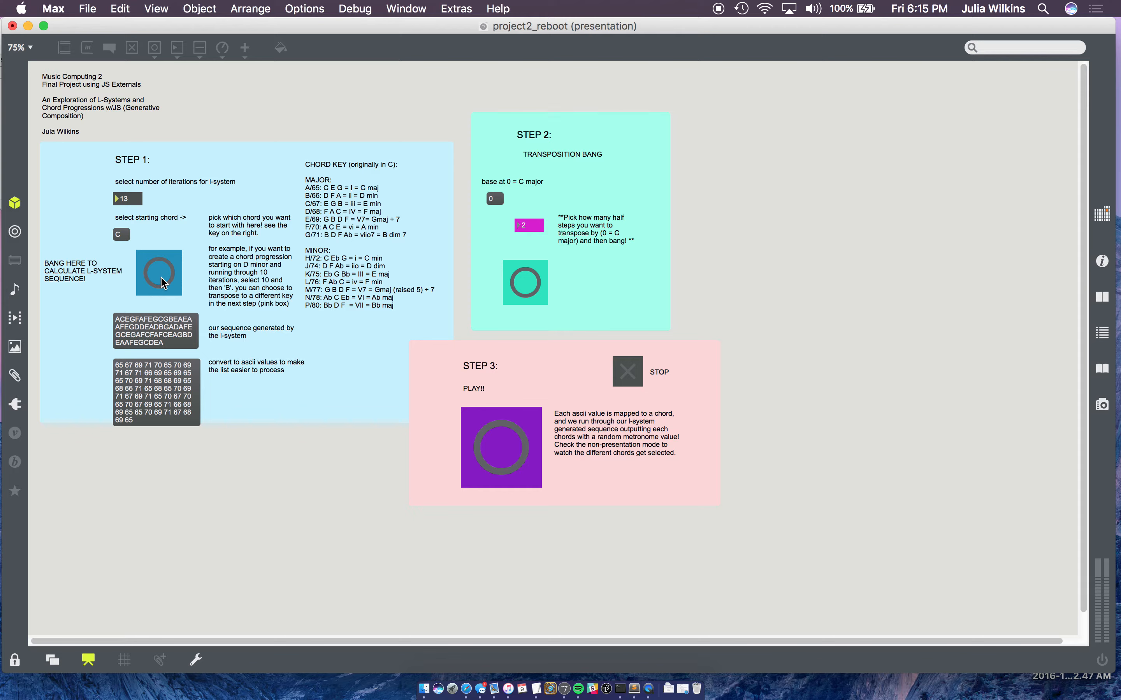
{"action": "left_click", "coordinate": [159, 274]}
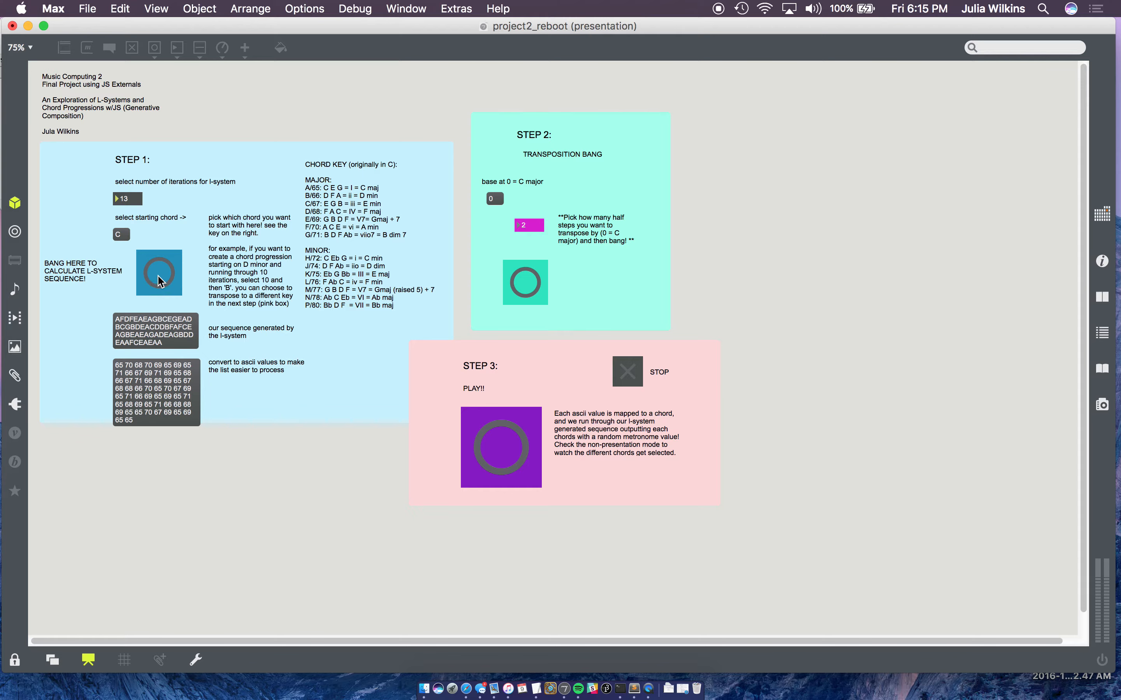
{"action": "mouse_move", "coordinate": [164, 283]}
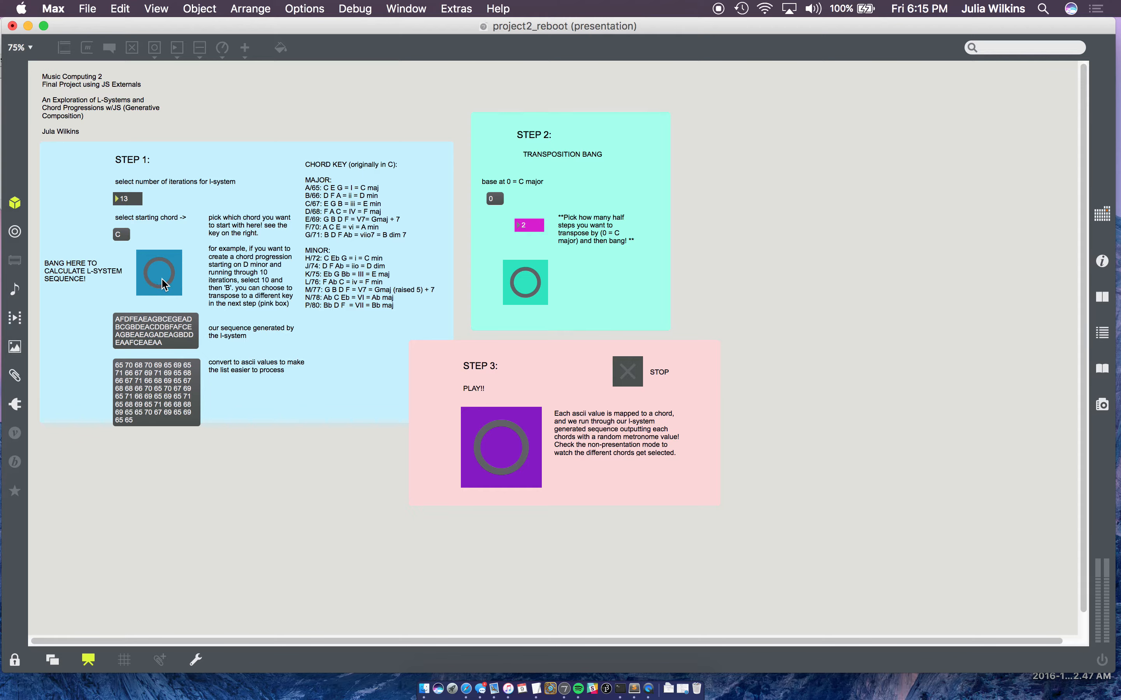
{"action": "left_click", "coordinate": [158, 274]}
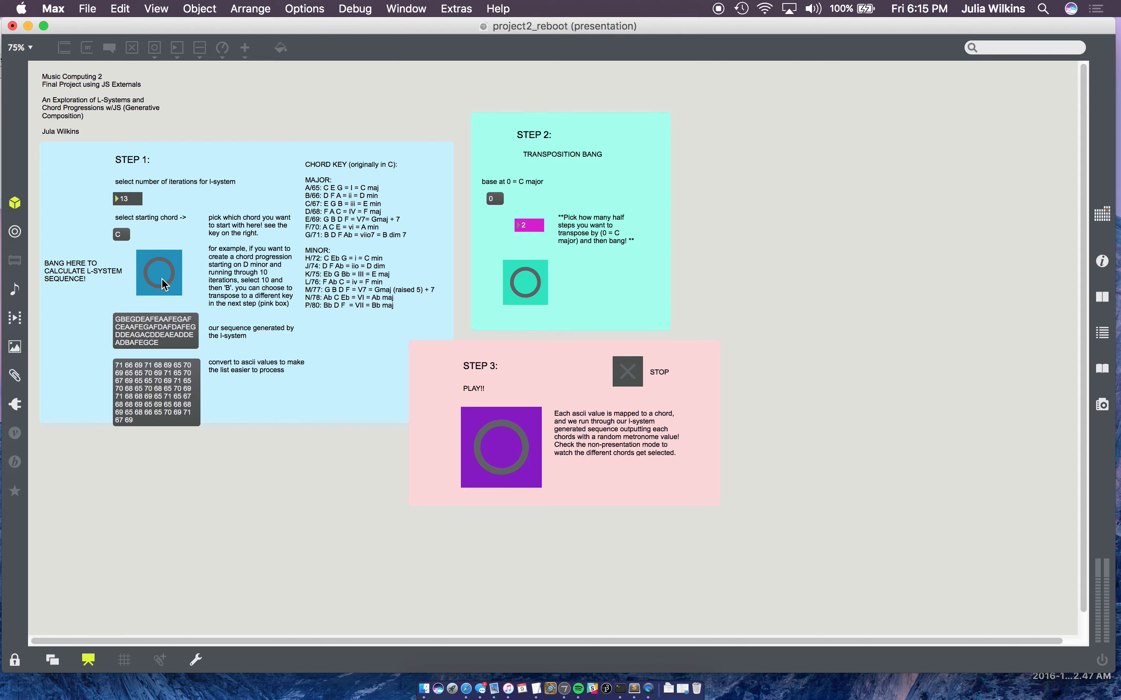
{"action": "left_click", "coordinate": [159, 273]}
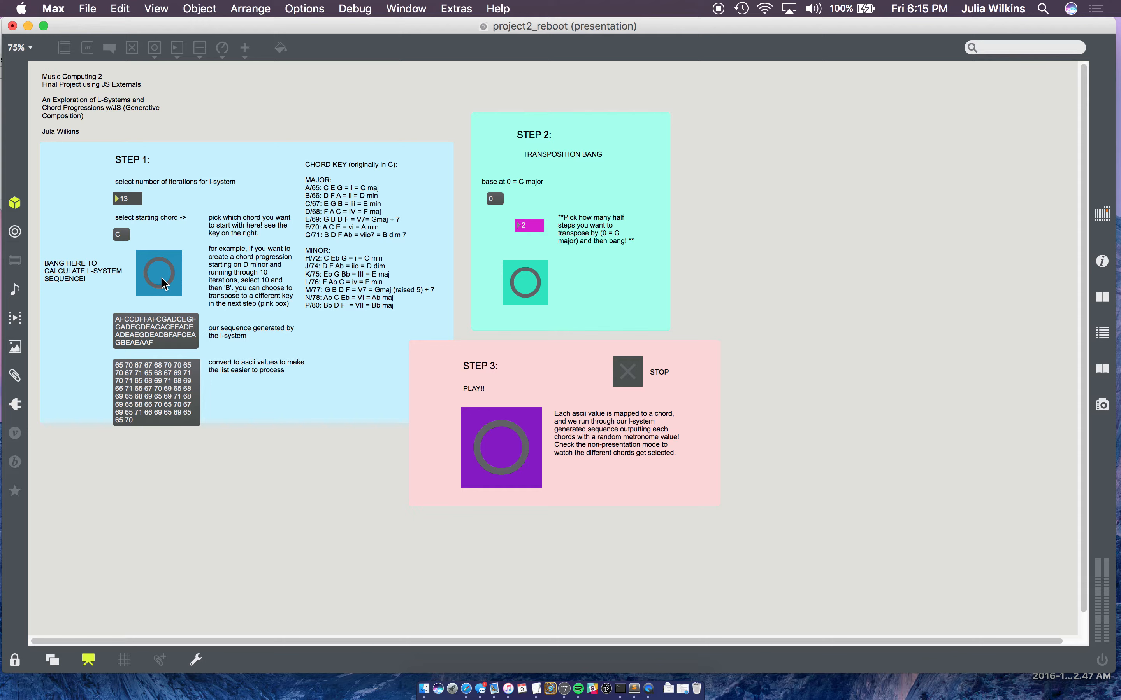
{"action": "left_click", "coordinate": [158, 273]}
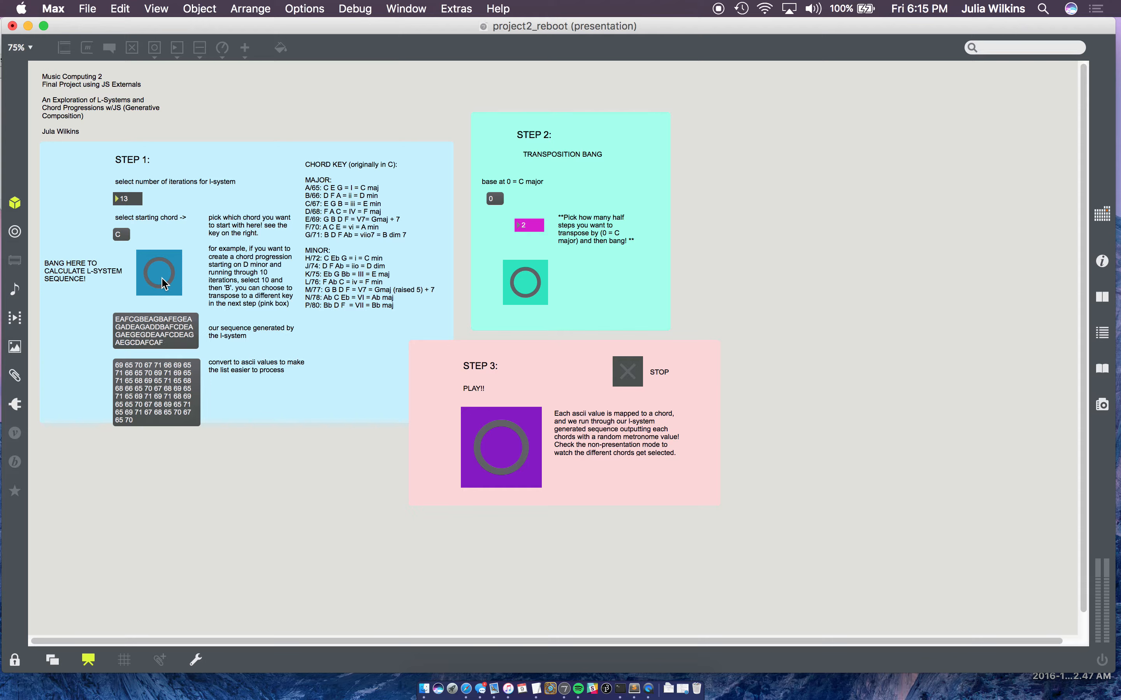
{"action": "mouse_move", "coordinate": [154, 393]}
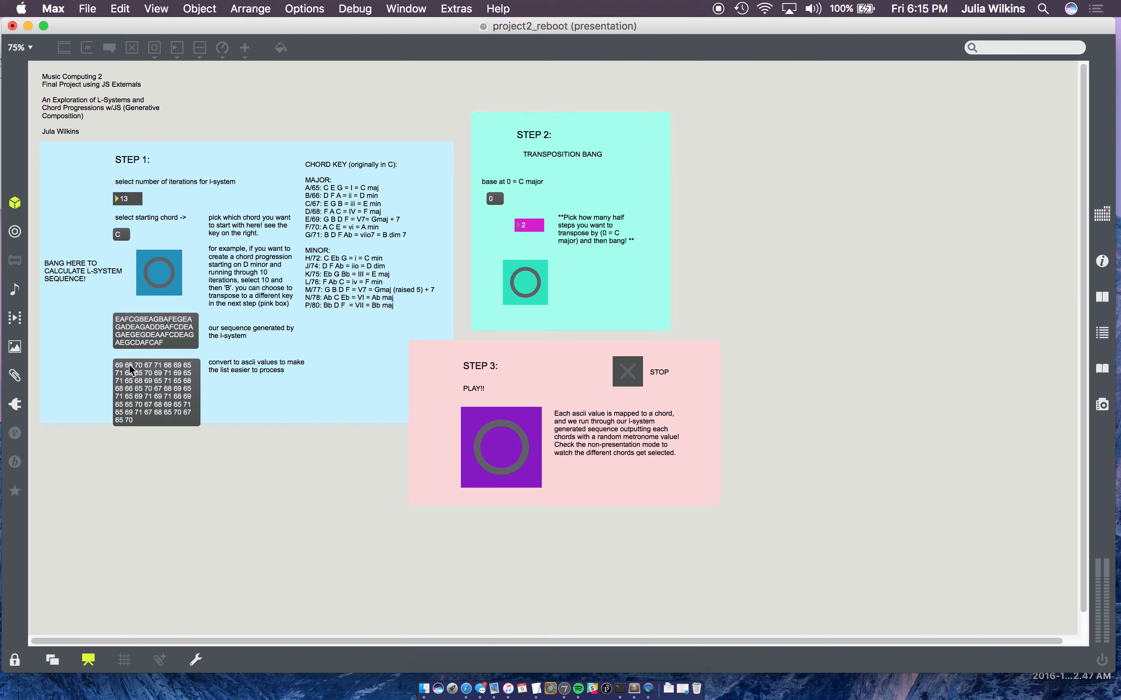
{"action": "mouse_move", "coordinate": [249, 342]}
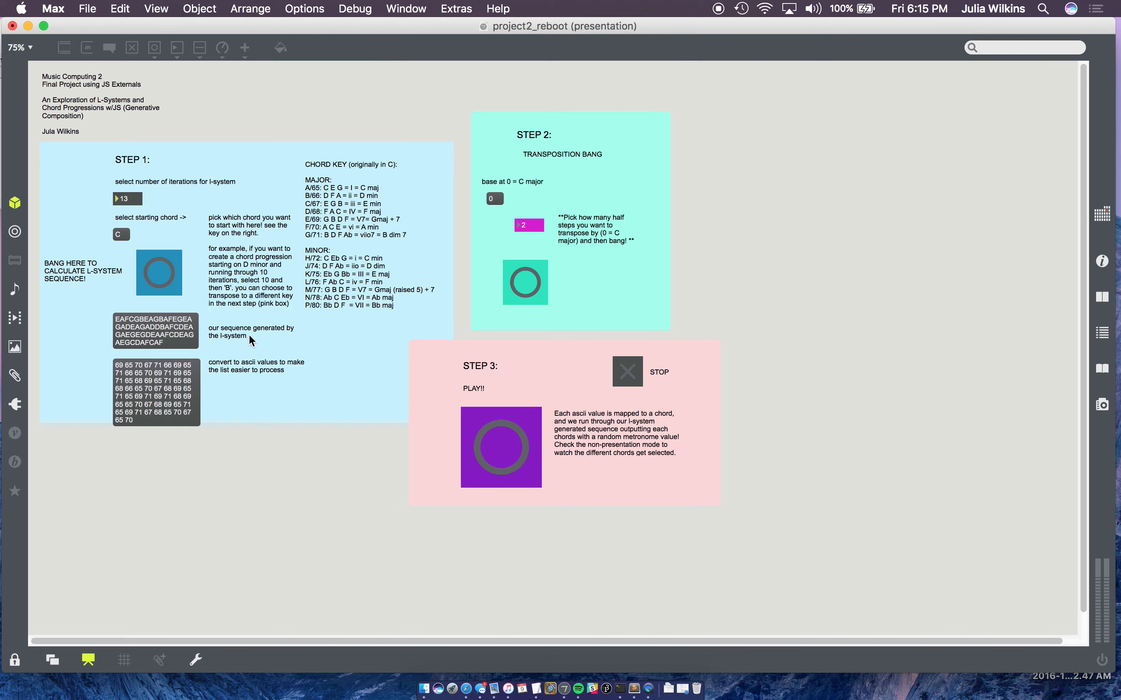
{"action": "mouse_move", "coordinate": [524, 247]}
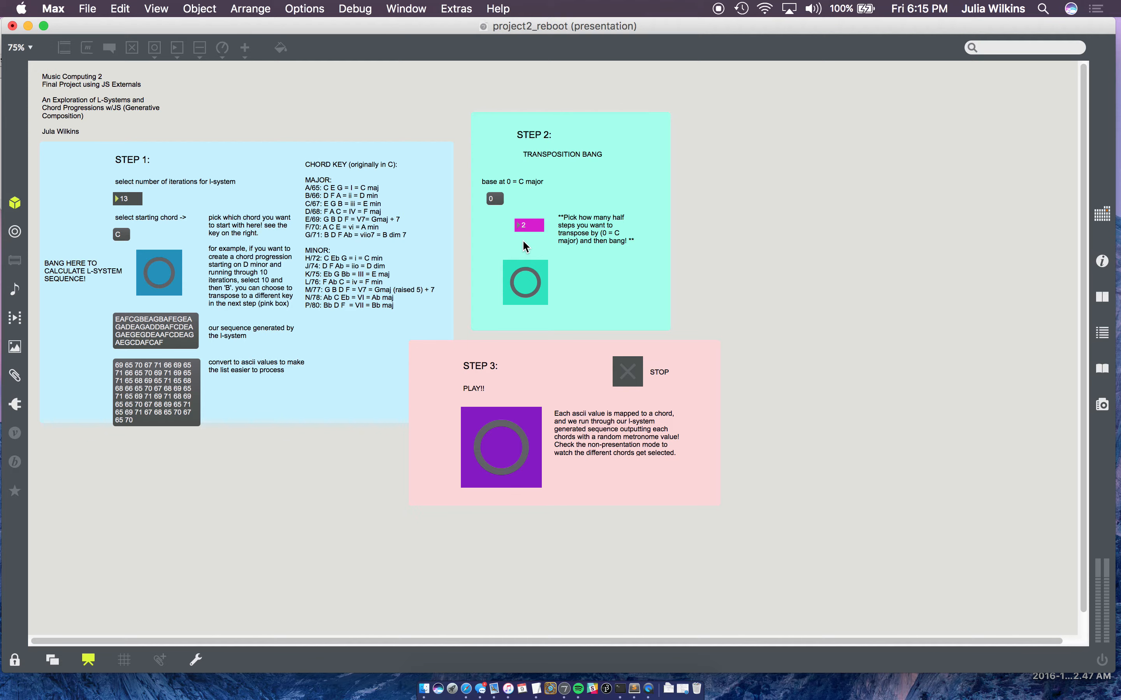
Set the Step 2 transposition amount to -1 half step.
{"action": "left_click_drag", "start_coordinate": [529, 225], "coordinate": [529, 243]}
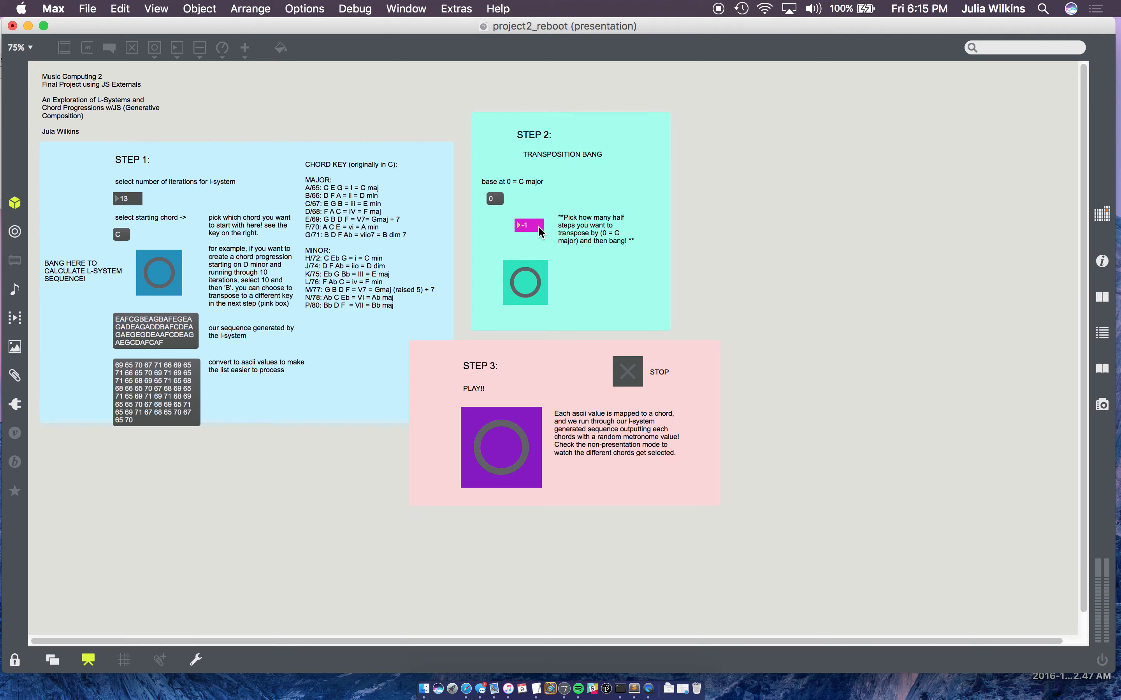
{"action": "mouse_move", "coordinate": [530, 294]}
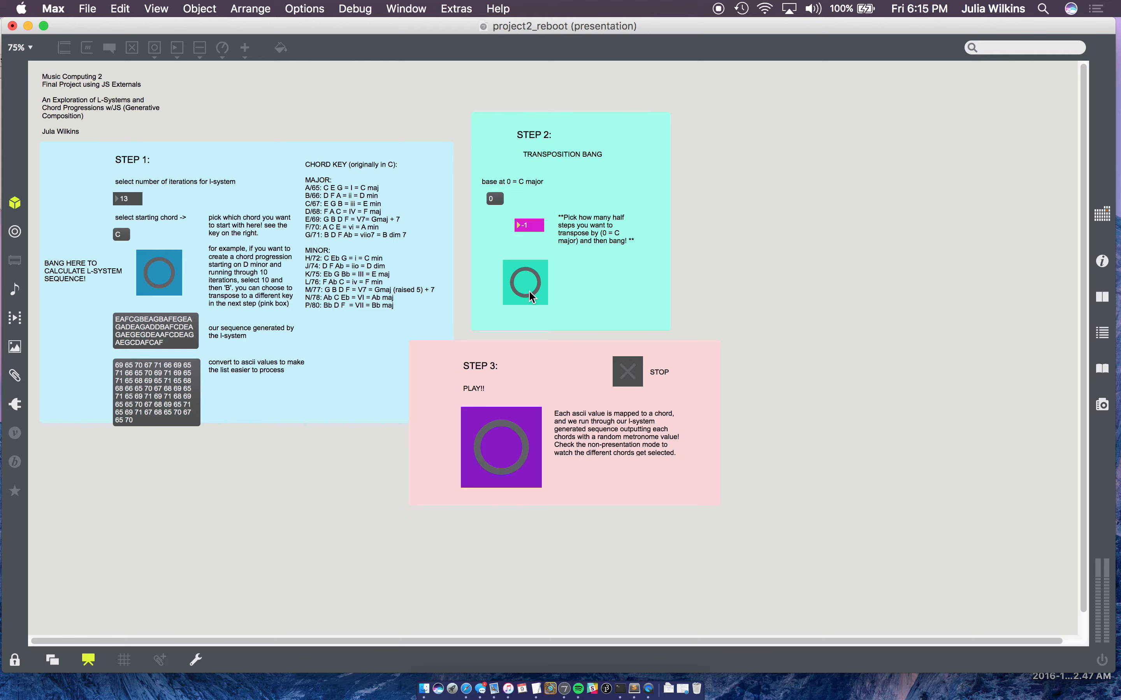
{"action": "mouse_move", "coordinate": [614, 282]}
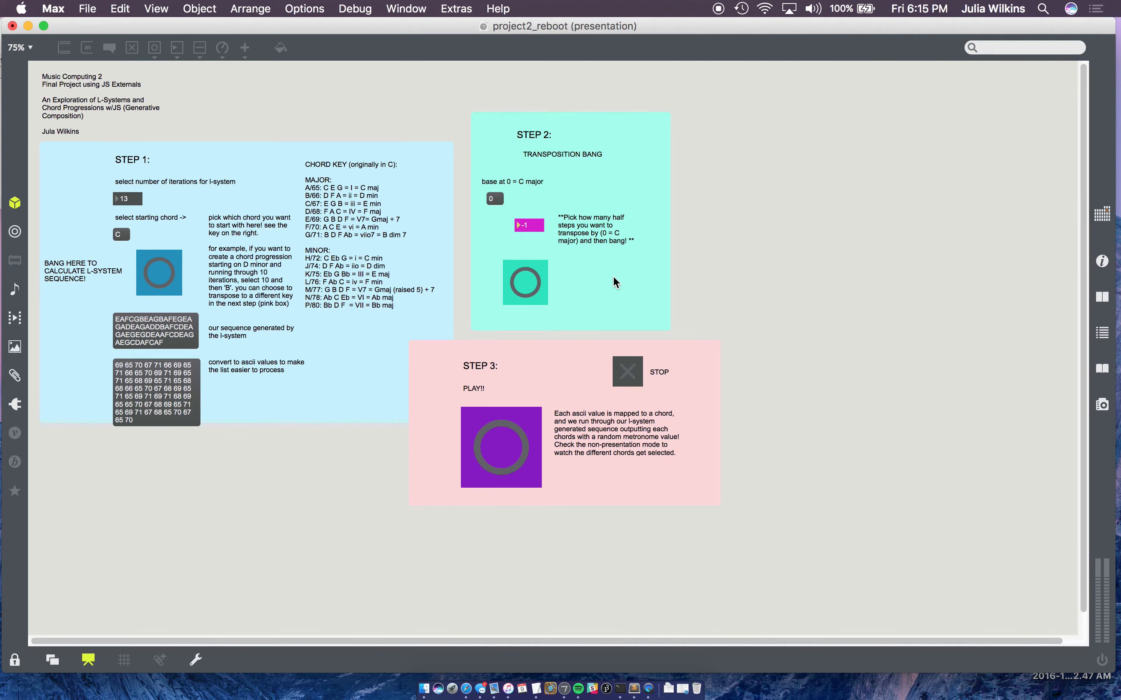
{"action": "mouse_move", "coordinate": [642, 372]}
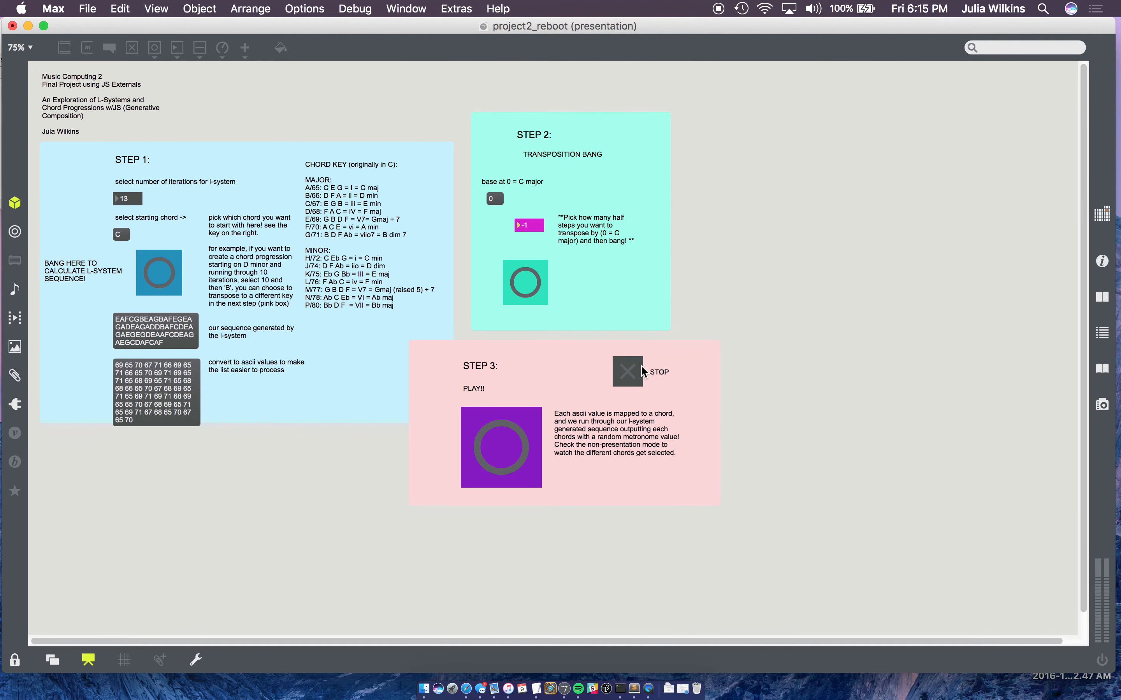
{"action": "mouse_move", "coordinate": [527, 466]}
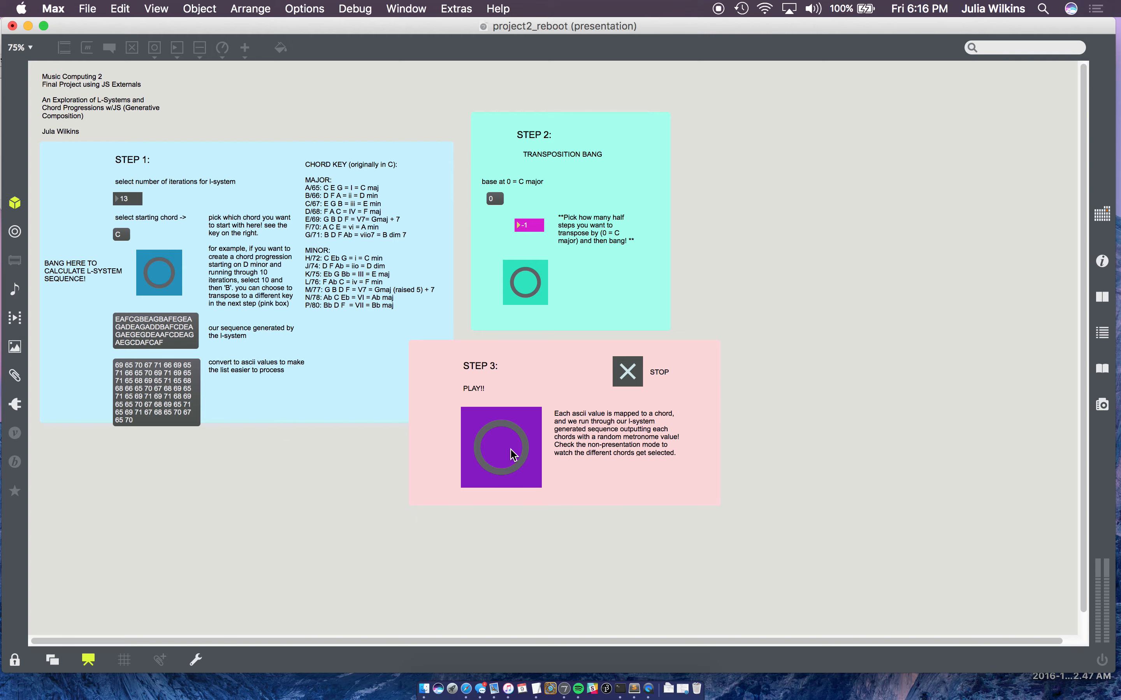
{"action": "mouse_move", "coordinate": [547, 447]}
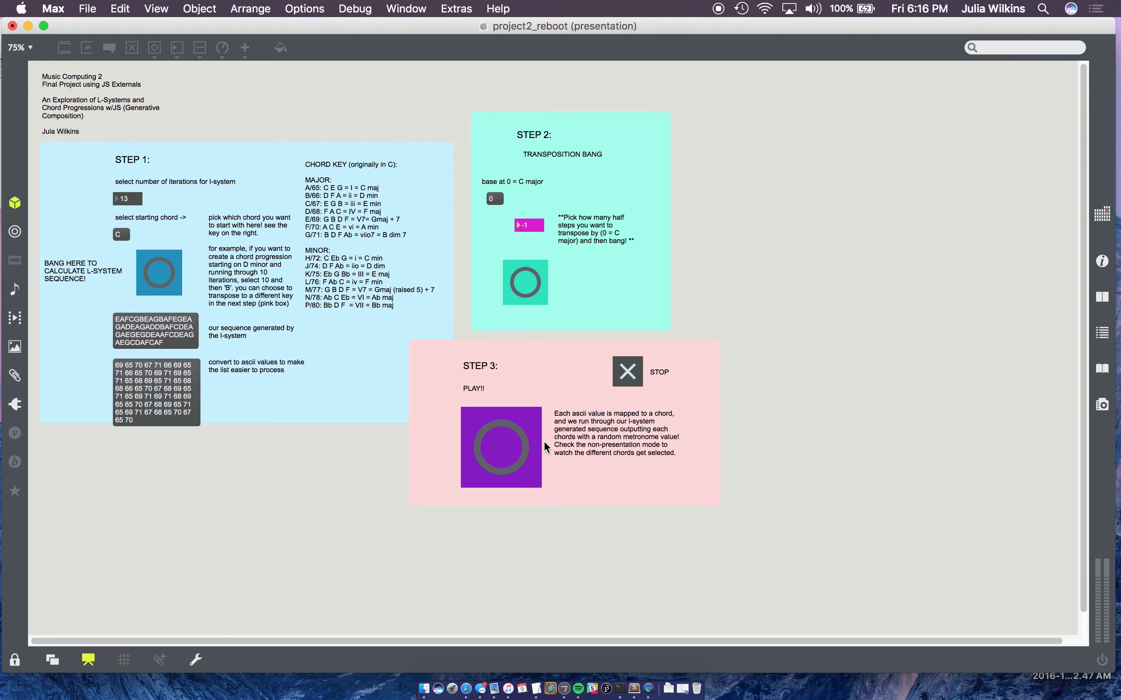
{"action": "mouse_move", "coordinate": [632, 368]}
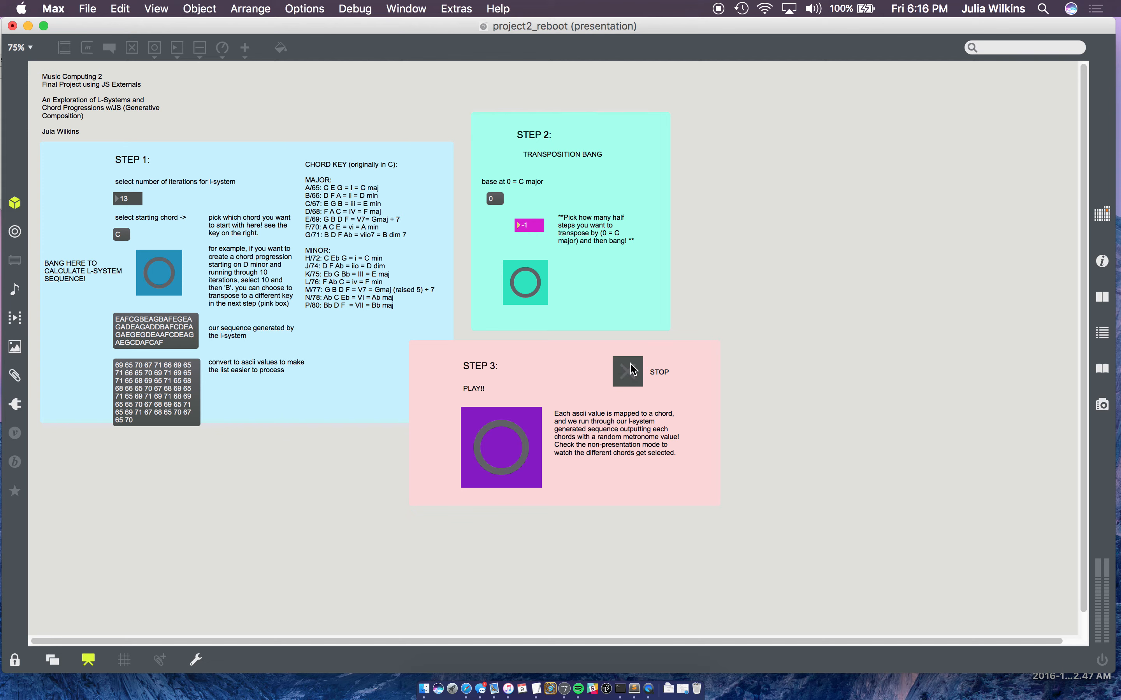
Stop the chord sequence playback with the Step 3 STOP toggle.
{"action": "left_click", "coordinate": [627, 372]}
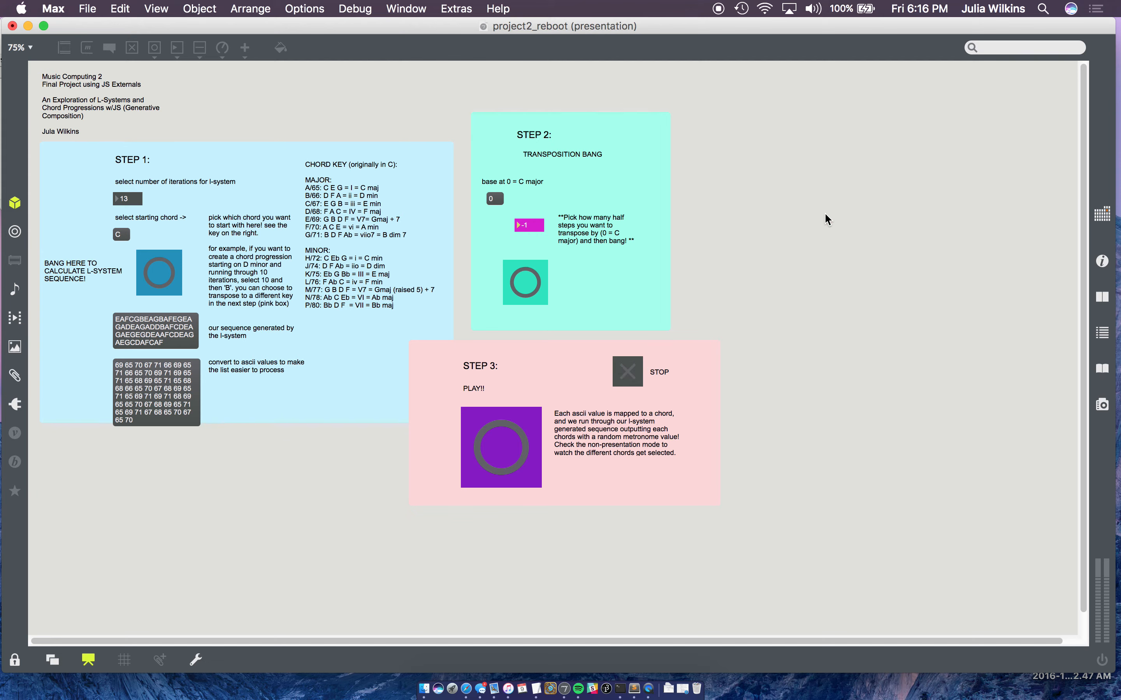
{"action": "mouse_move", "coordinate": [398, 32]}
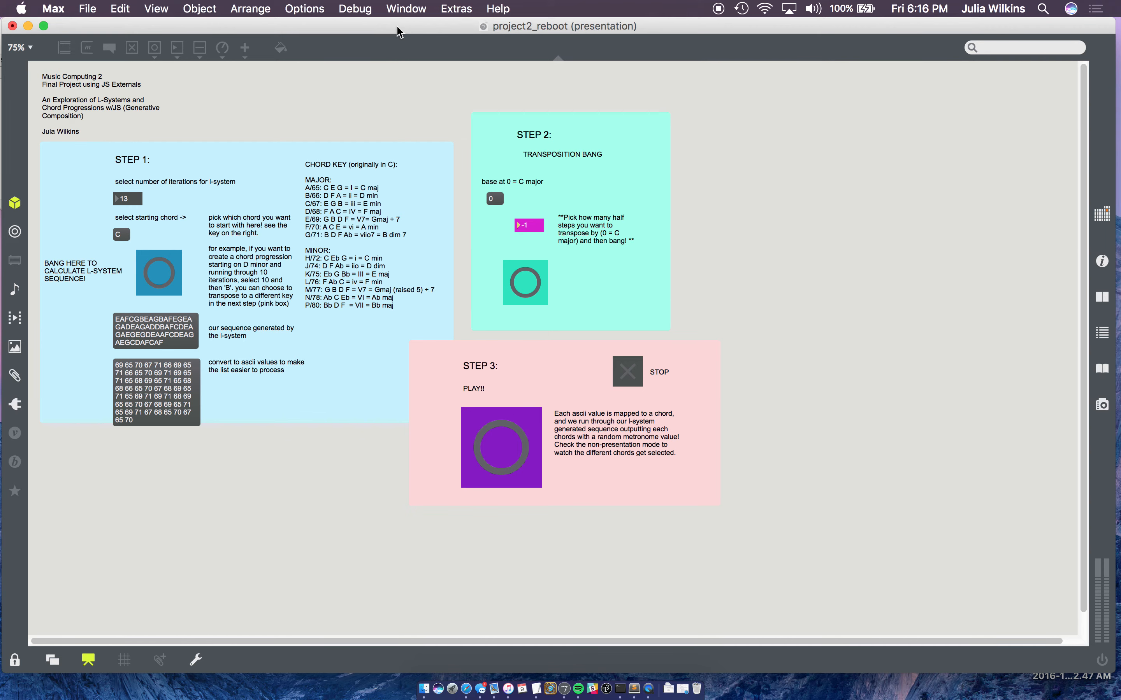
{"action": "mouse_move", "coordinate": [133, 419]}
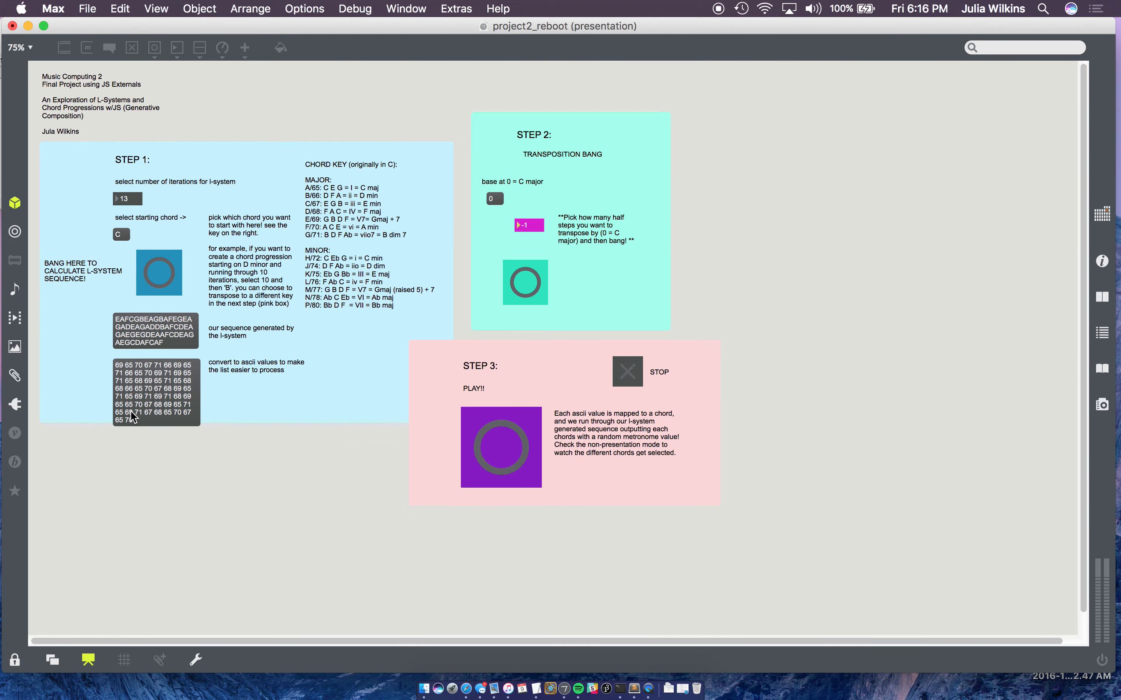
{"action": "mouse_move", "coordinate": [205, 381]}
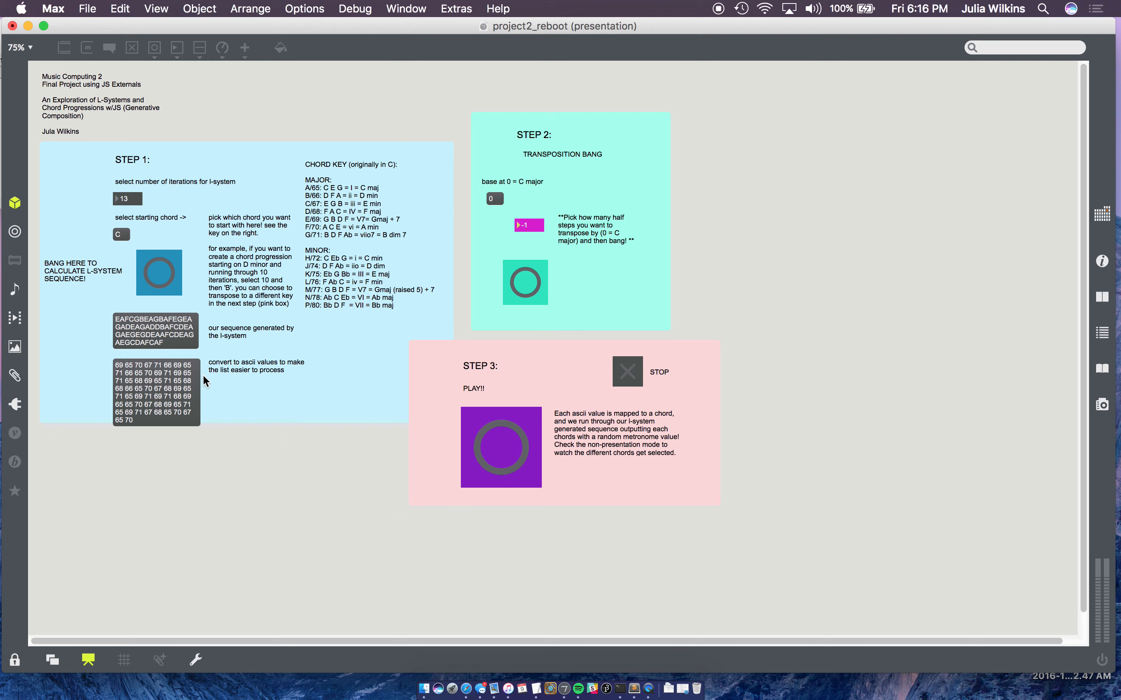
{"action": "mouse_move", "coordinate": [219, 322]}
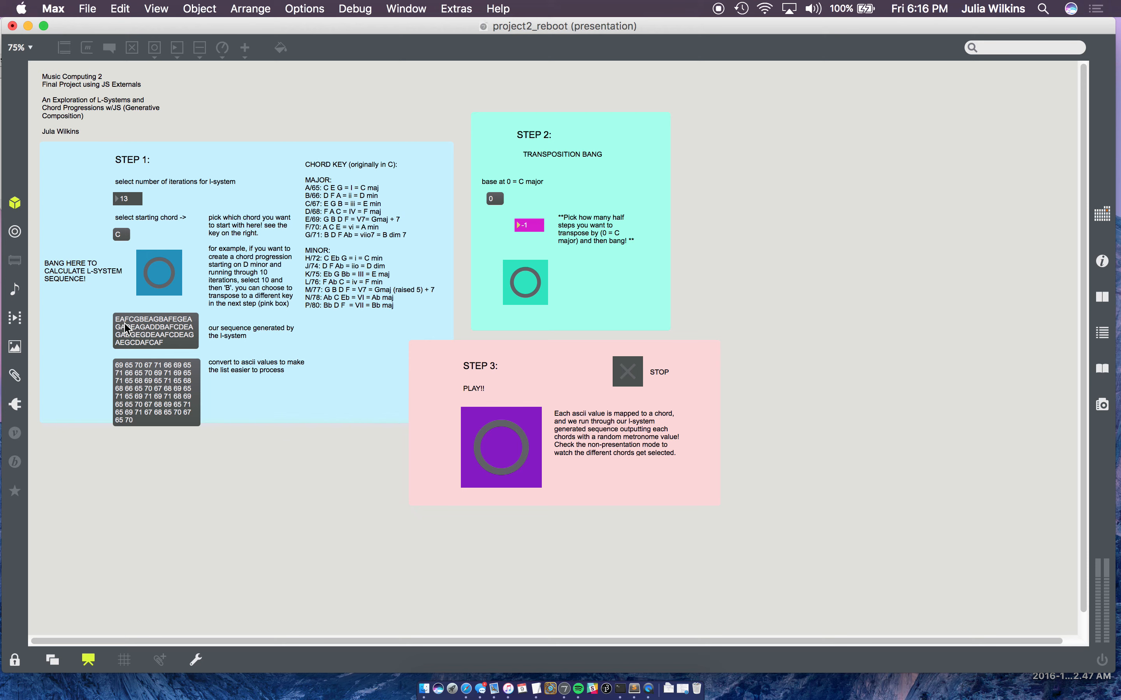
{"action": "mouse_move", "coordinate": [113, 384]}
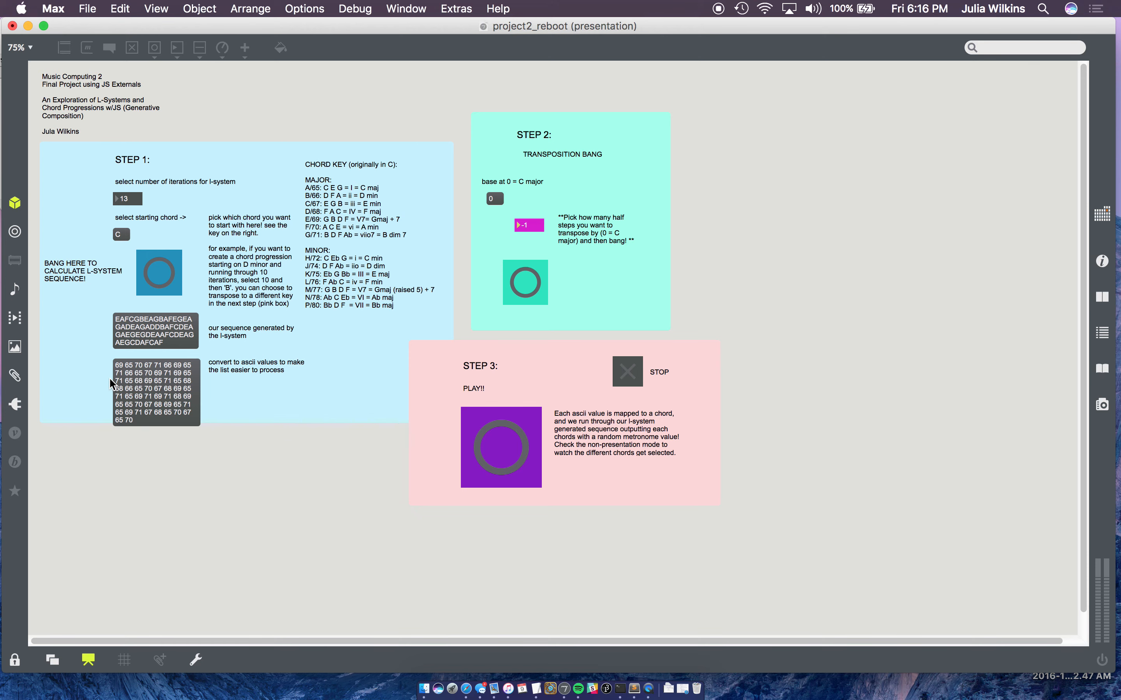
{"action": "mouse_move", "coordinate": [155, 398]}
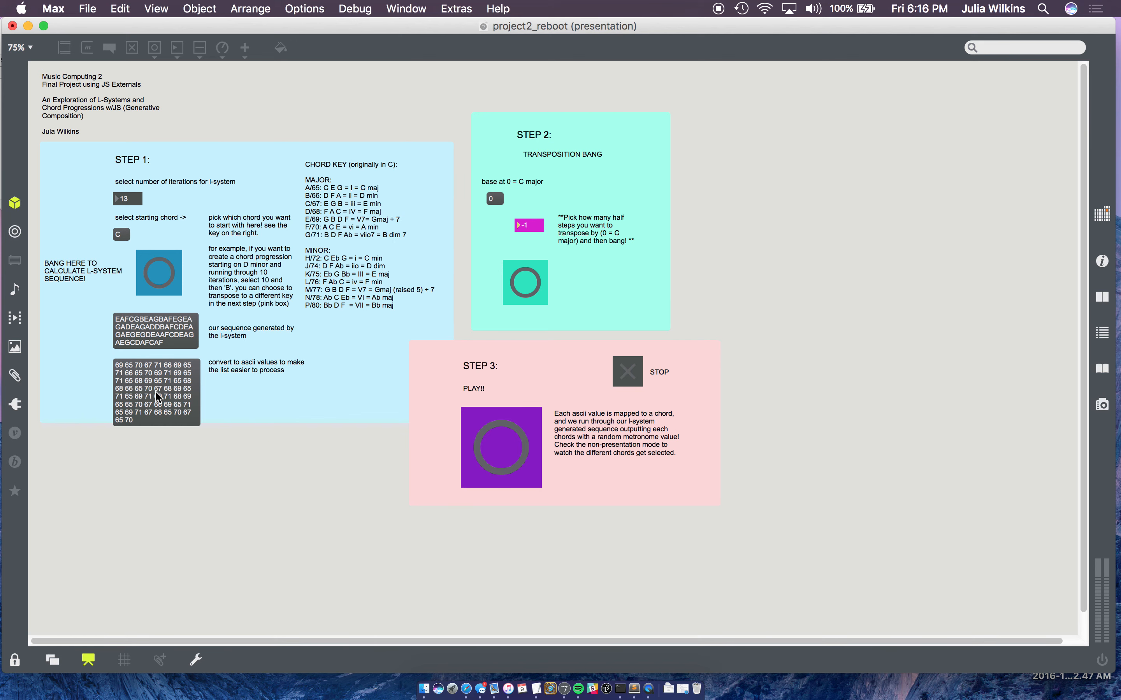
{"action": "mouse_move", "coordinate": [427, 401]}
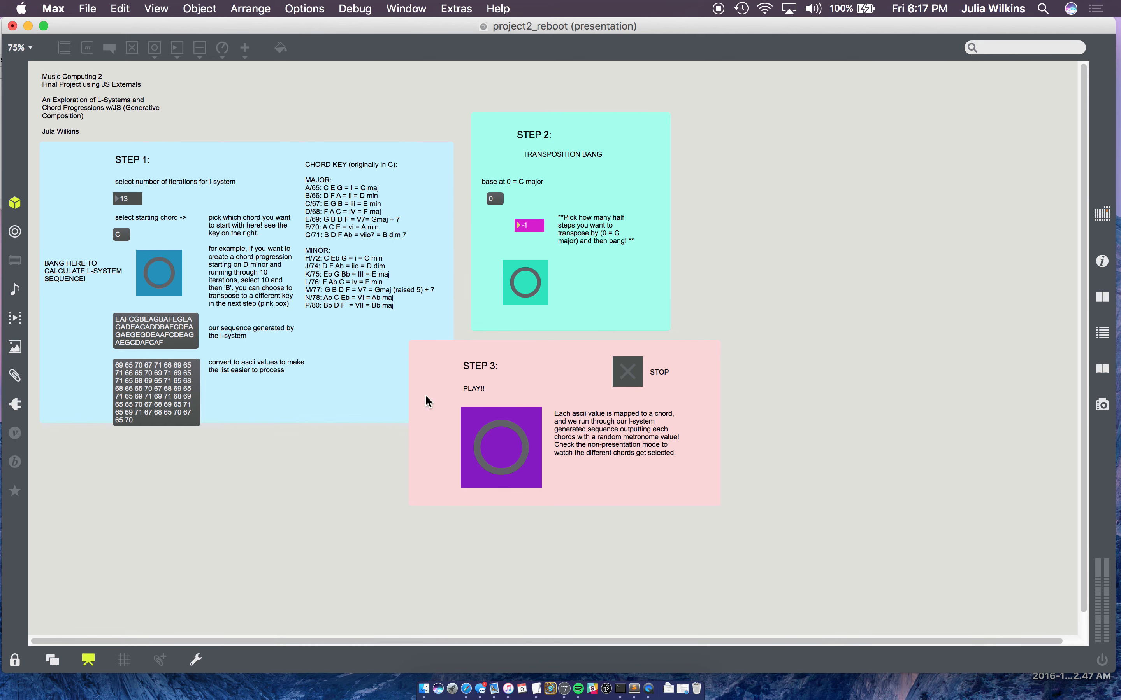
{"action": "mouse_move", "coordinate": [143, 250]}
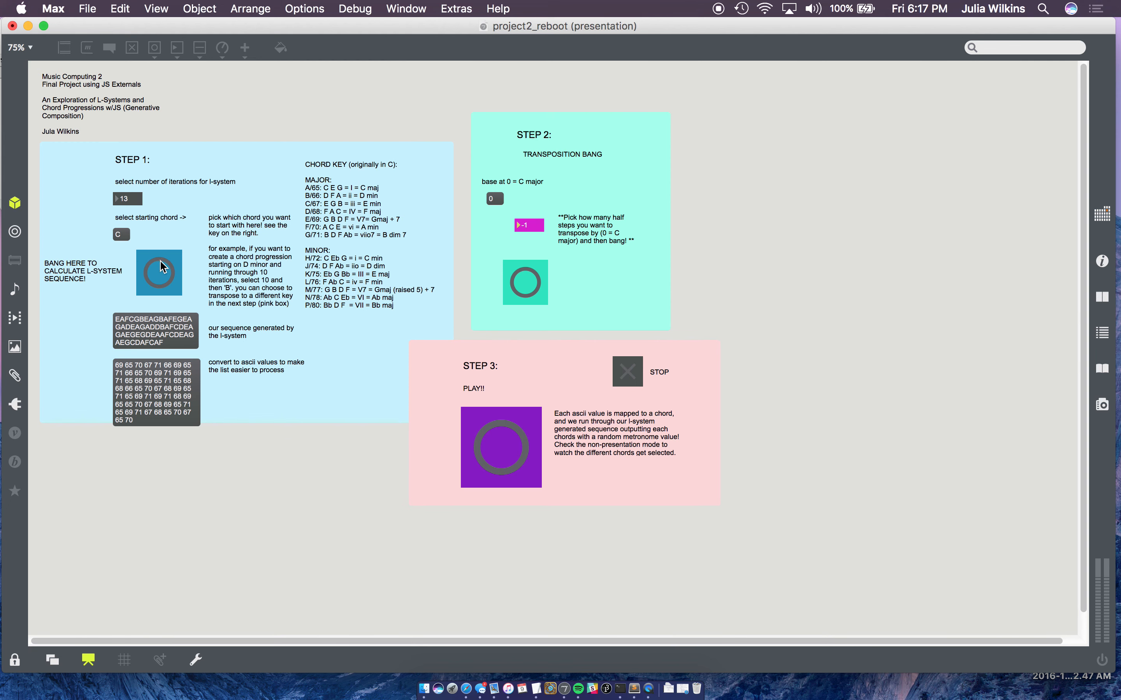
Regenerate the L-system chord sequence from chord C over 13 iterations.
{"action": "left_click", "coordinate": [158, 273]}
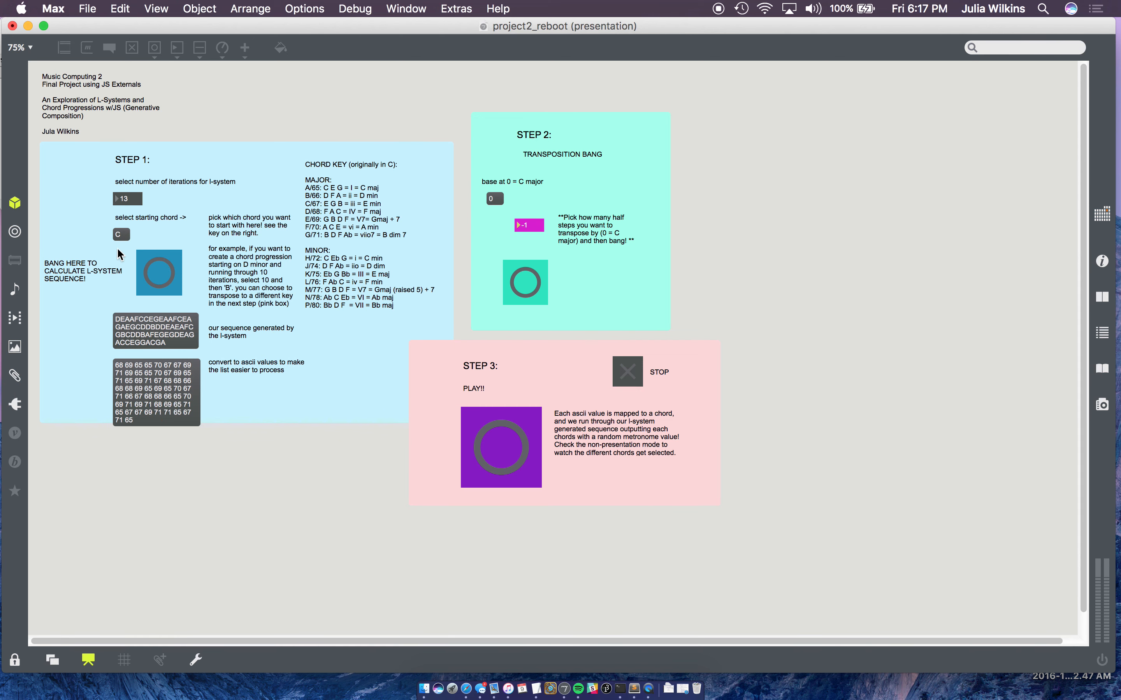
{"action": "mouse_move", "coordinate": [101, 205]}
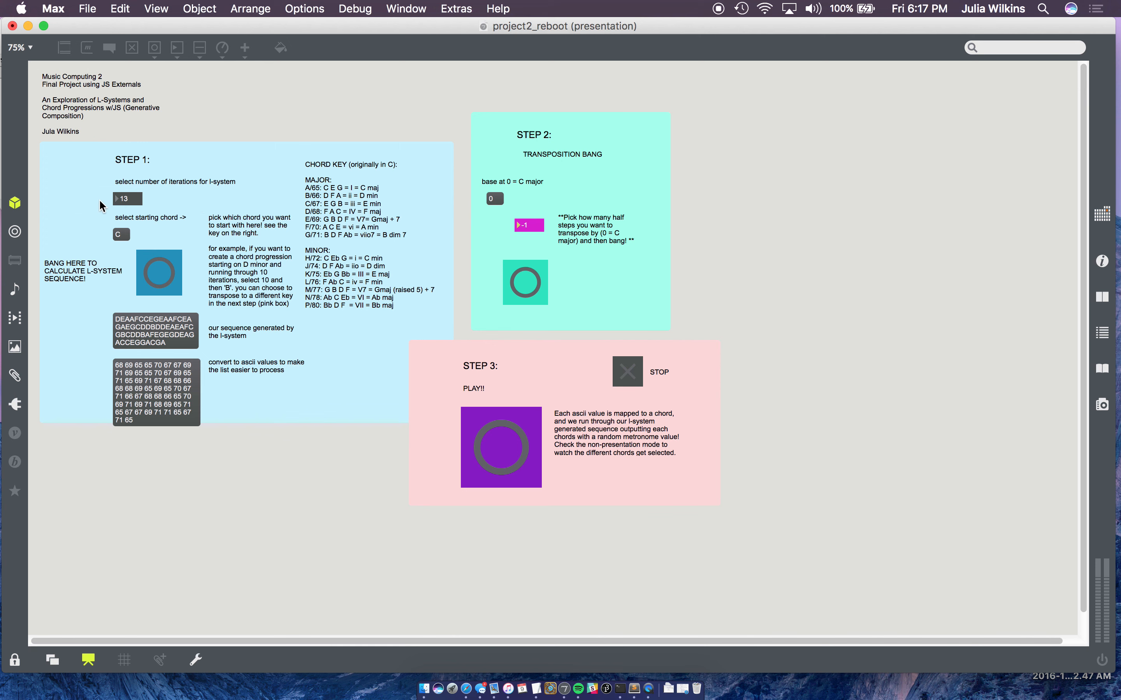
{"action": "mouse_move", "coordinate": [559, 238]}
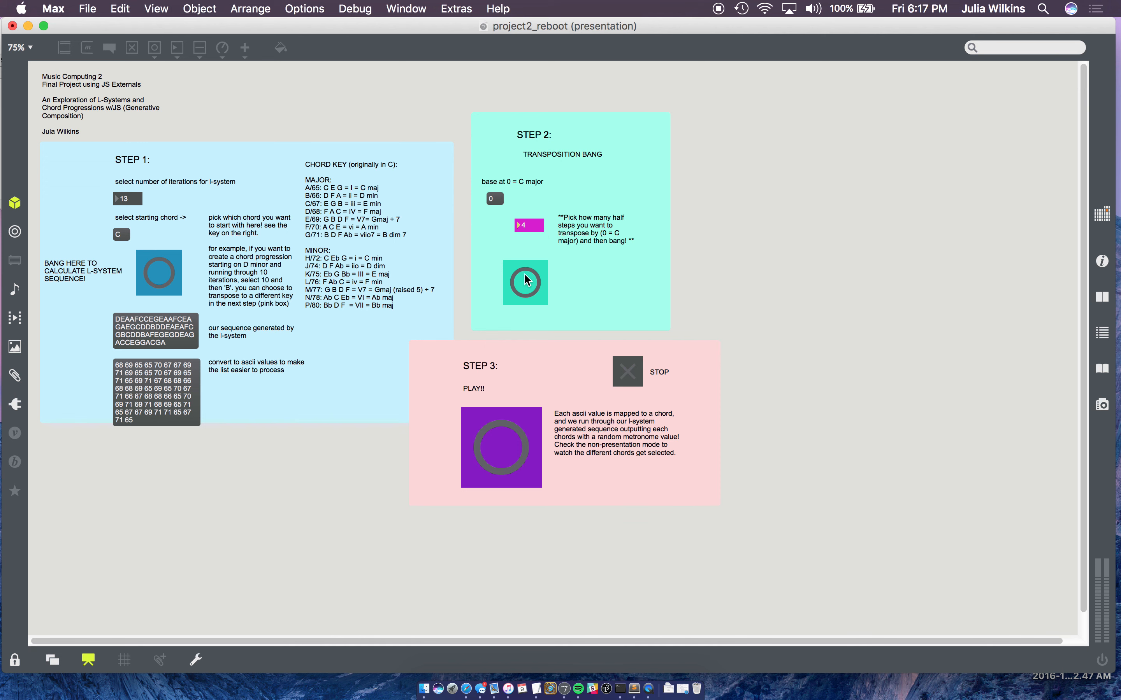
{"action": "mouse_move", "coordinate": [503, 426]}
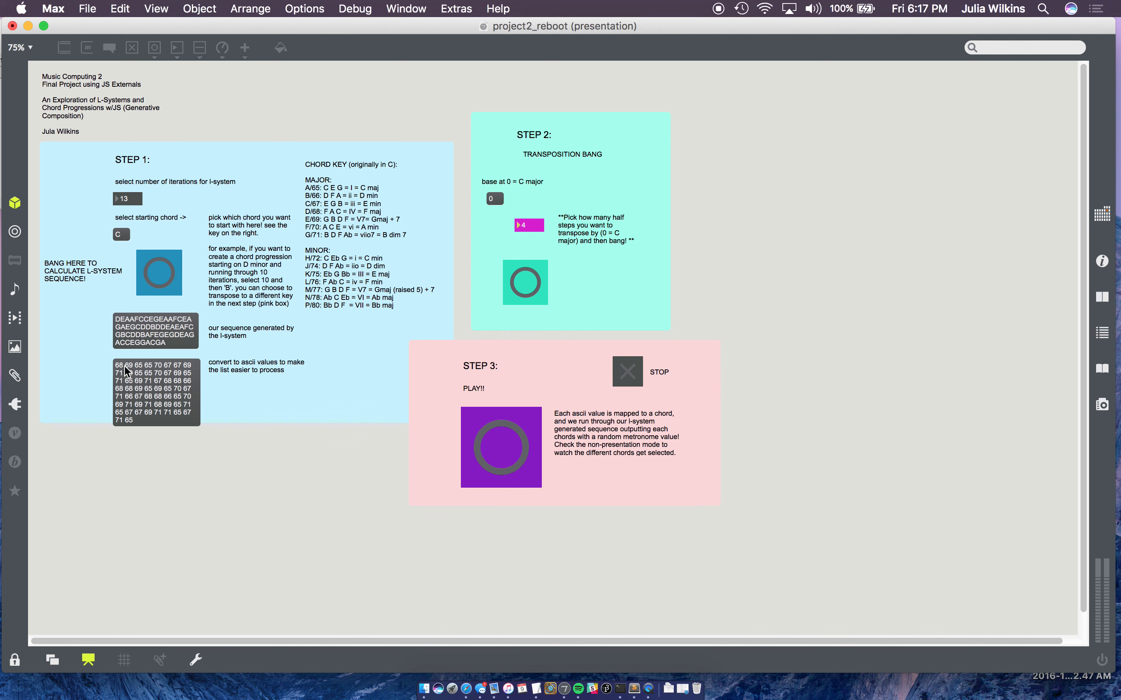
{"action": "mouse_move", "coordinate": [204, 562]}
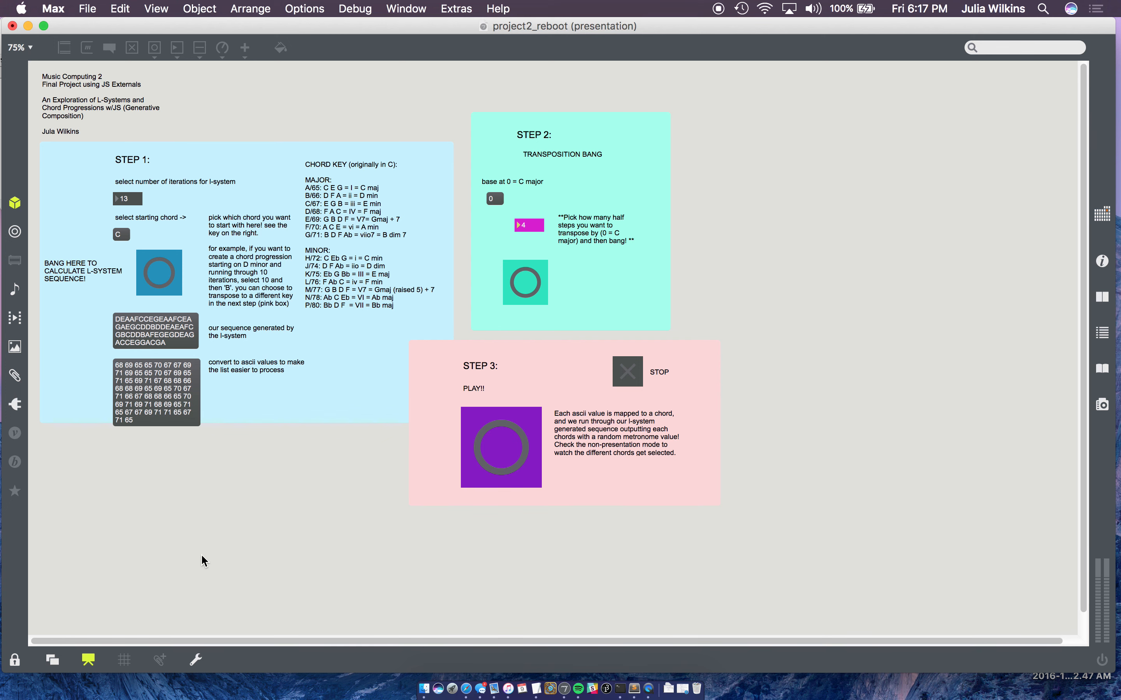